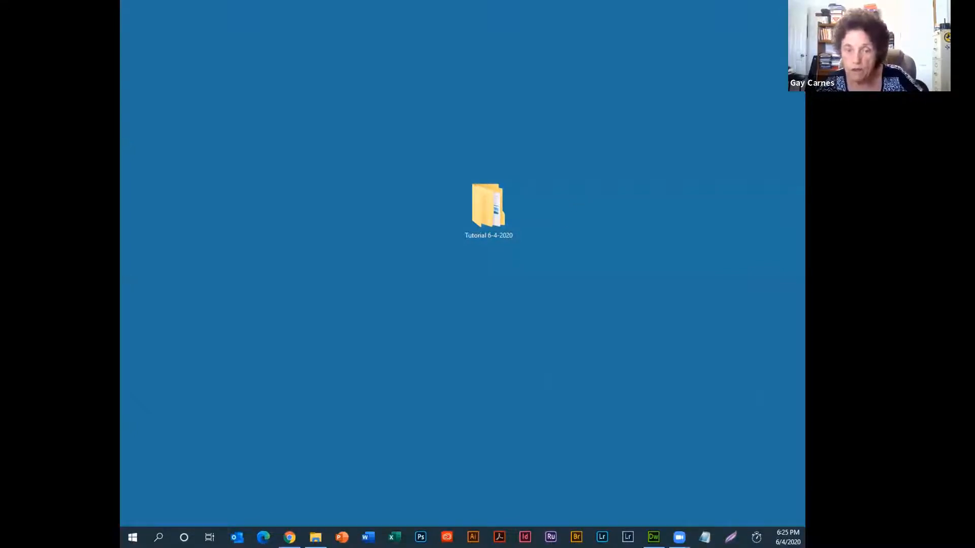
Launch Dreamweaver and create a new page from the Basic - Simple grid starter layout.
left_click(654, 536)
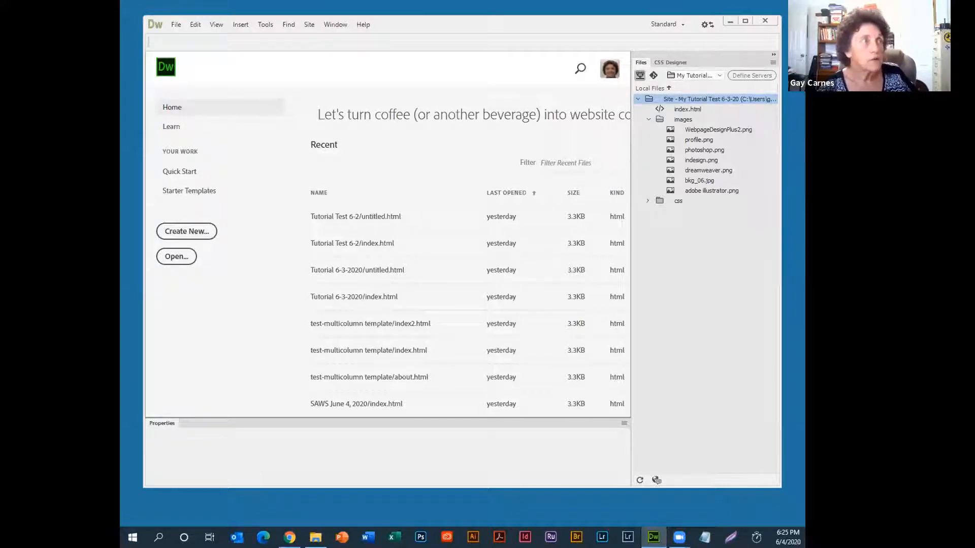
left_click(177, 24)
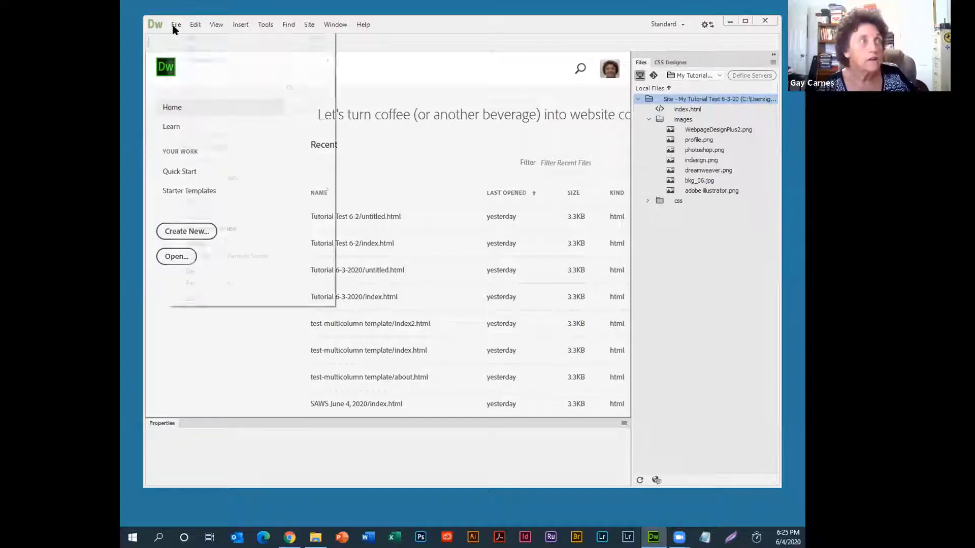
left_click(176, 25)
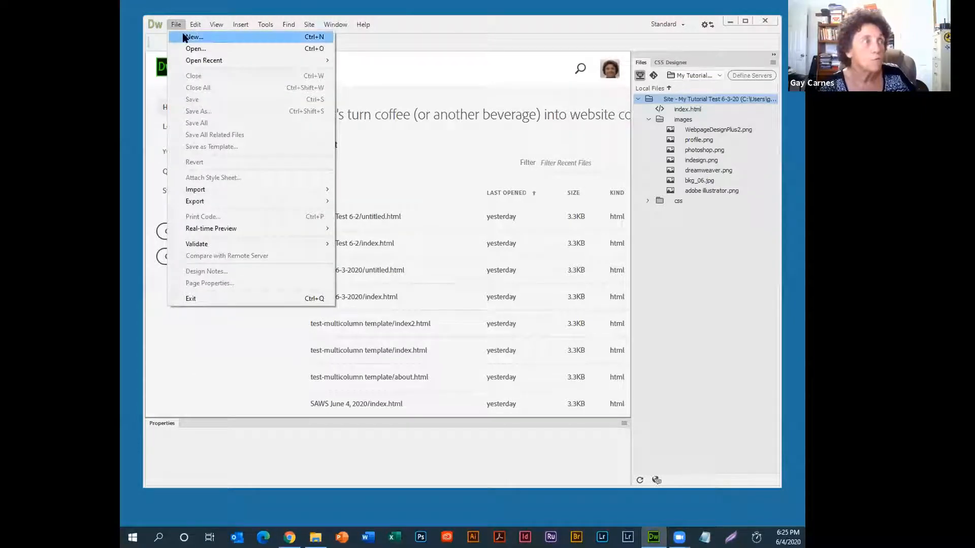
left_click(193, 36)
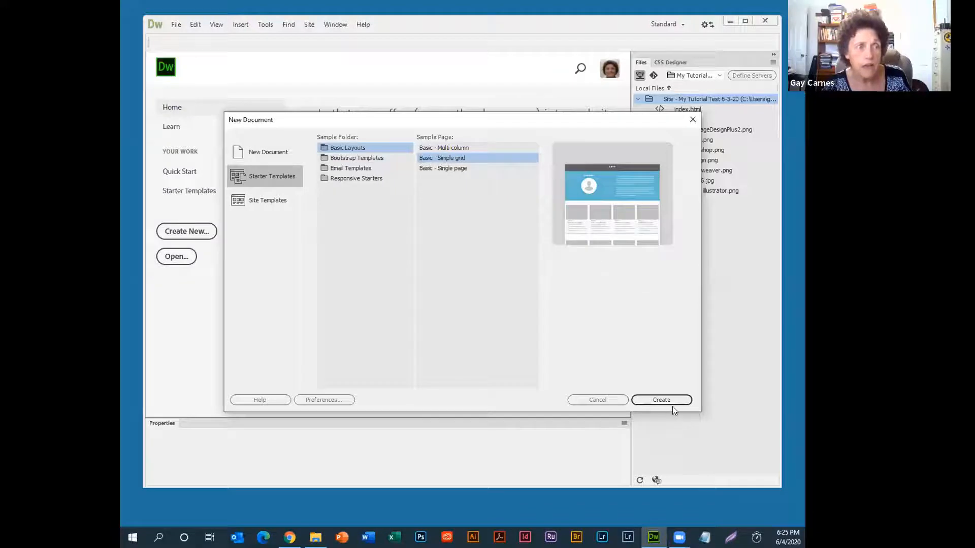
left_click(661, 400)
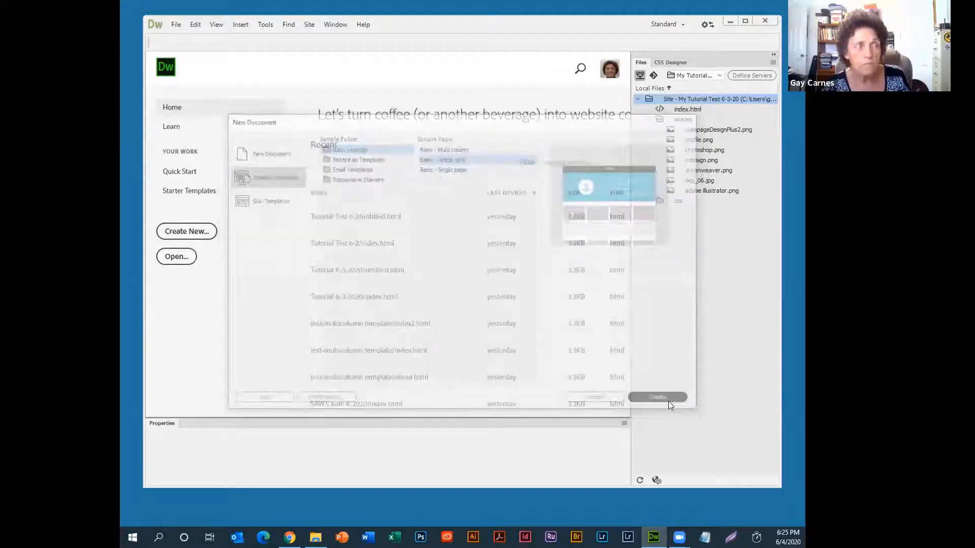
Open the new Untitled-1 simple-grid page and select its GRID header to view its code.
left_click(657, 397)
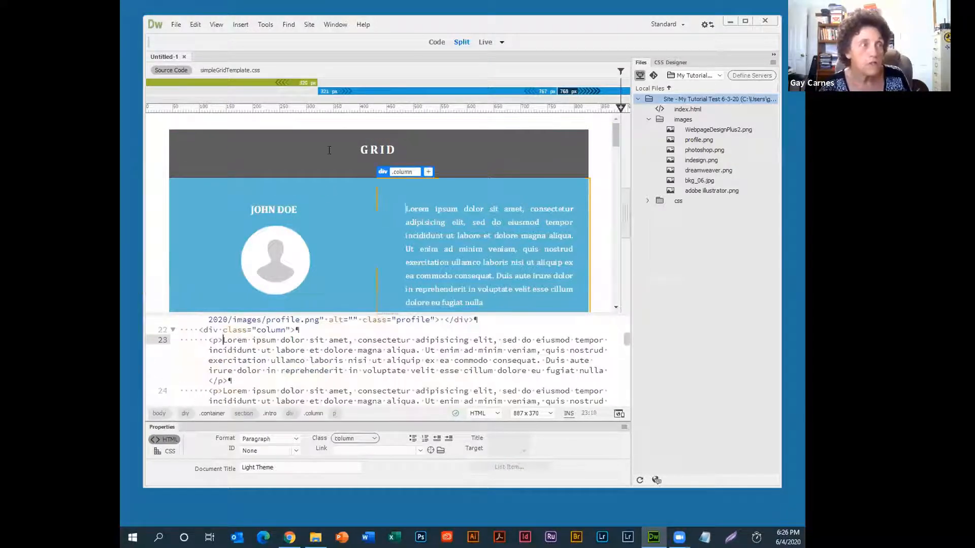
left_click(378, 149)
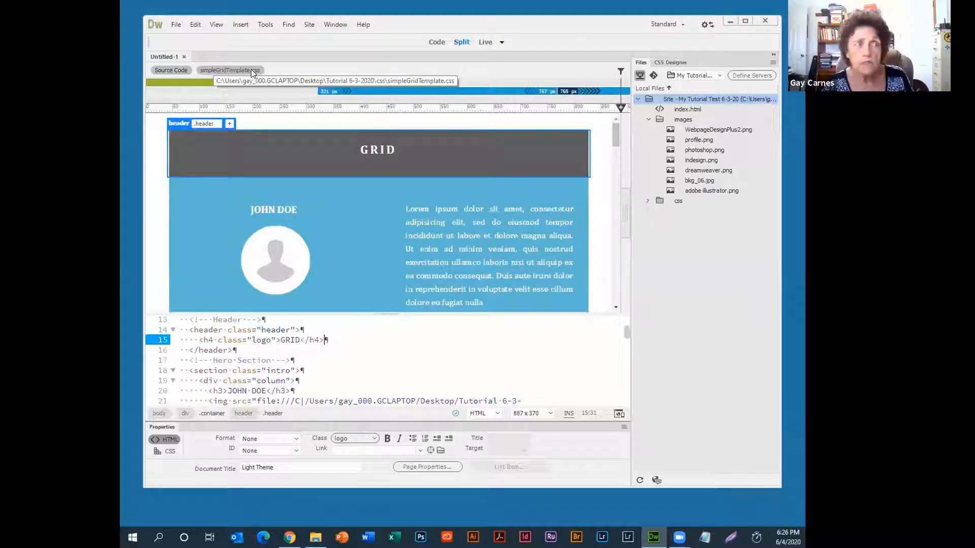
mouse_move(340, 193)
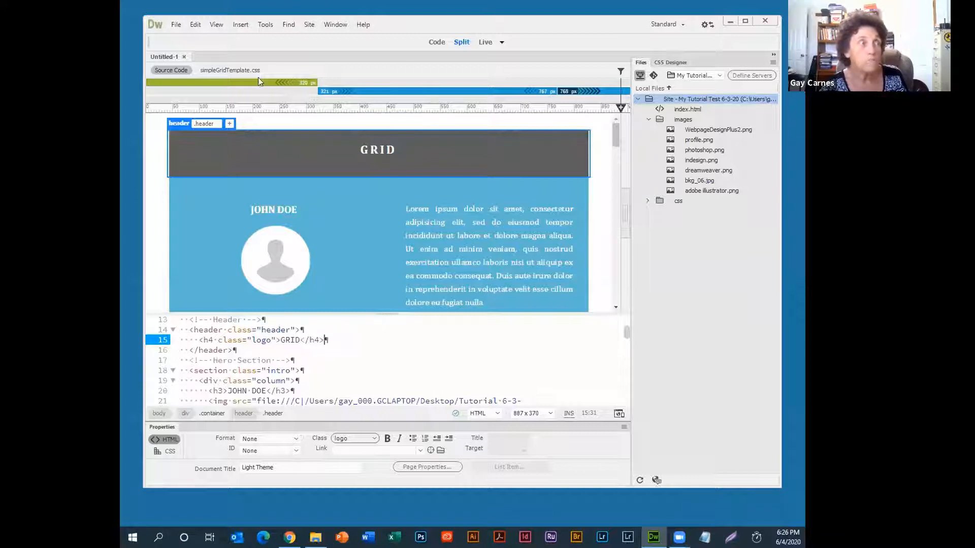
Switch the Split view from Code-Live to Code-Design via the View menu.
left_click(215, 24)
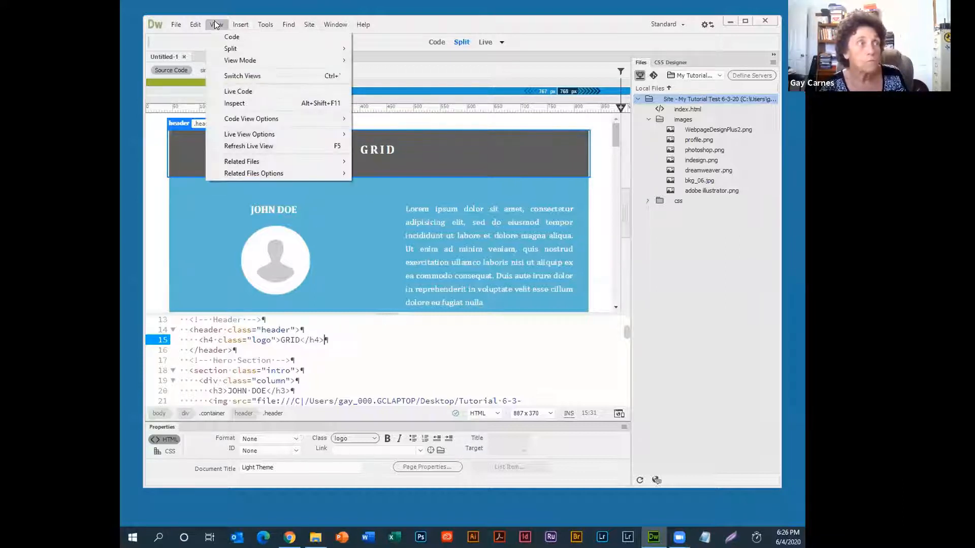
mouse_move(231, 37)
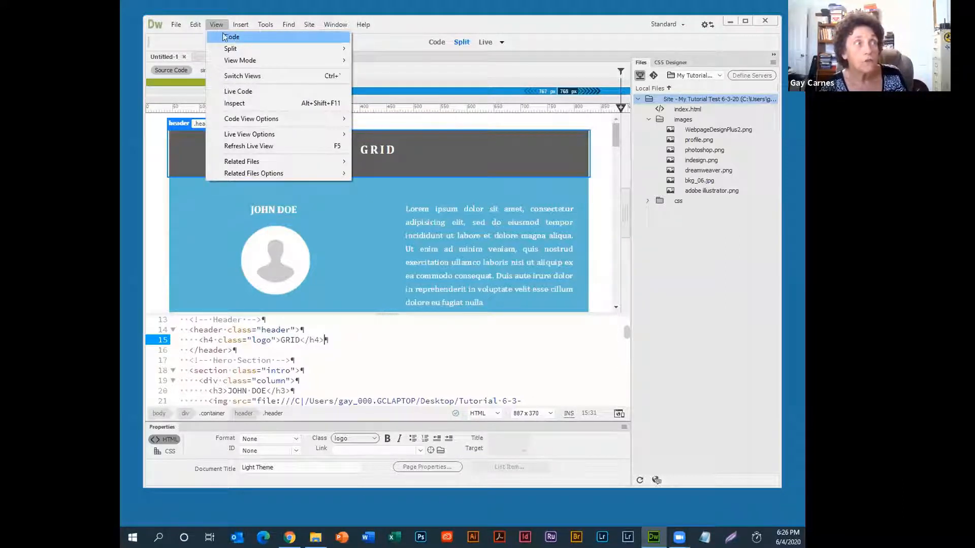
mouse_move(231, 48)
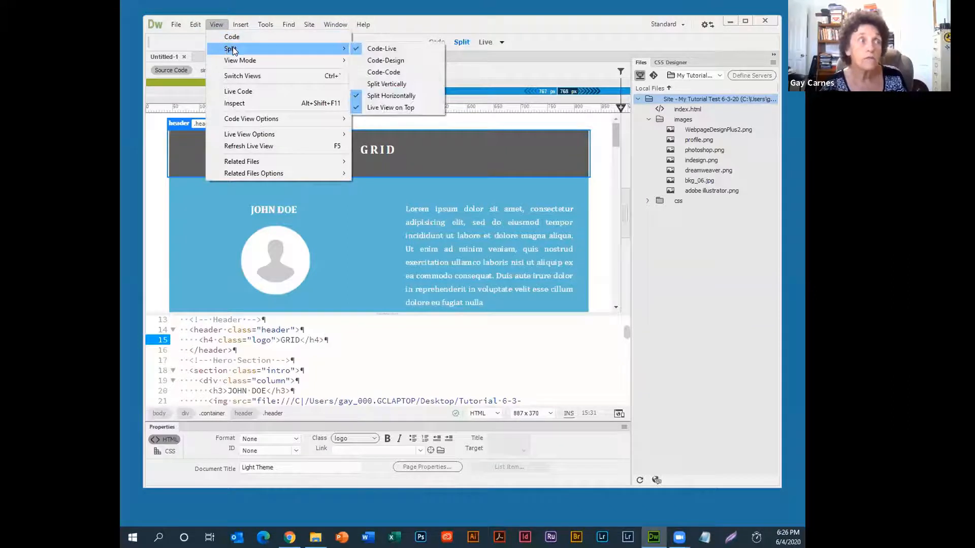
mouse_move(239, 61)
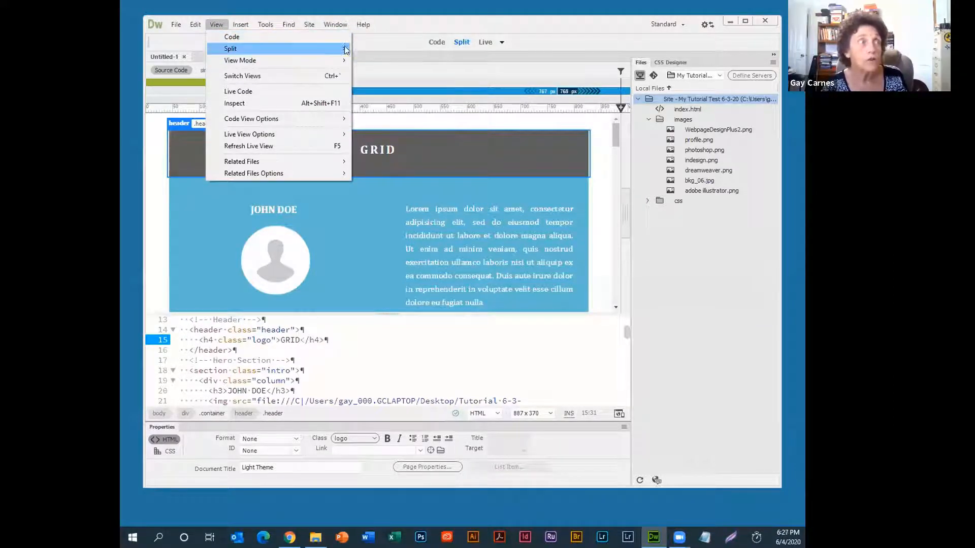
mouse_move(249, 48)
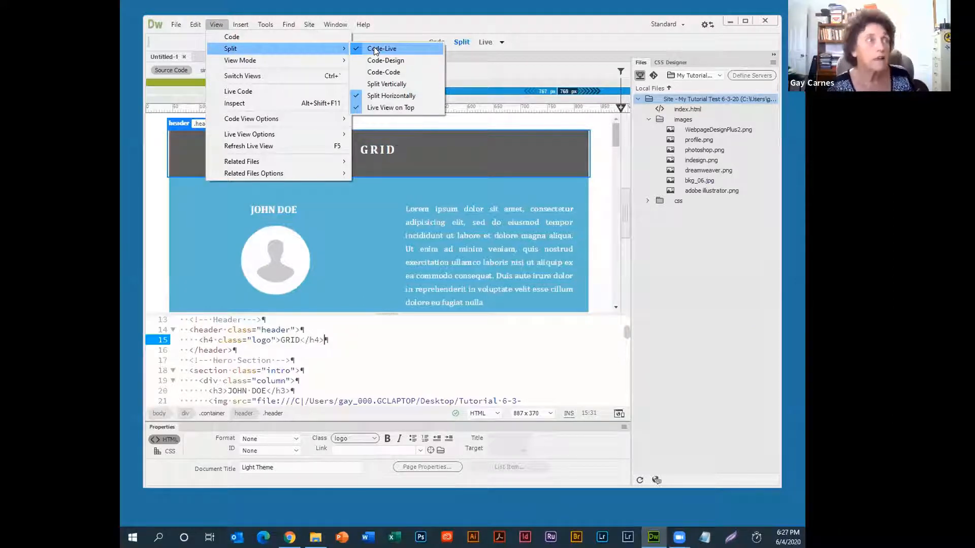
left_click(380, 49)
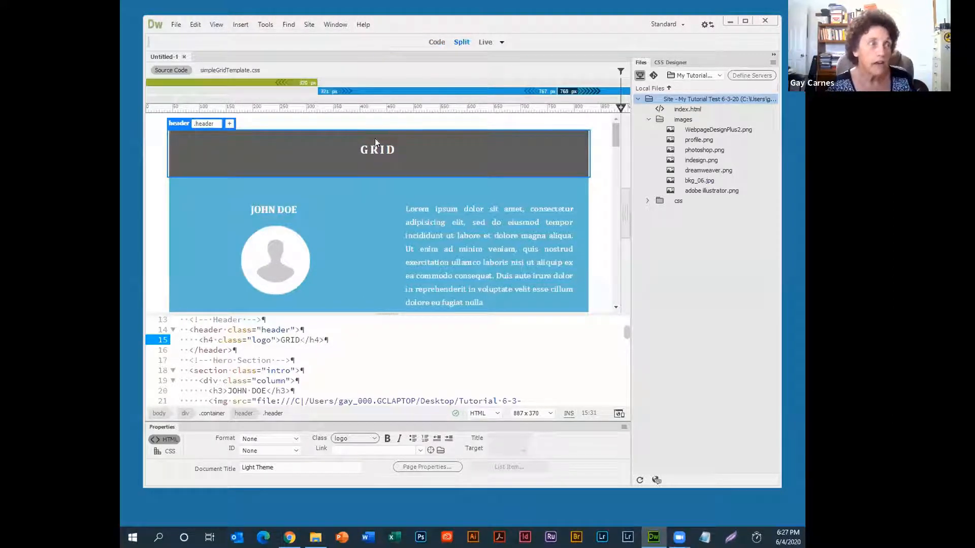
mouse_move(321, 160)
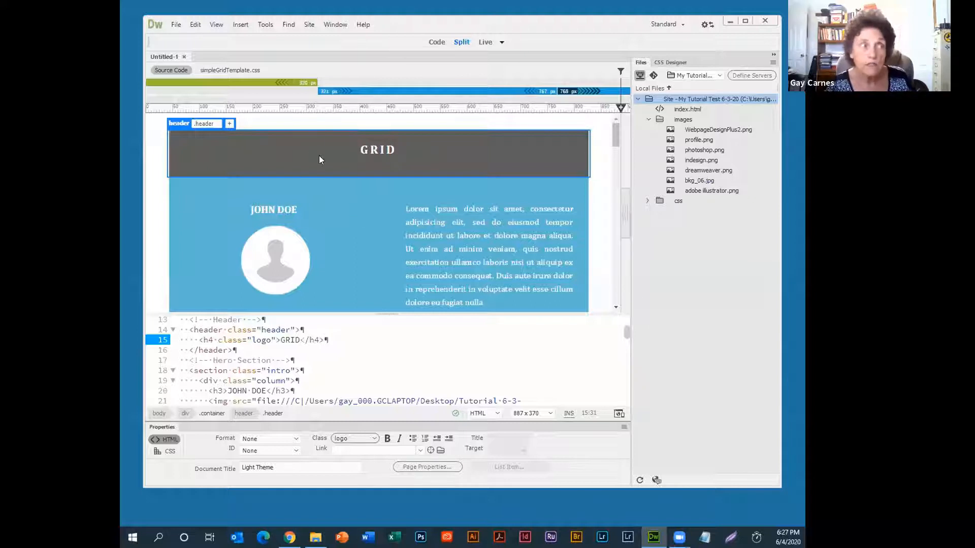
mouse_move(309, 150)
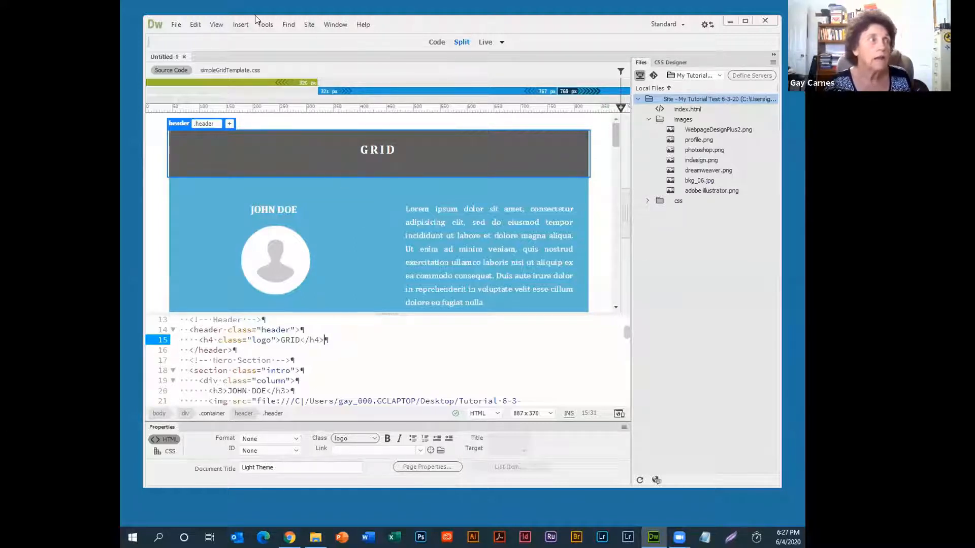
left_click(217, 24)
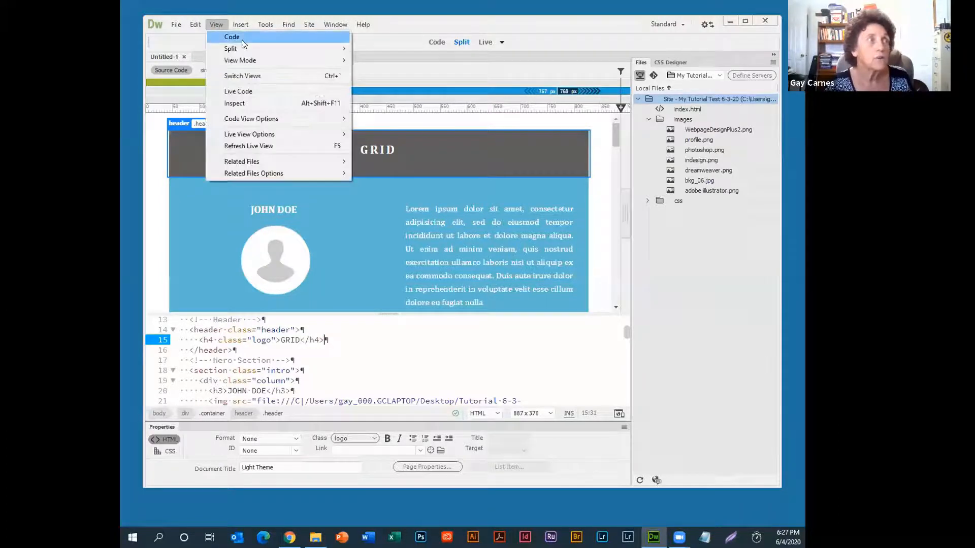
mouse_move(230, 48)
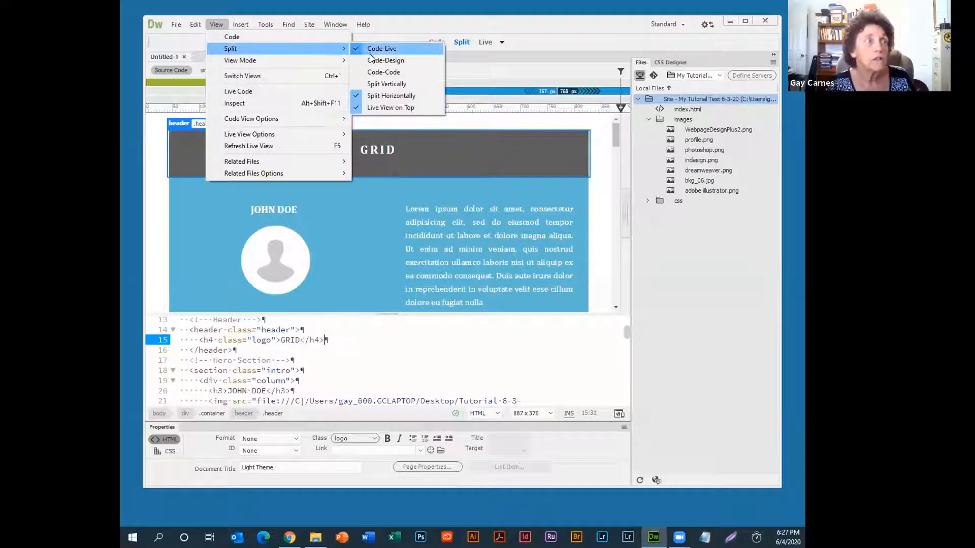
left_click(383, 60)
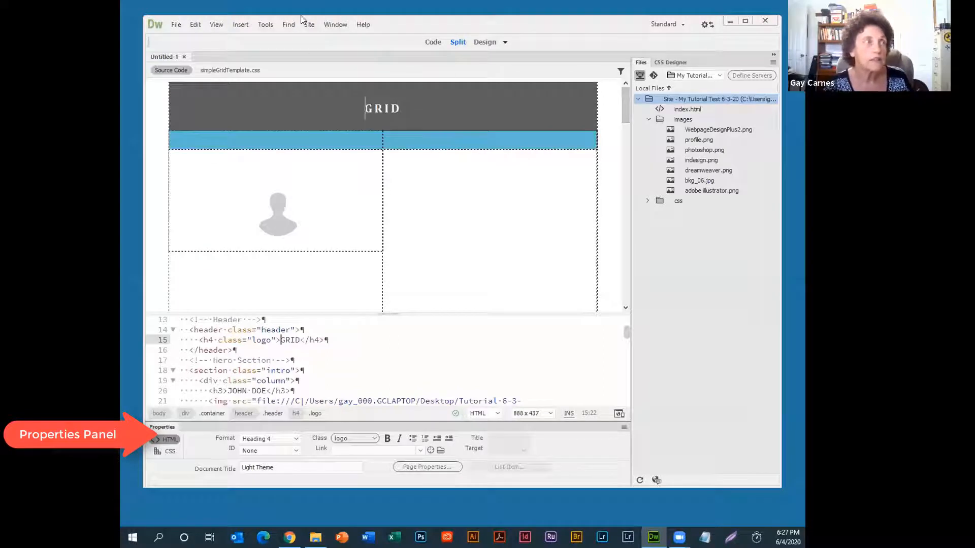
Reopen the View menu to return toward the Code-Live split.
left_click(215, 24)
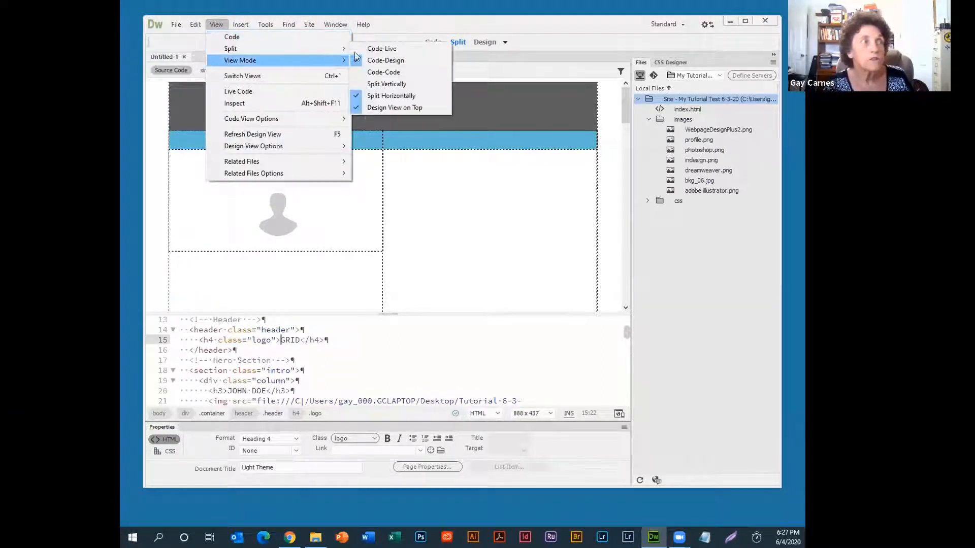
mouse_move(229, 47)
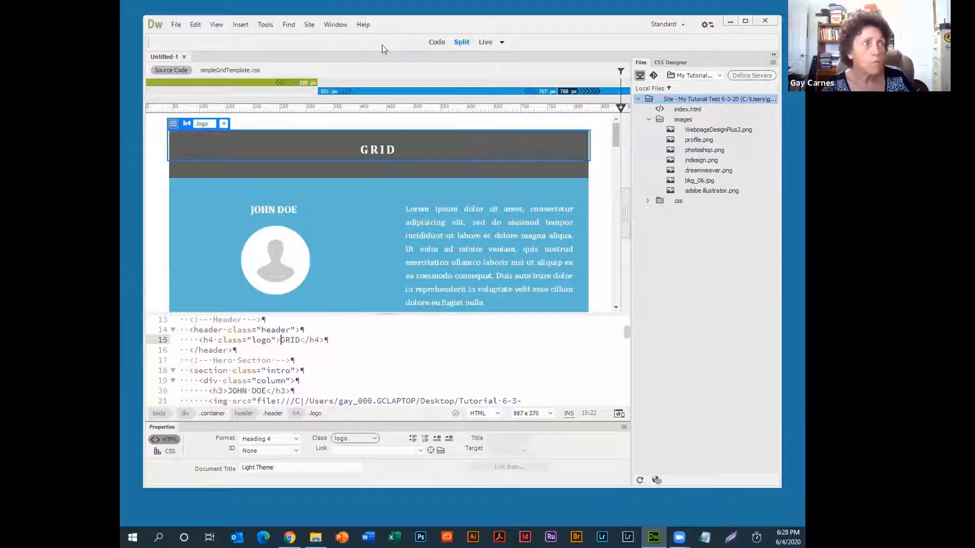
left_click(335, 24)
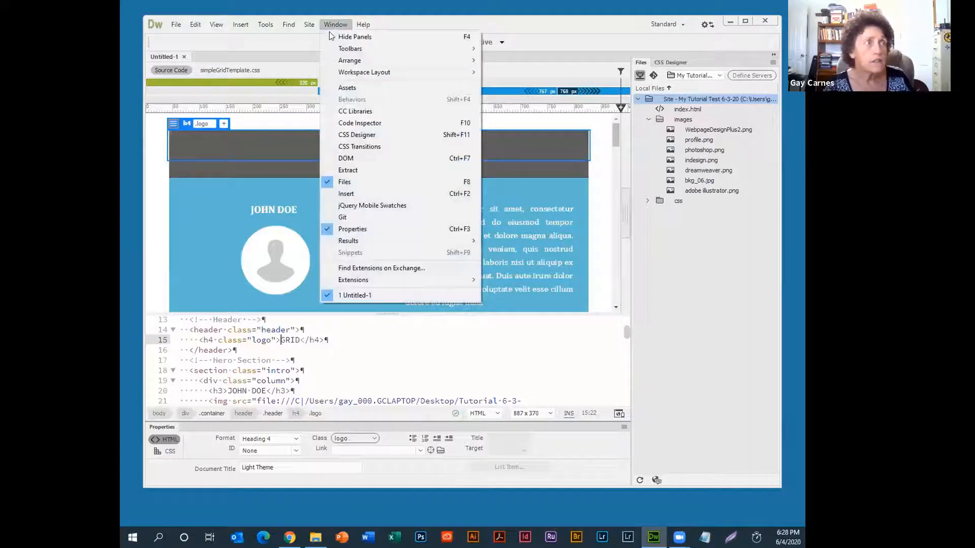
mouse_move(366, 229)
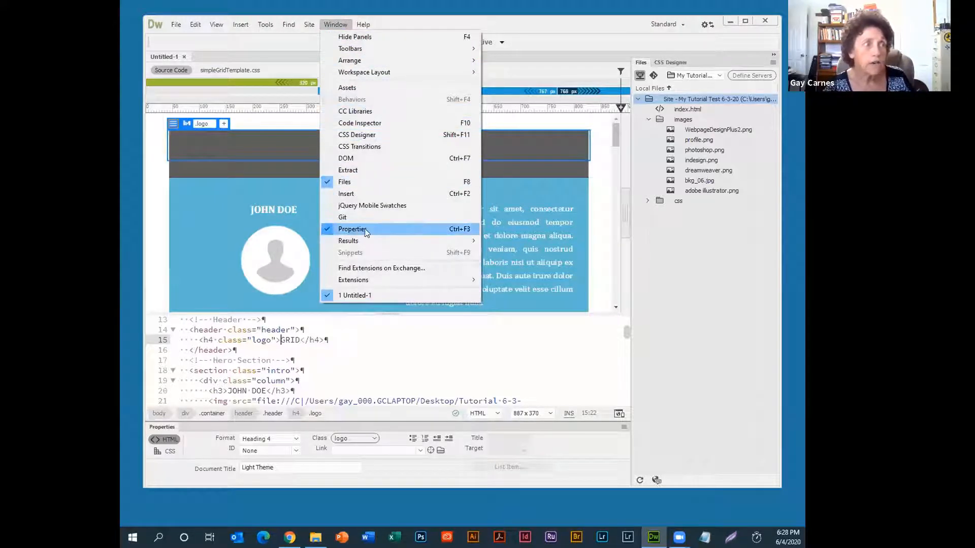
mouse_move(344, 182)
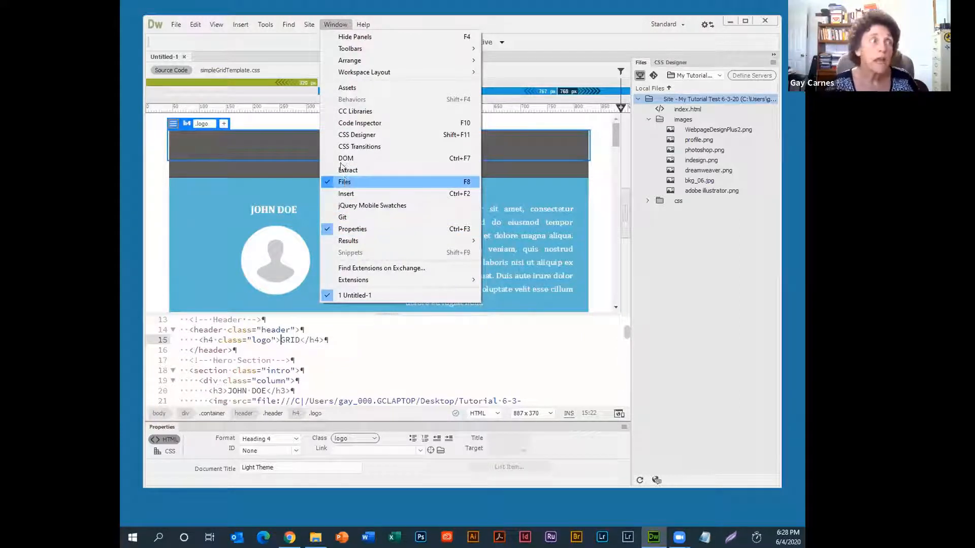
mouse_move(355, 134)
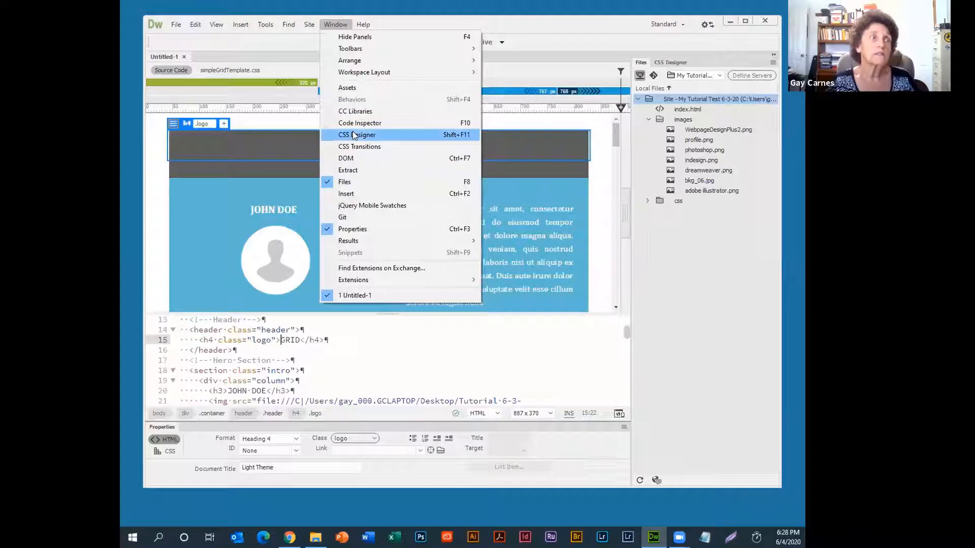
left_click(357, 134)
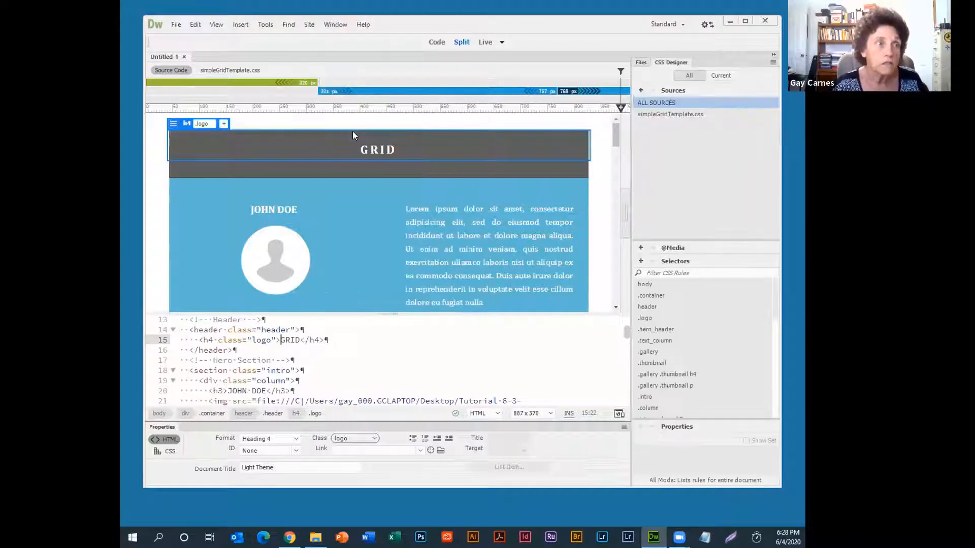
mouse_move(445, 260)
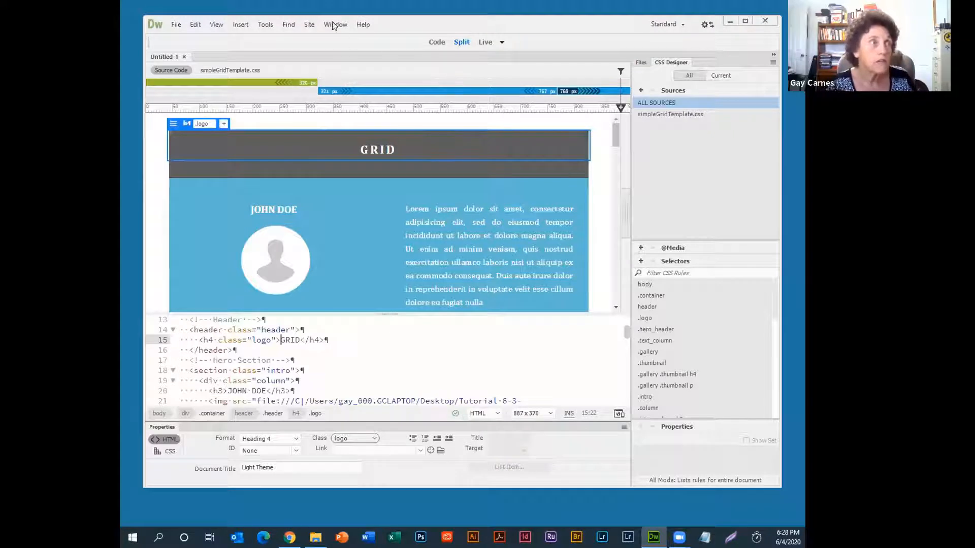
left_click(335, 25)
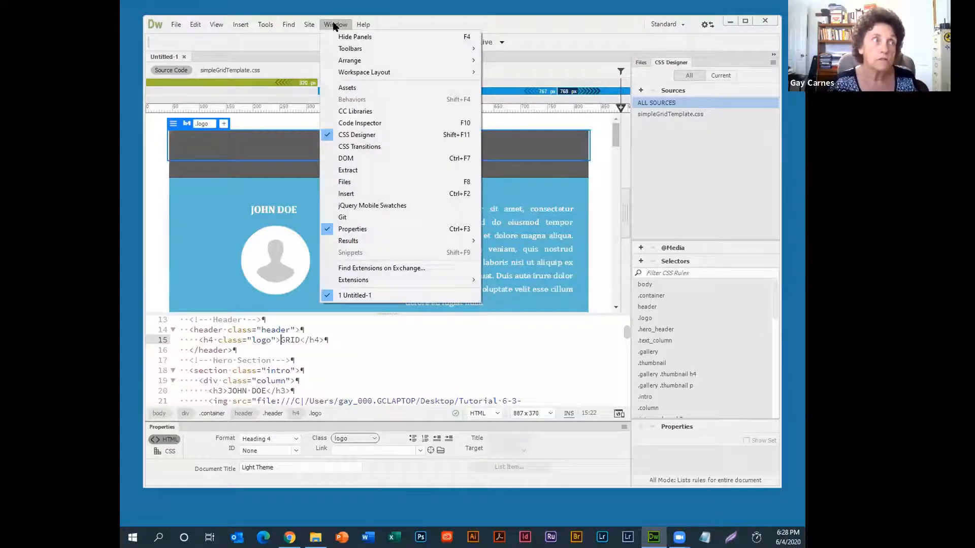
mouse_move(357, 119)
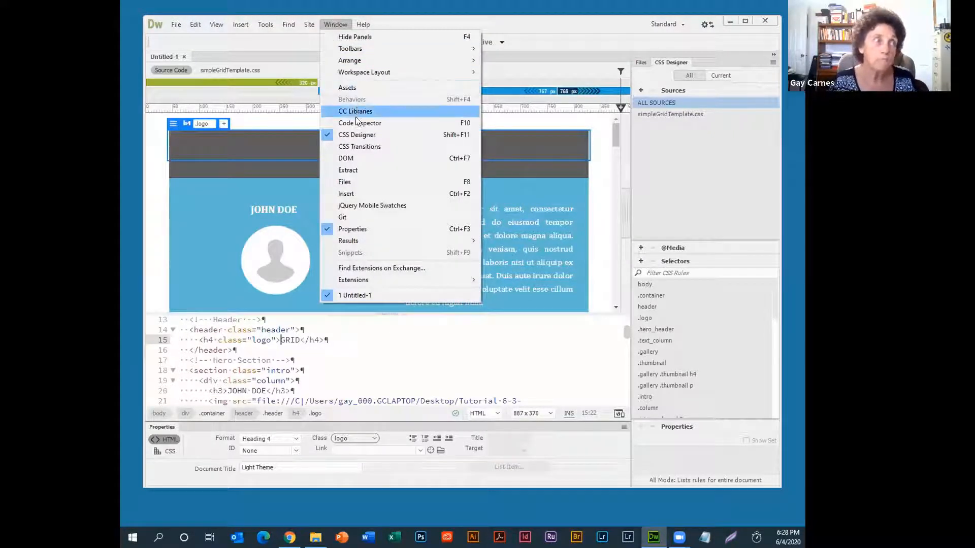
mouse_move(354, 158)
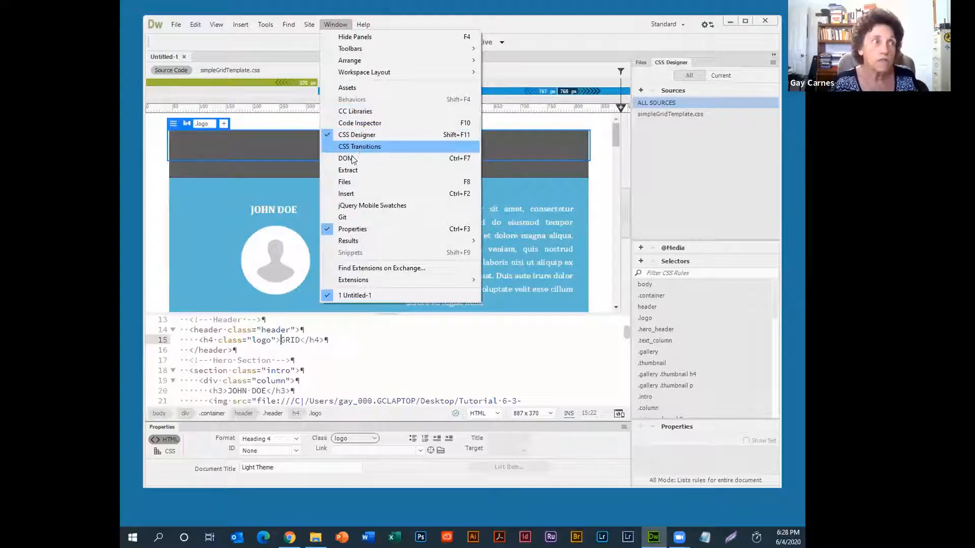
mouse_move(350, 158)
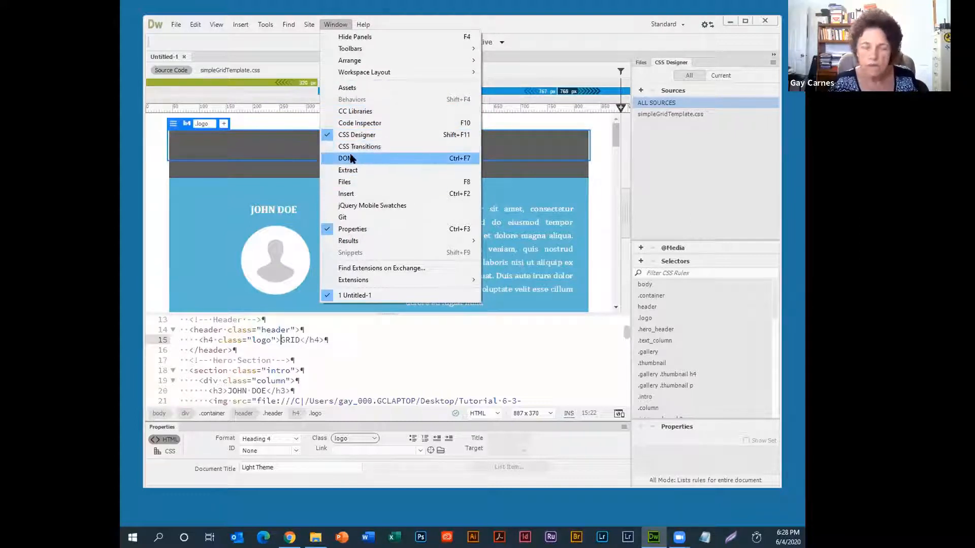
mouse_move(355, 161)
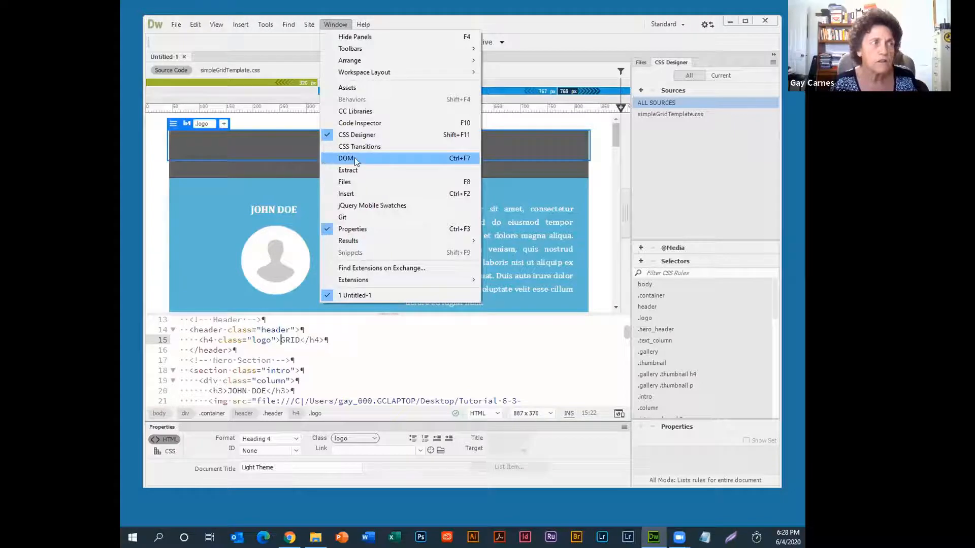
mouse_move(357, 193)
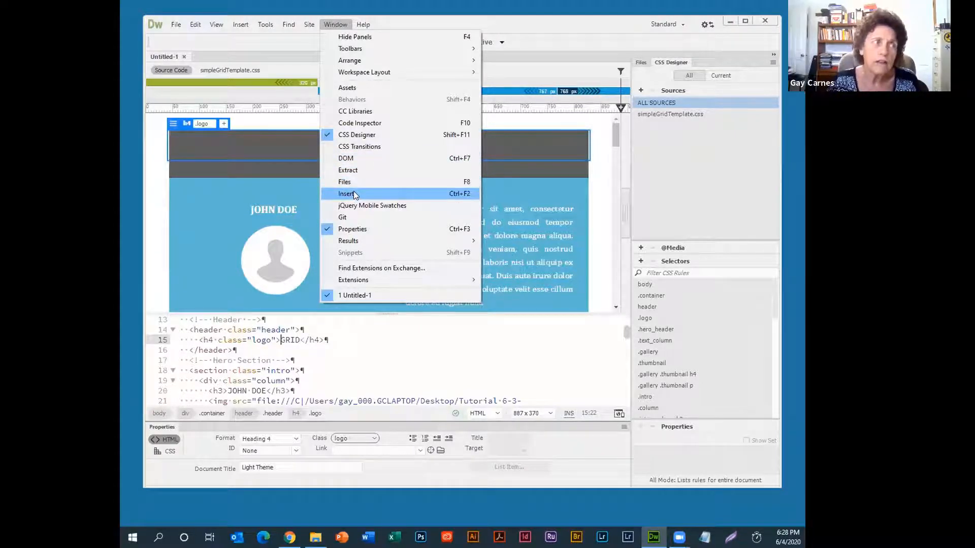
left_click(195, 24)
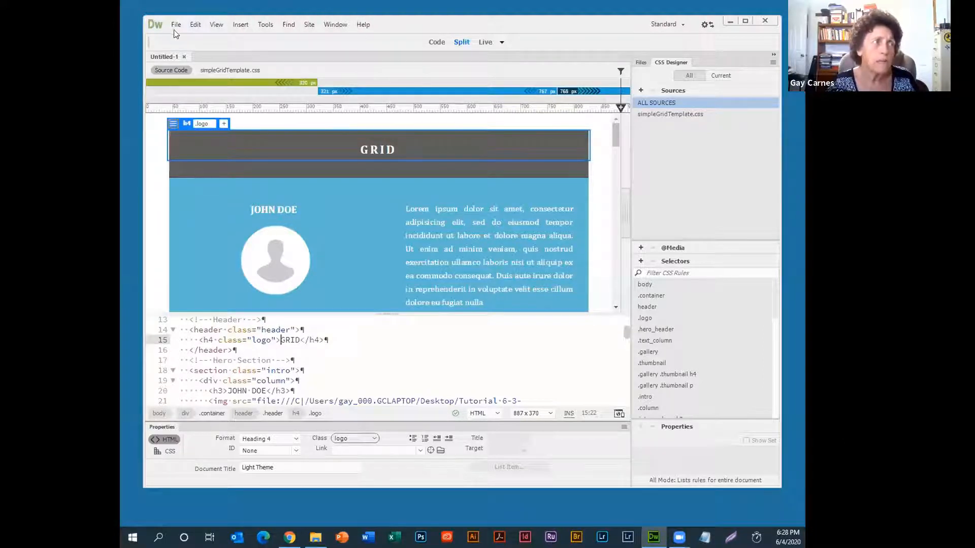
Save the page as index.html, replacing the existing file.
left_click(176, 24)
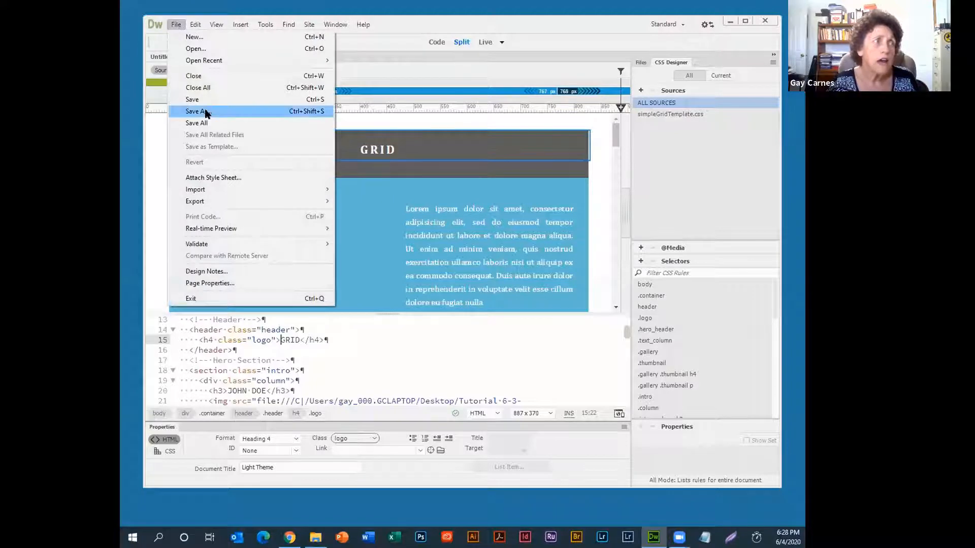
left_click(197, 112)
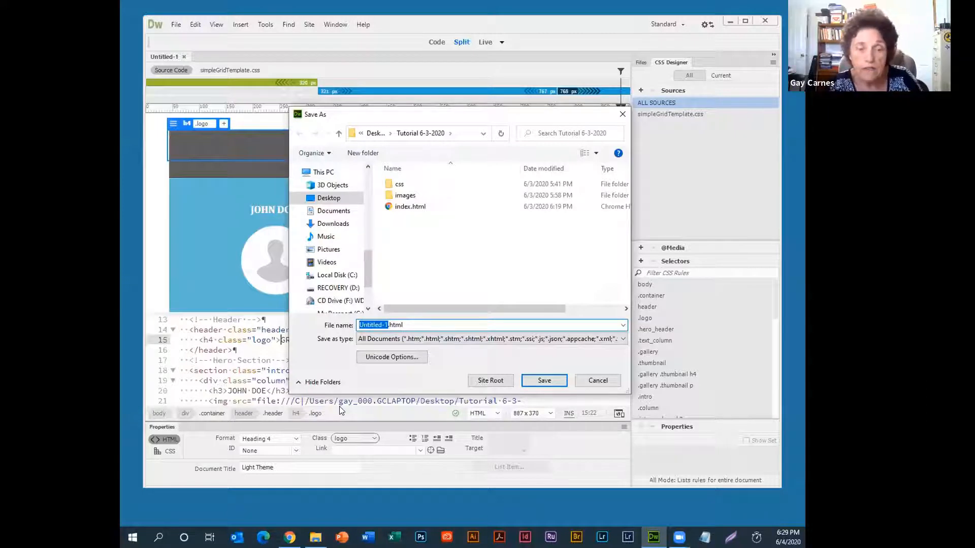
type("index.html")
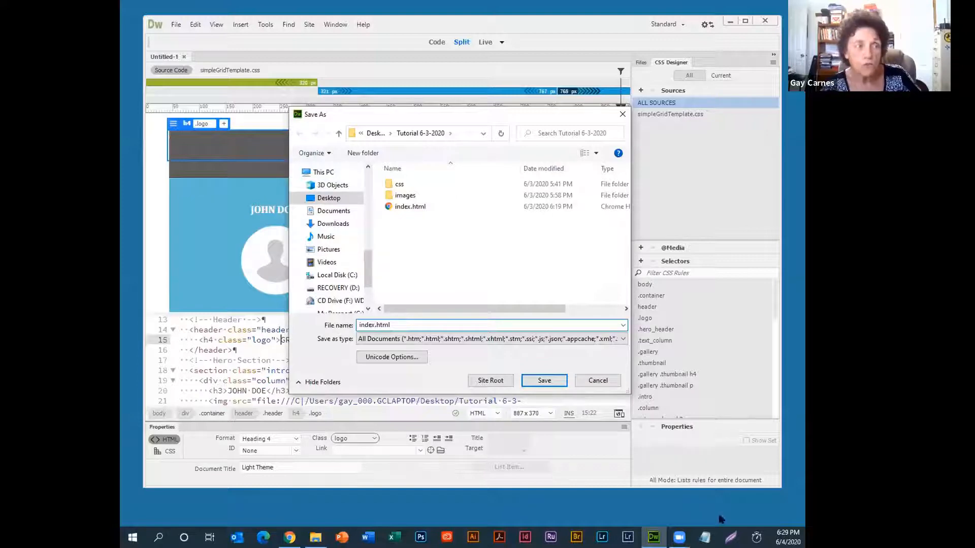
left_click(543, 380)
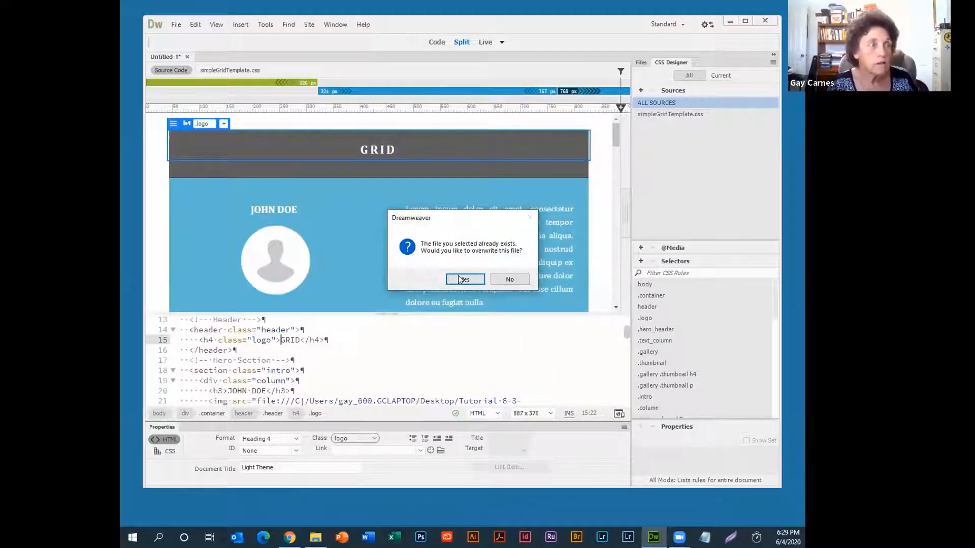
left_click(465, 280)
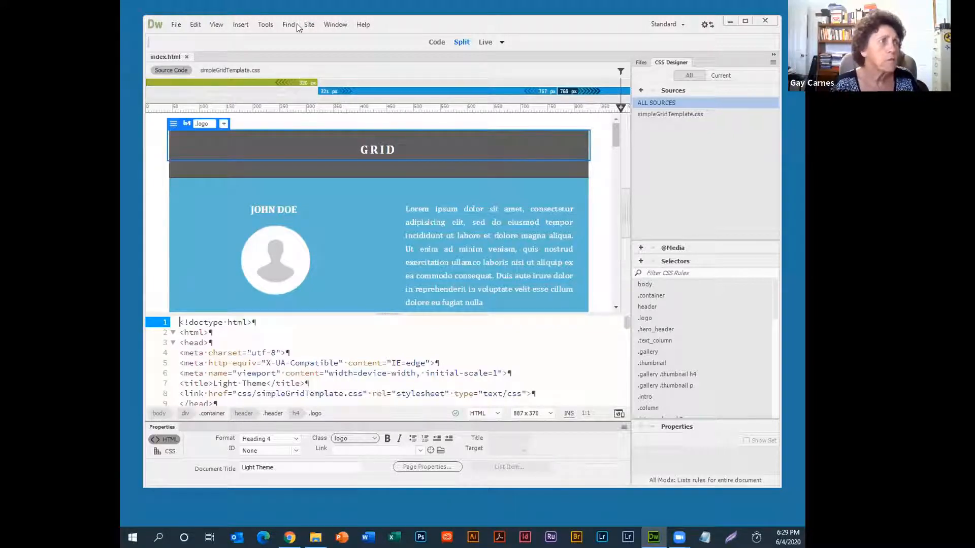
Start a new site named Tutorial 6-4-20 with Tutorial 6-4-2020 as its local folder.
left_click(309, 24)
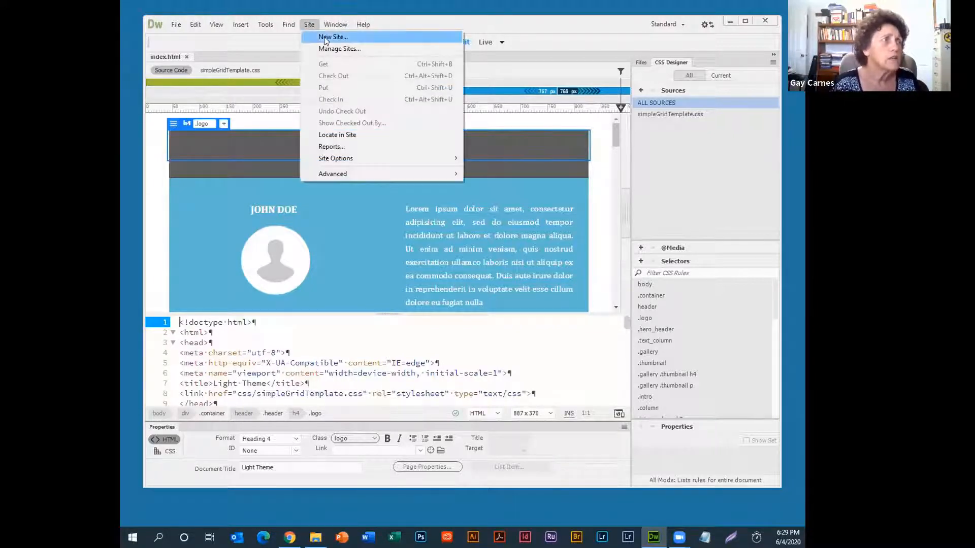
left_click(332, 36)
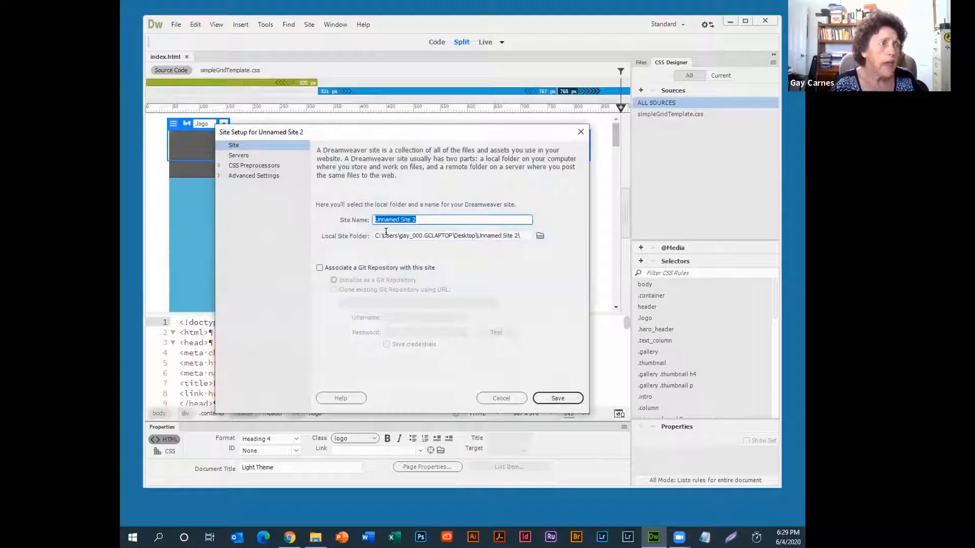
mouse_move(368, 204)
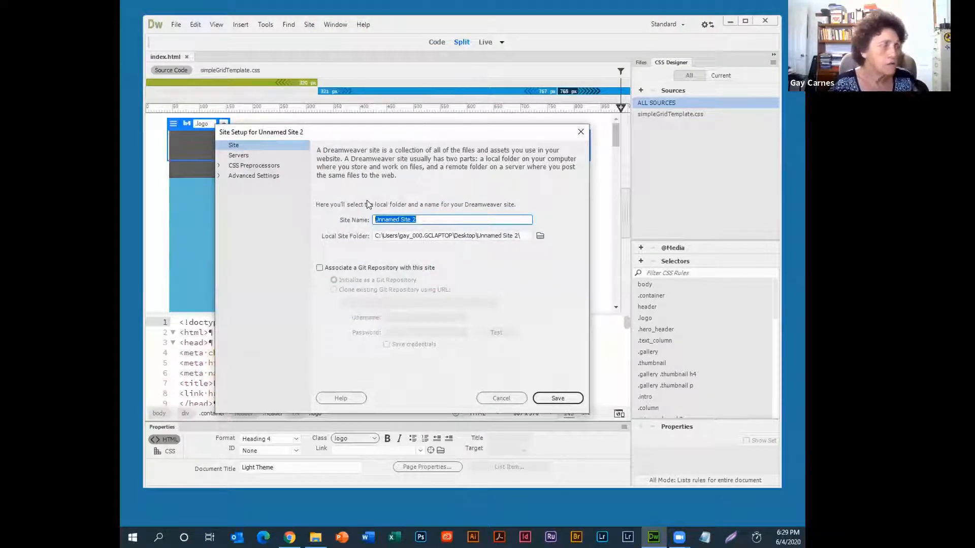
type("T")
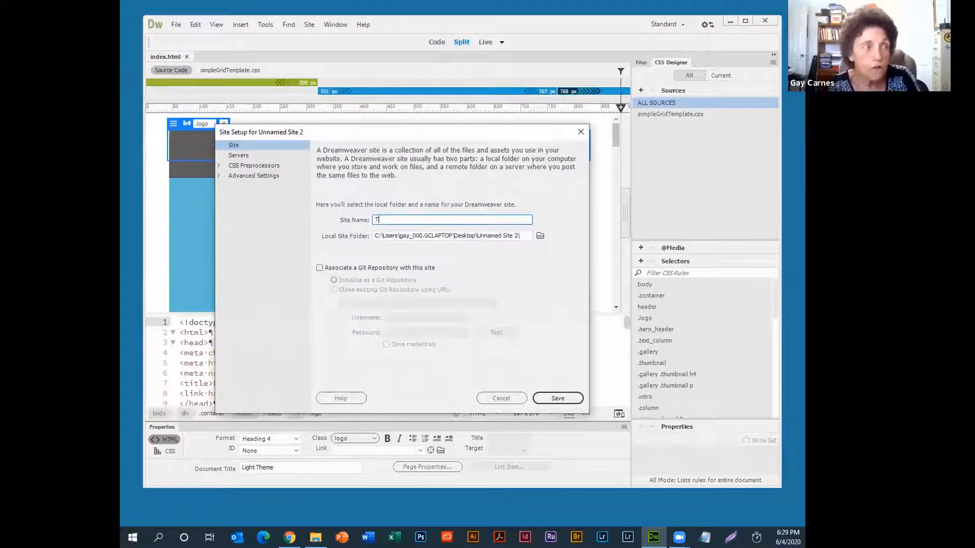
type("Tutorial 6-4-20")
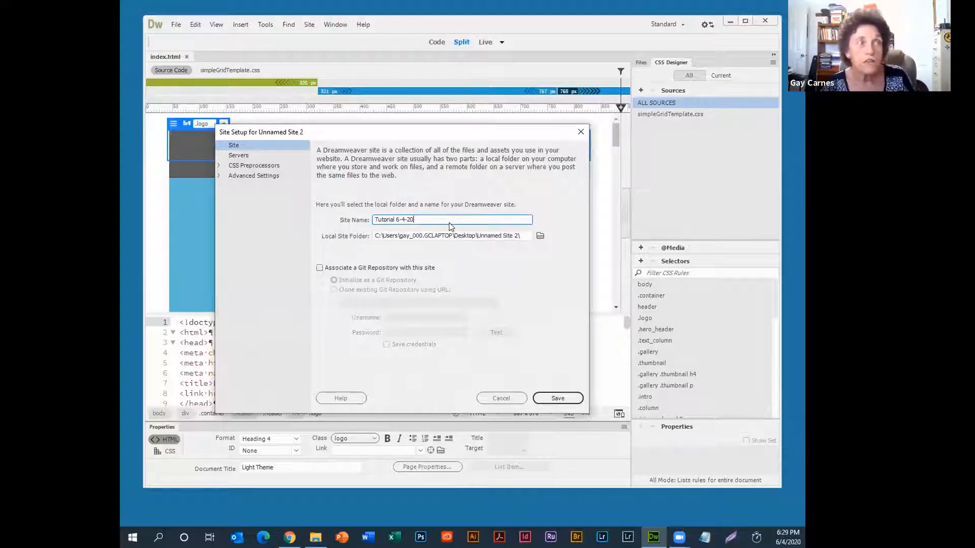
mouse_move(528, 229)
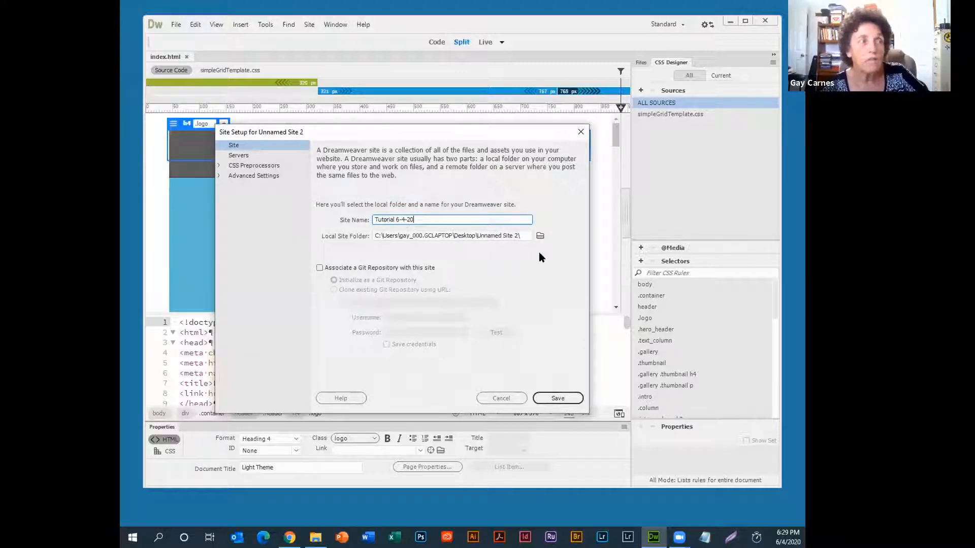
mouse_move(540, 236)
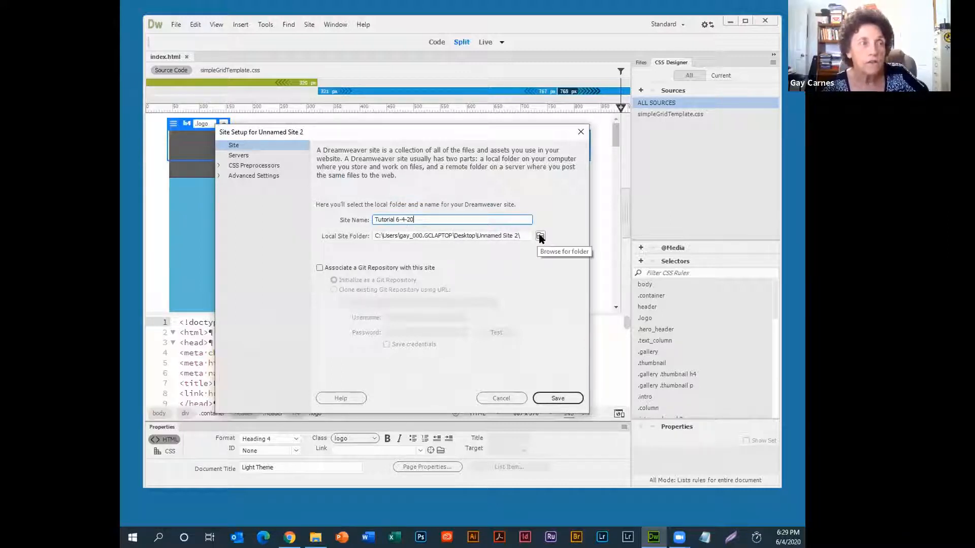
left_click(540, 235)
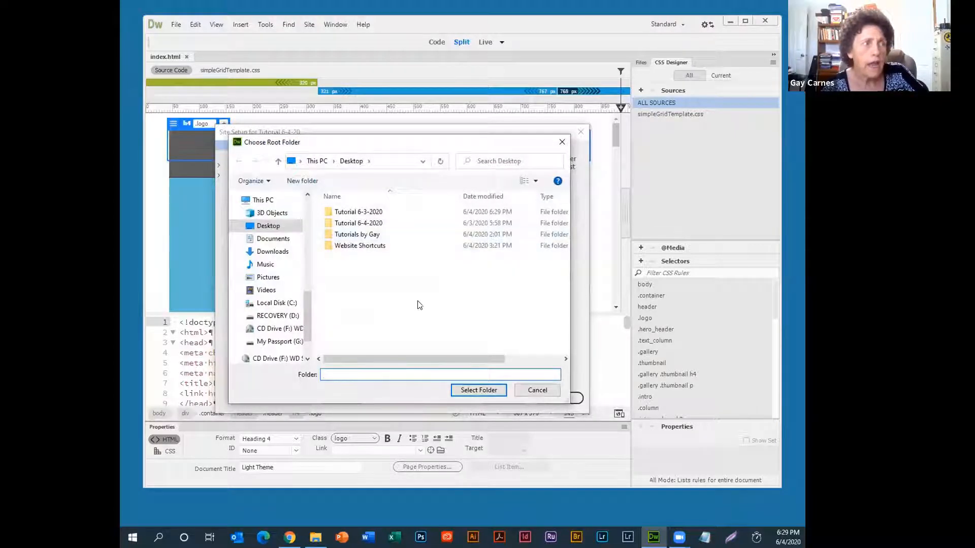
left_click(358, 223)
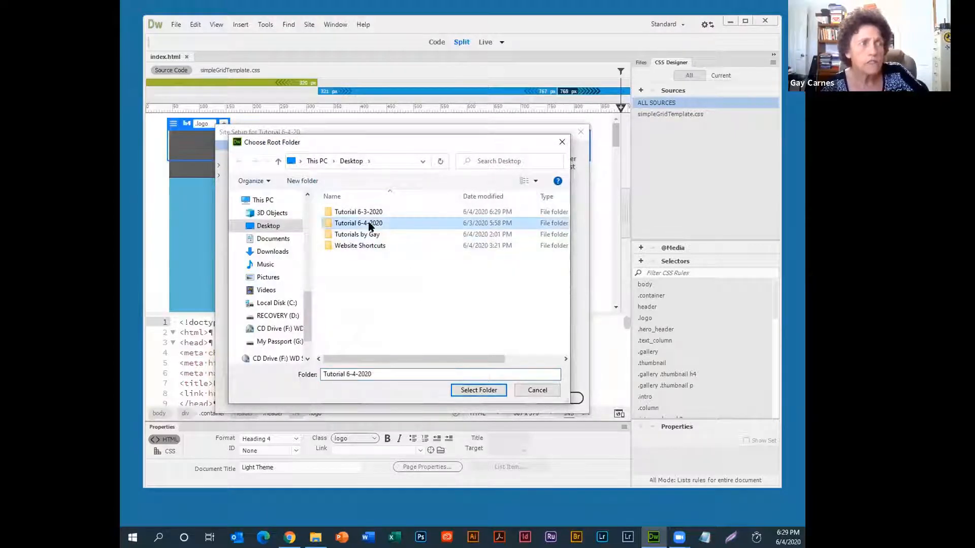
left_click(479, 390)
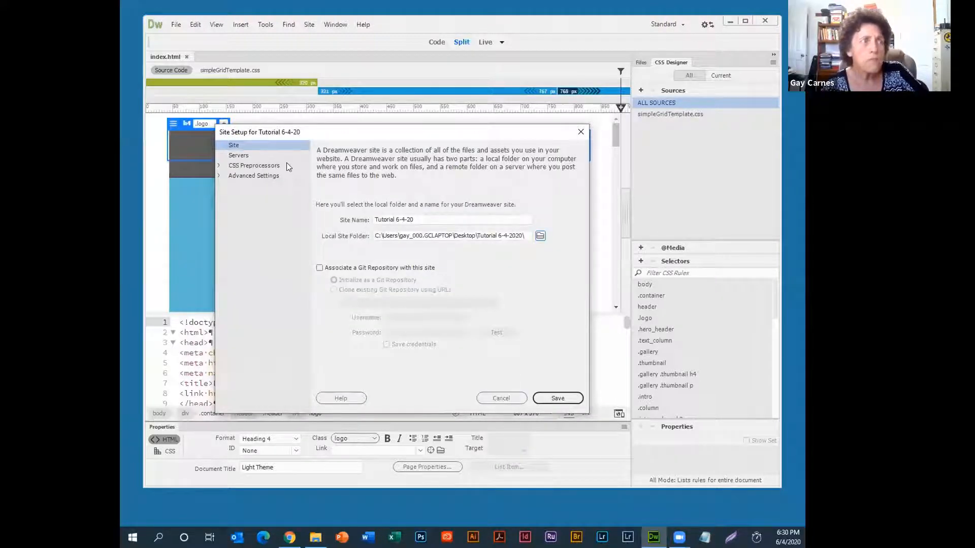
Under Advanced Settings set the site's default images folder to images and save the setup.
left_click(253, 175)
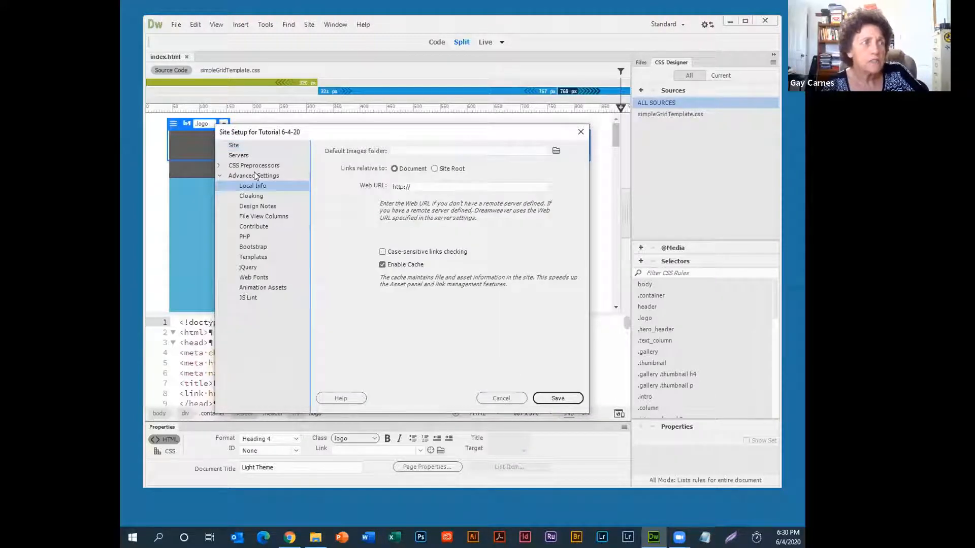
mouse_move(371, 151)
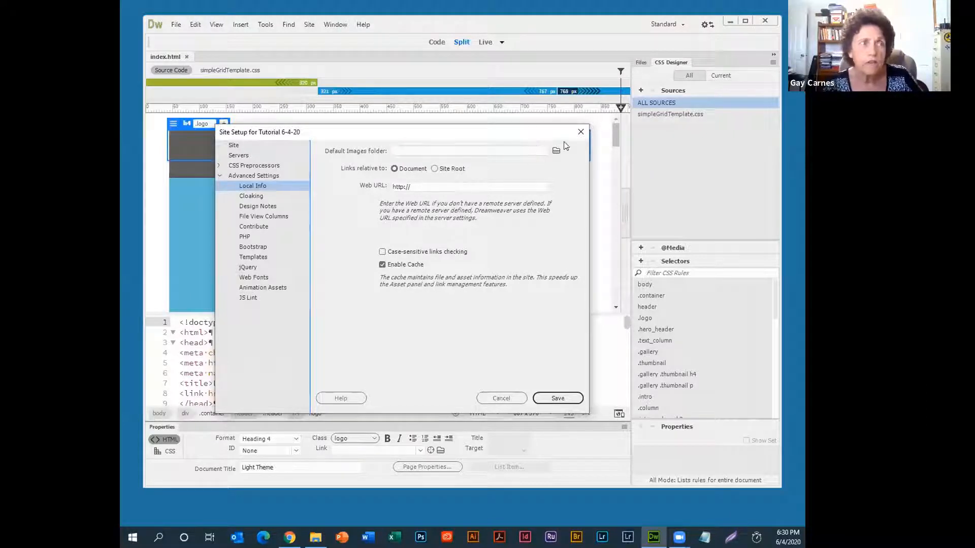
left_click(557, 150)
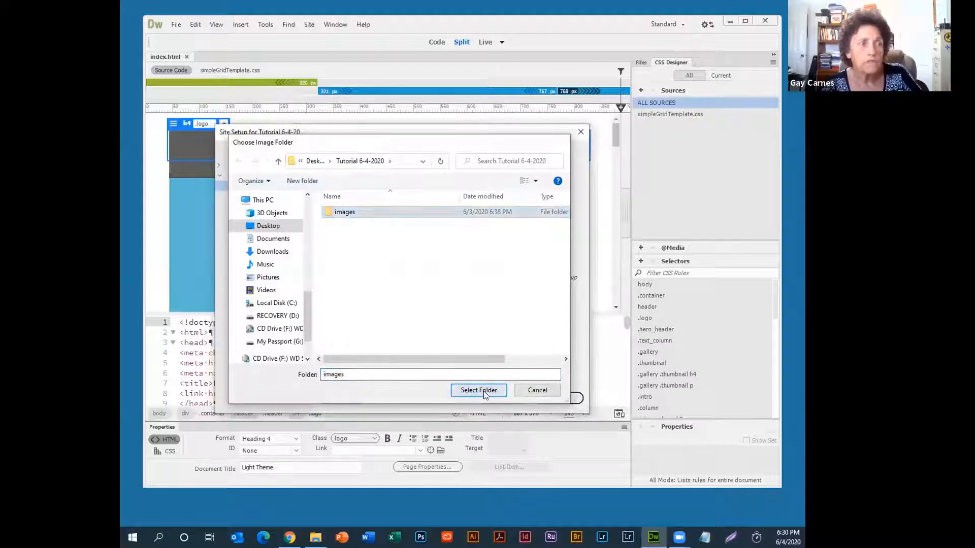
left_click(478, 390)
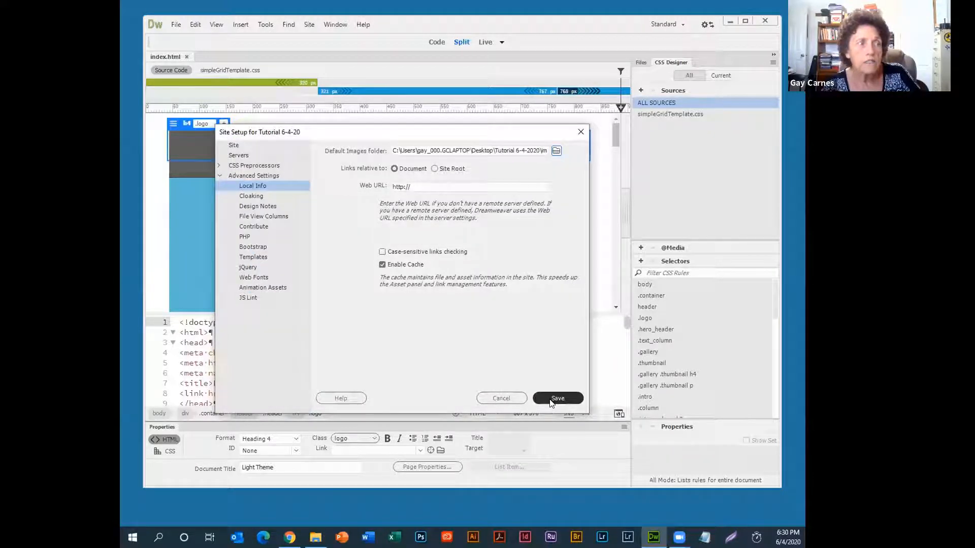
left_click(557, 398)
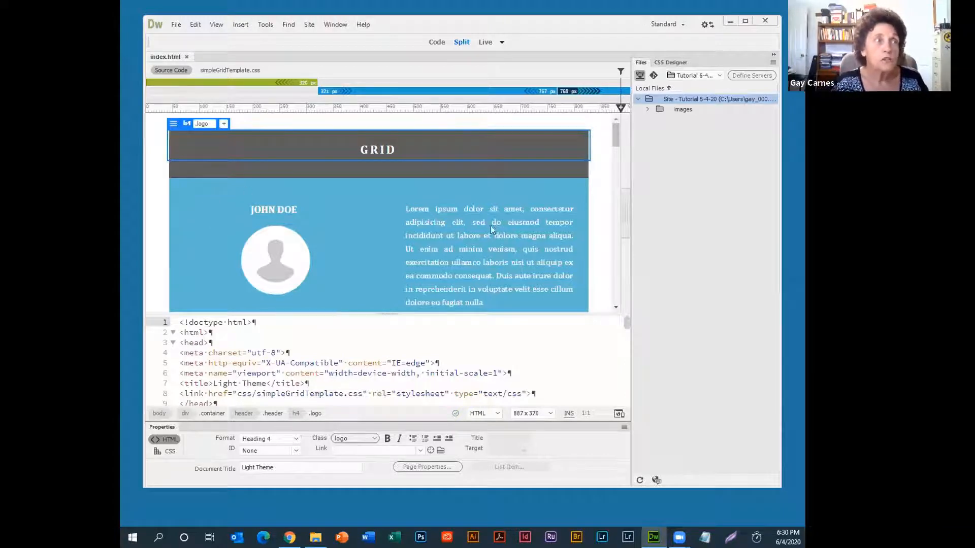
mouse_move(331, 206)
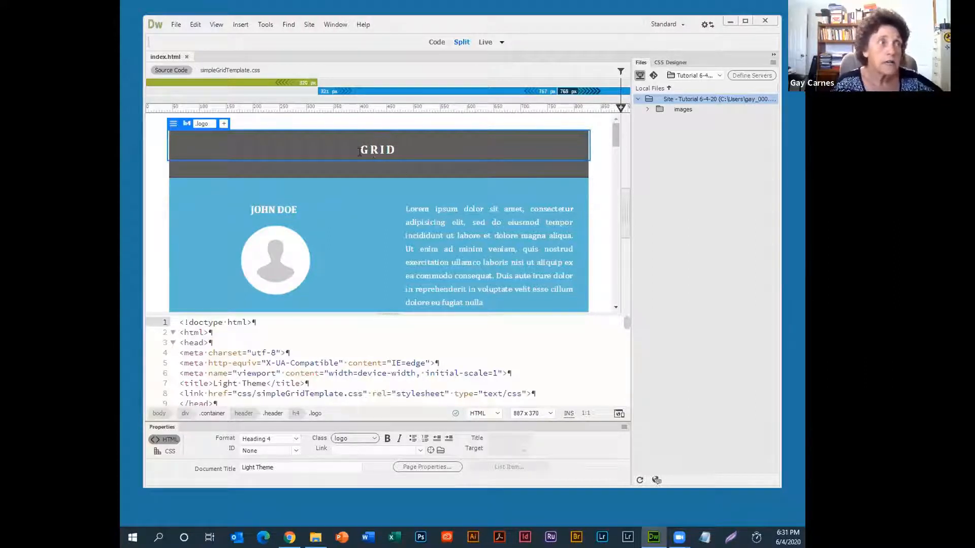
Replace the GRID header logo text with Webpage Design Plus.
double_click(376, 149)
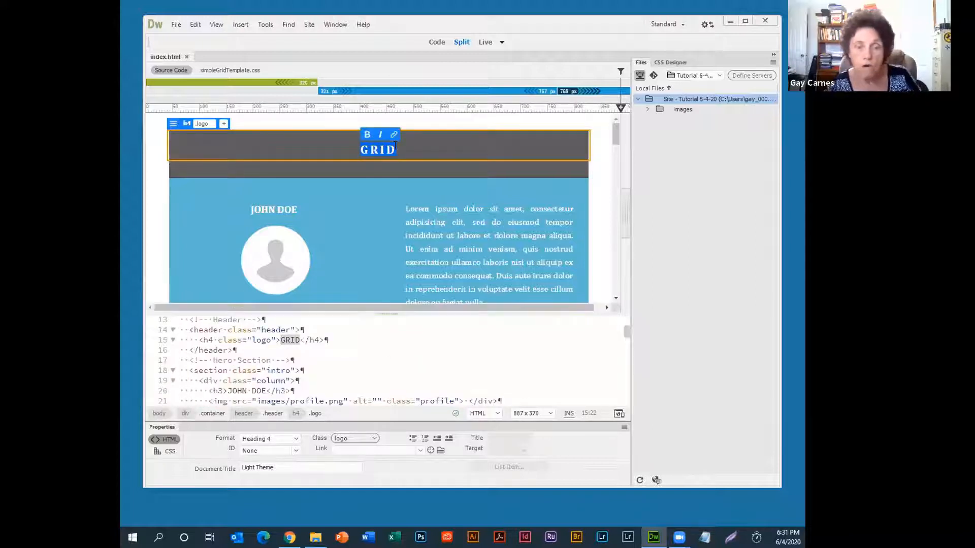
type("Webpage Design Plus")
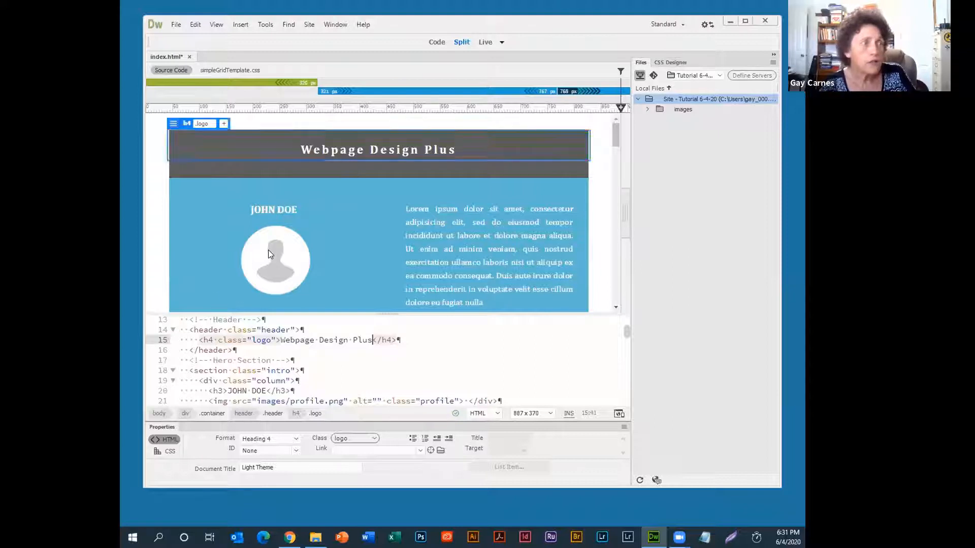
Select the profile placeholder image, expand the site's images folder and begin Insert > Image.
left_click(273, 260)
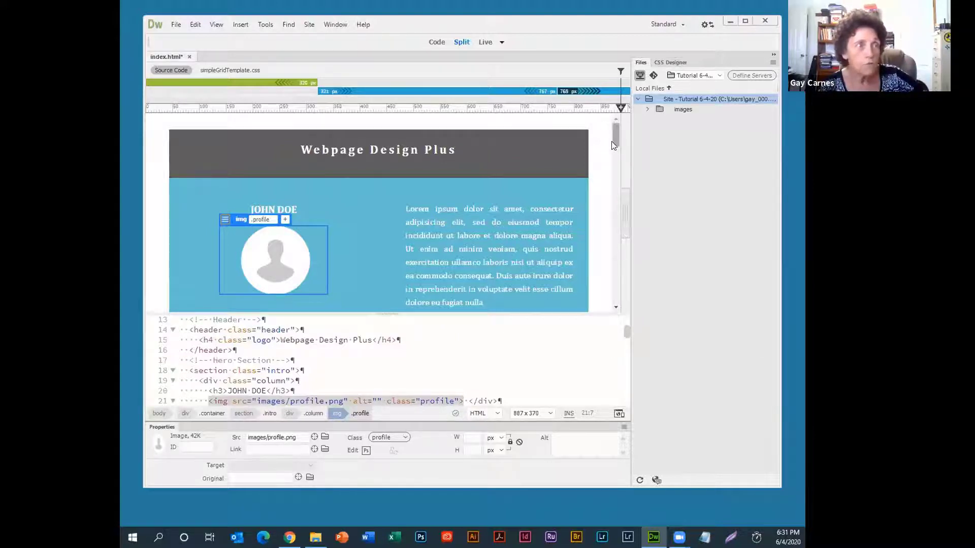
scroll("down", 3)
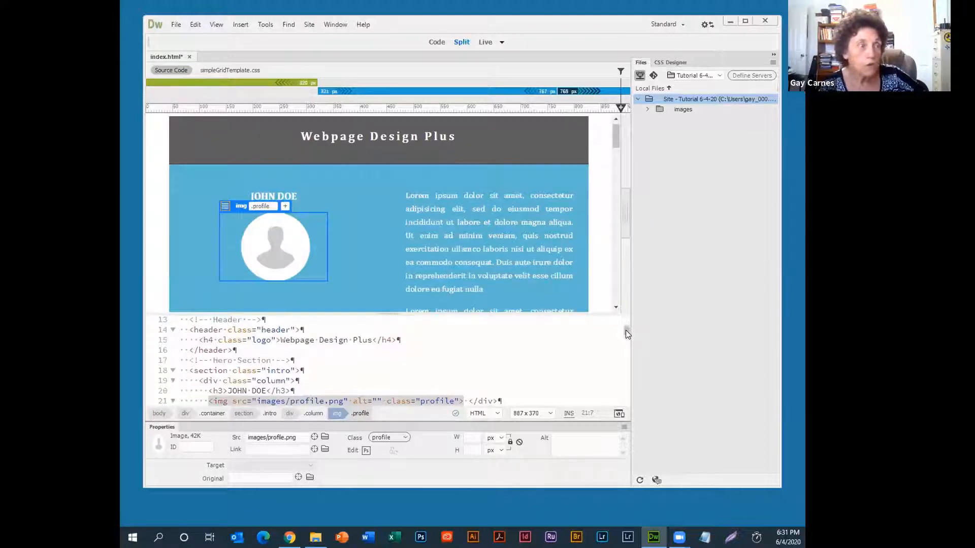
scroll("down", 3)
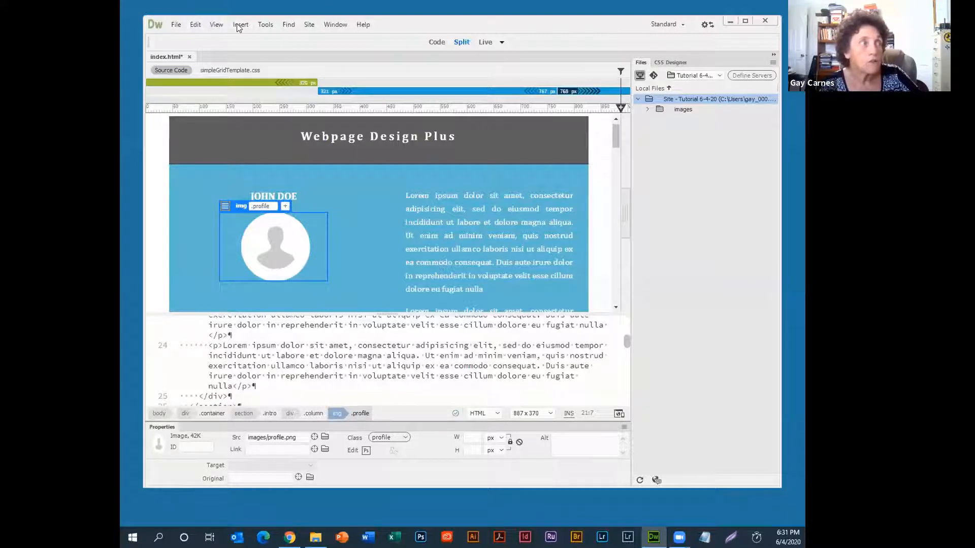
left_click(239, 24)
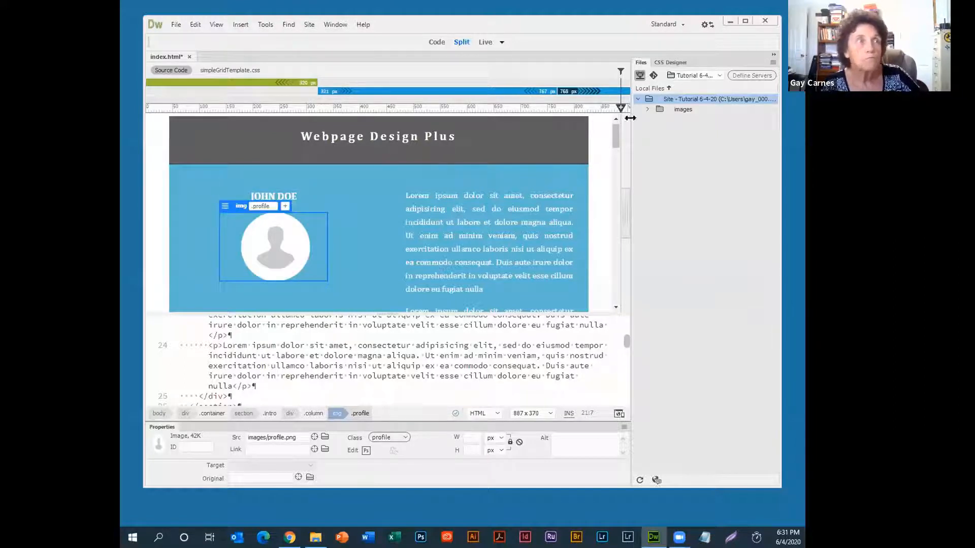
left_click(648, 110)
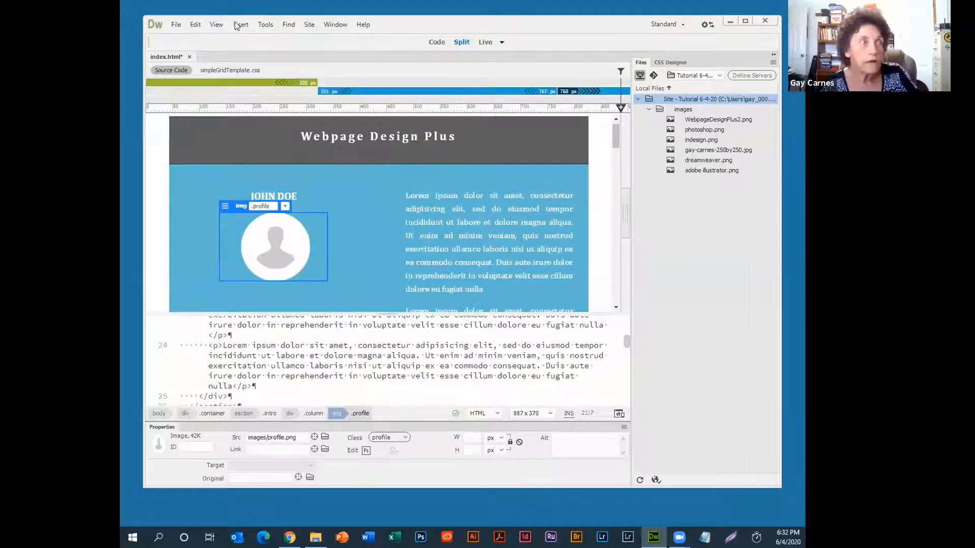
left_click(240, 24)
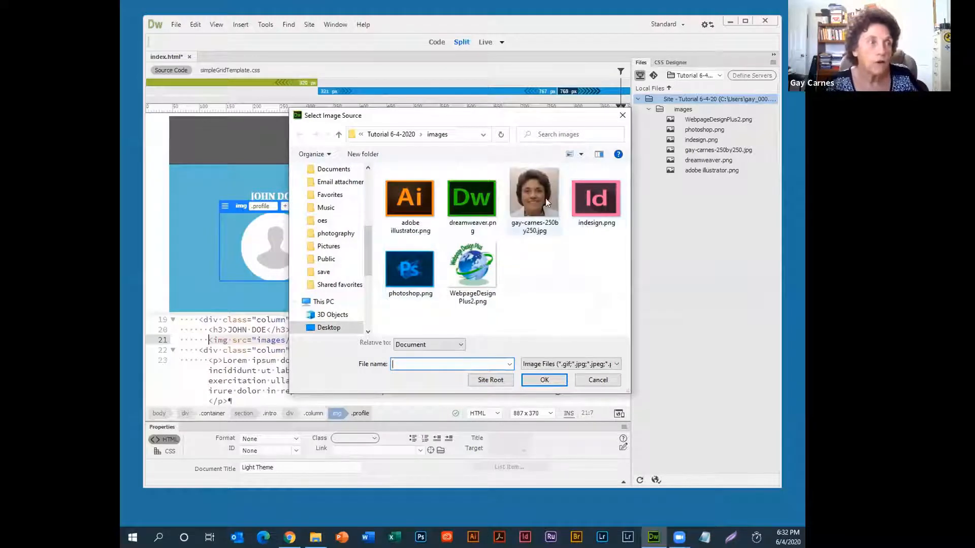
mouse_move(523, 196)
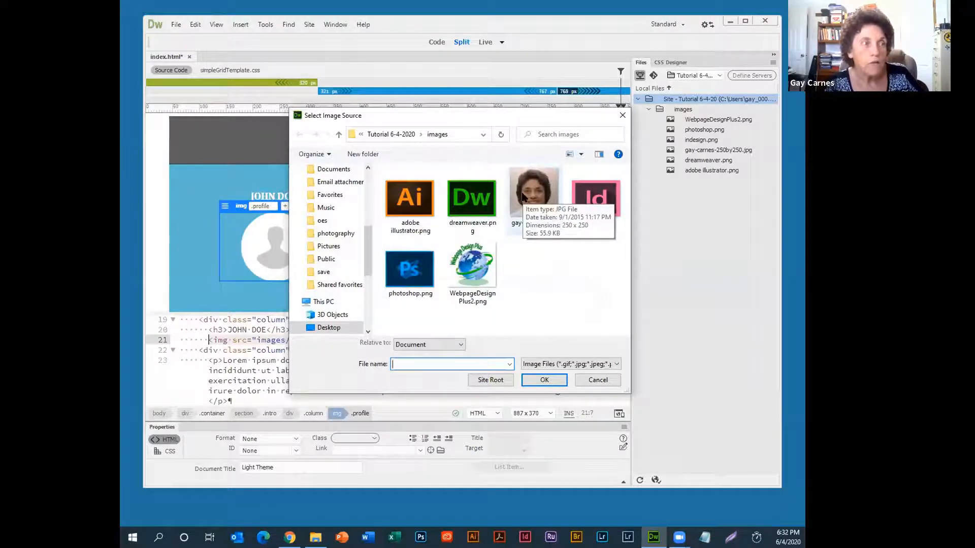
Insert WebpageDesignPlus2.png, confirming overwrite, then select the leftover profile placeholder.
left_click(534, 197)
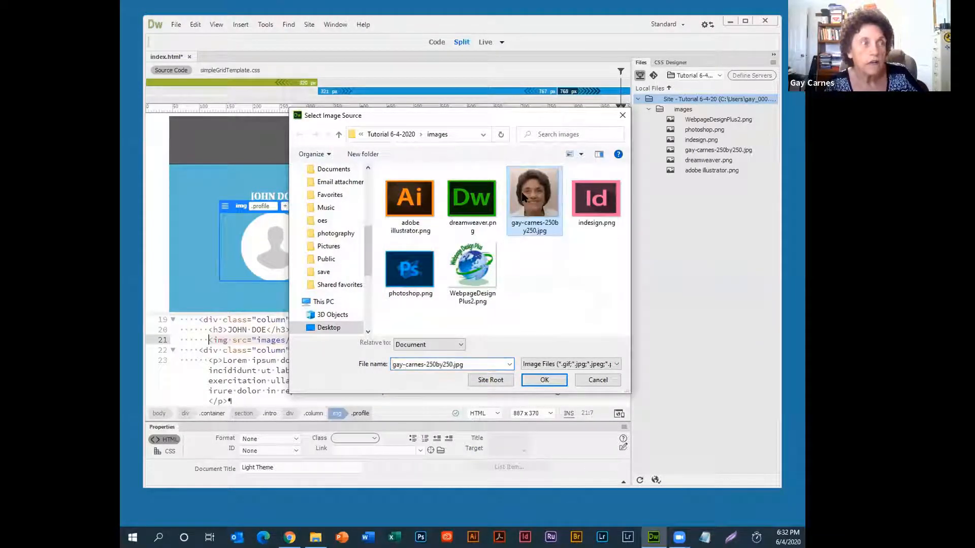
left_click(472, 263)
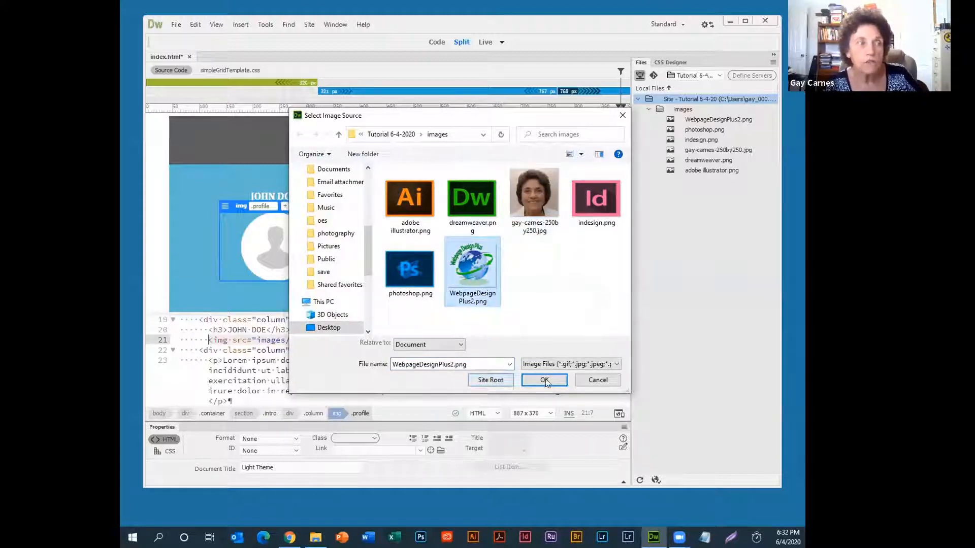
left_click(544, 380)
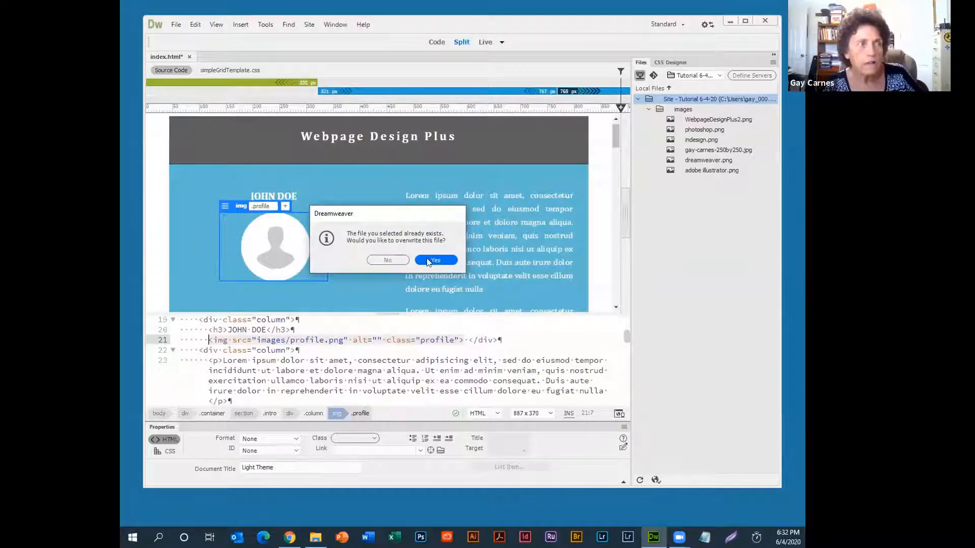
left_click(434, 260)
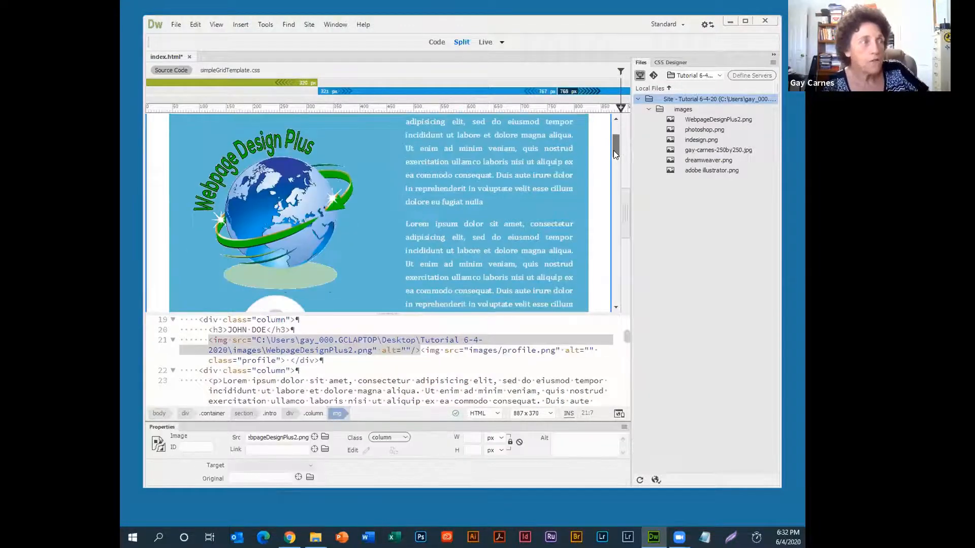
scroll("down", 3)
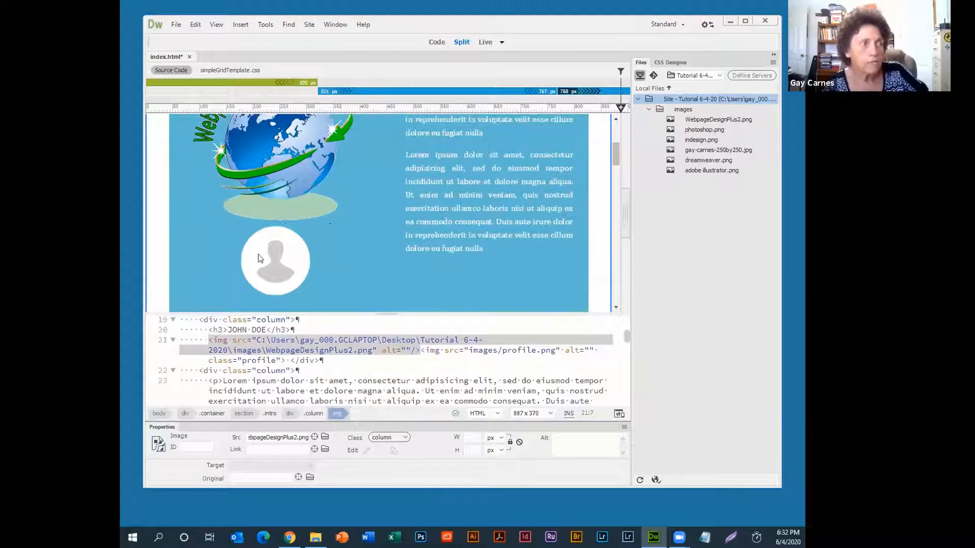
left_click(275, 260)
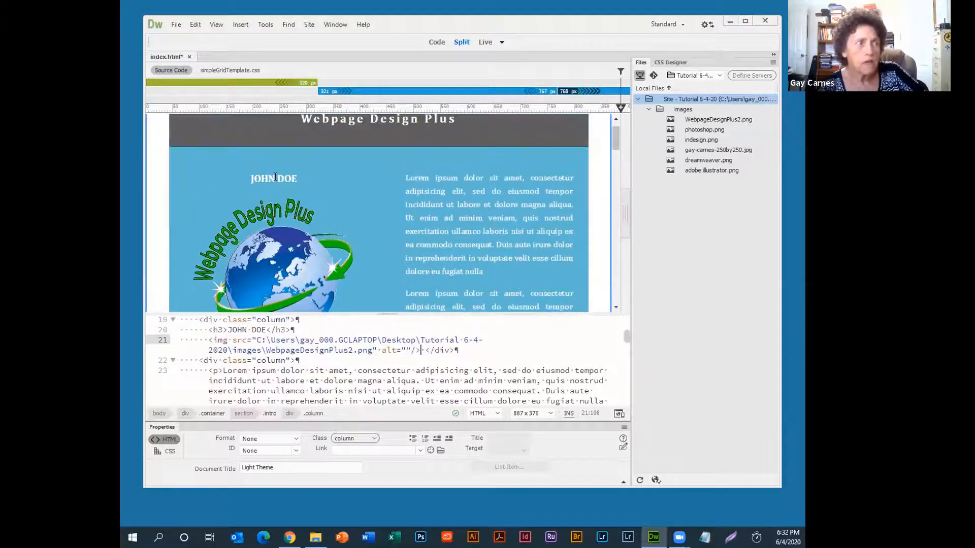
Change the JOHN DOE heading to "Gay Carnes - Awesome Designer" and select the first placeholder paragraph.
left_click(274, 177)
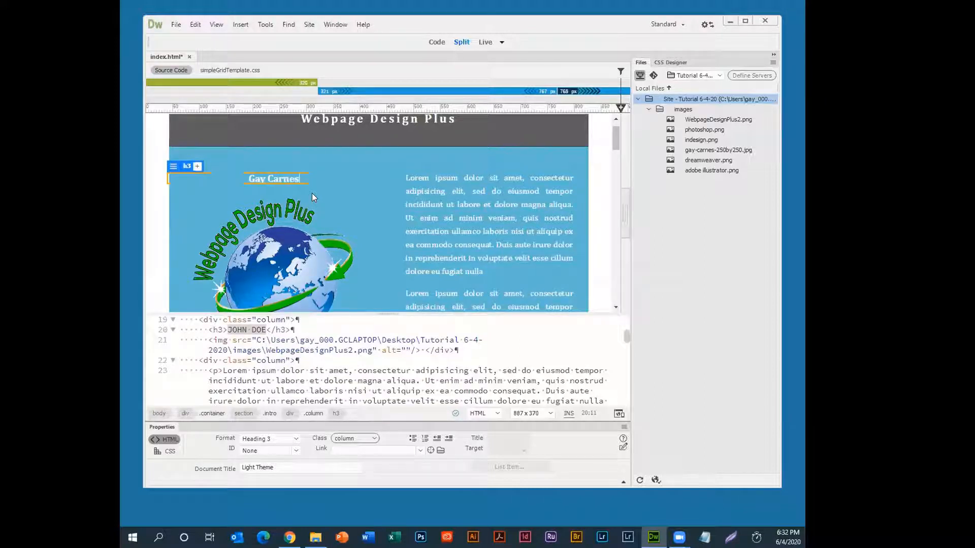
type("Gay Carnes&nbsp;")
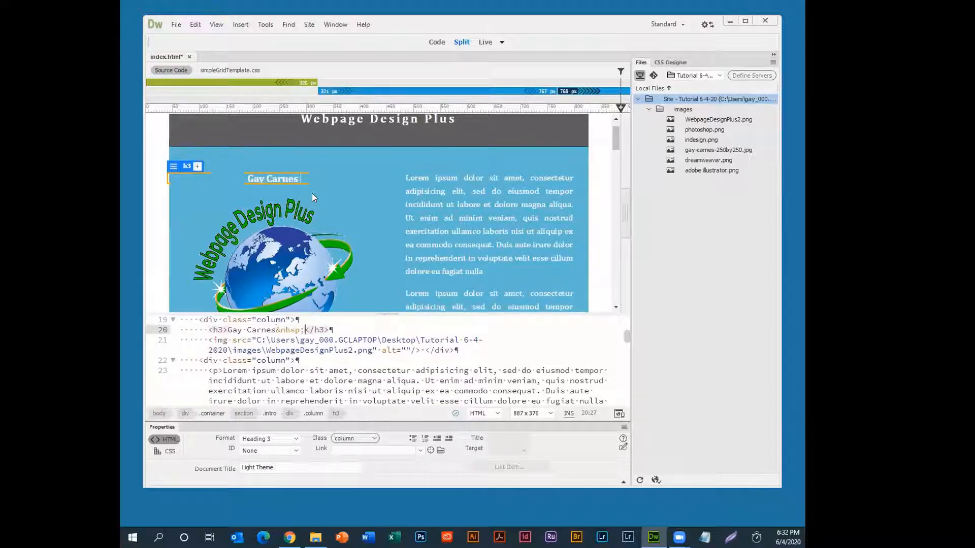
type("- Au")
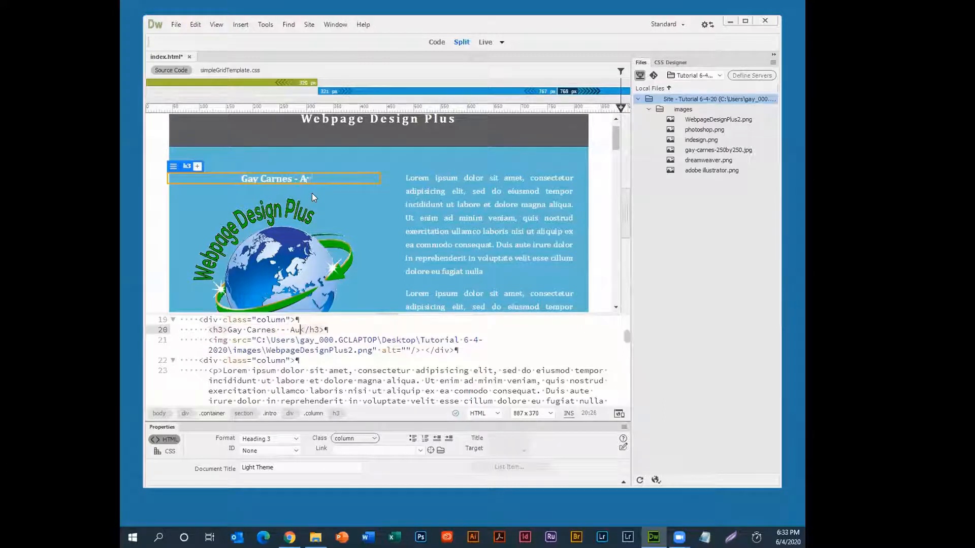
type("wesome Designer")
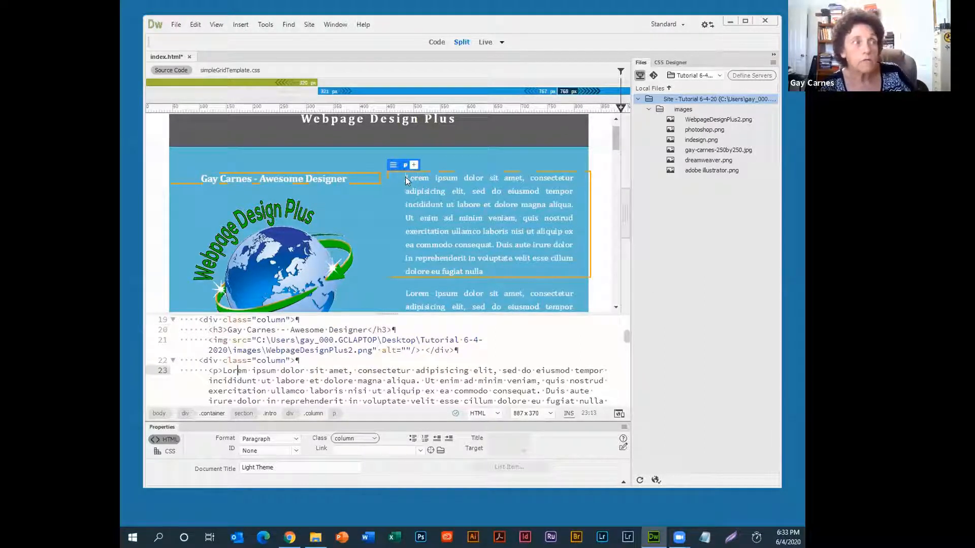
left_click_drag(405, 178, 463, 191)
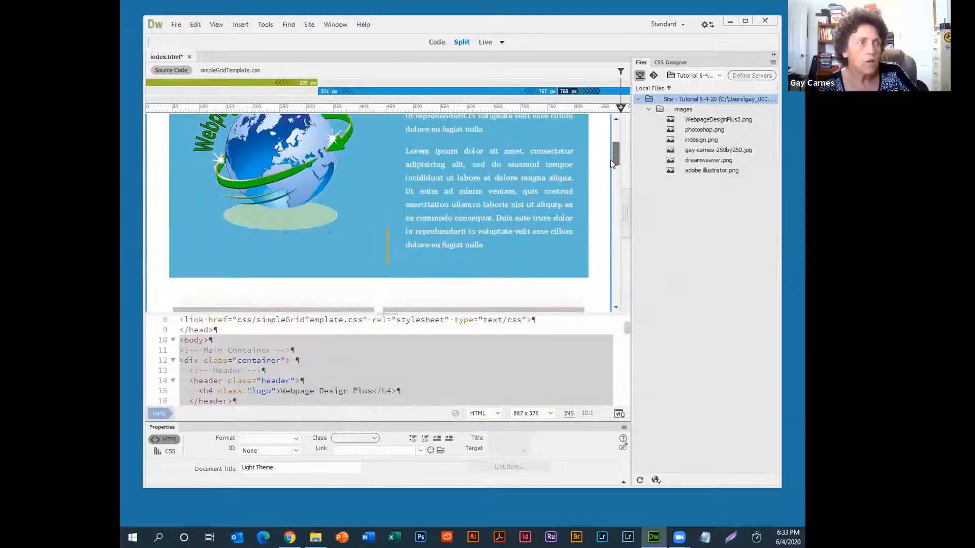
Change the first thumbnail's img src to images/photoshop.png in Code view.
scroll("down", 3)
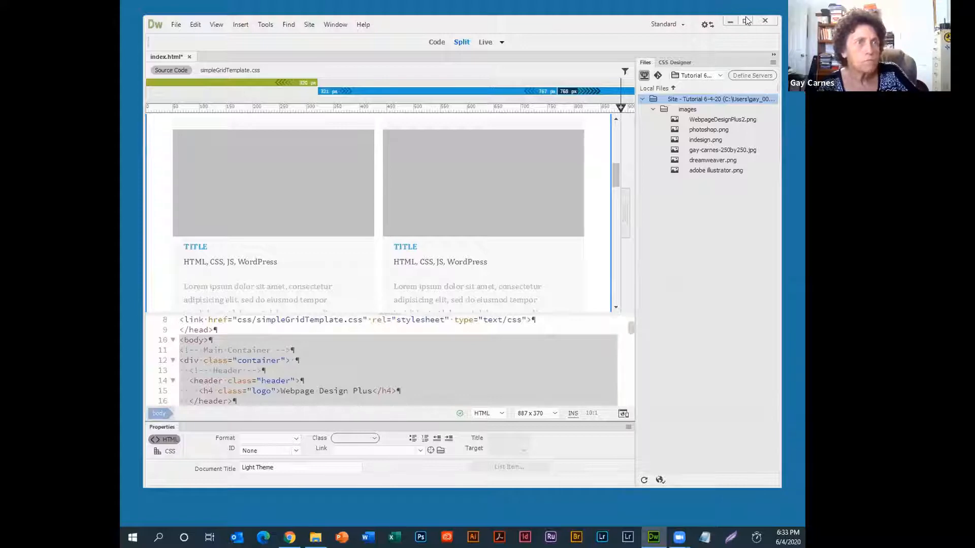
left_click(745, 20)
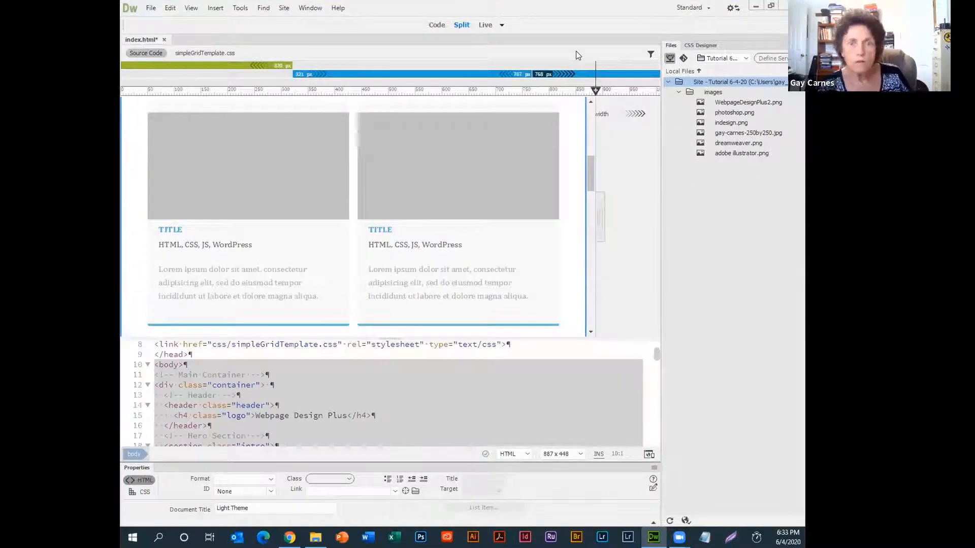
mouse_move(261, 158)
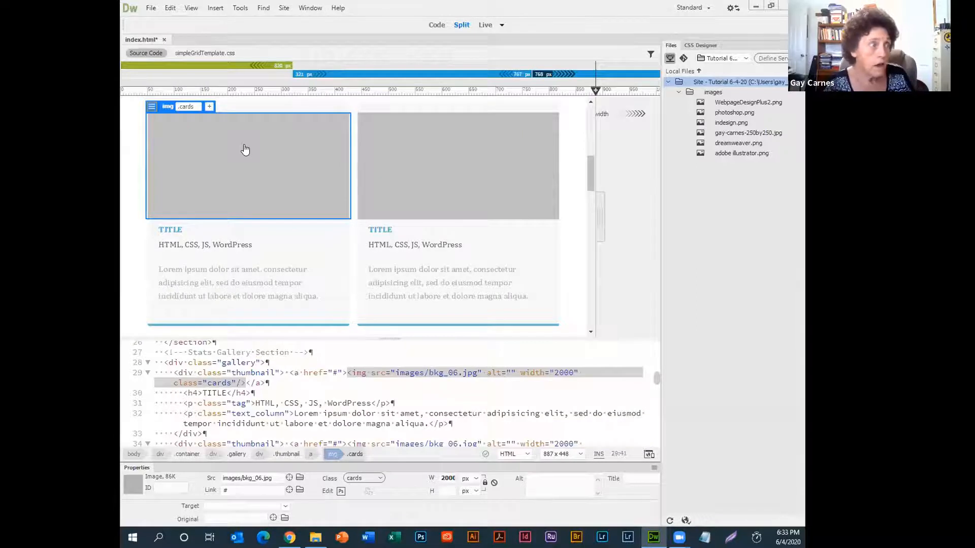
mouse_move(268, 149)
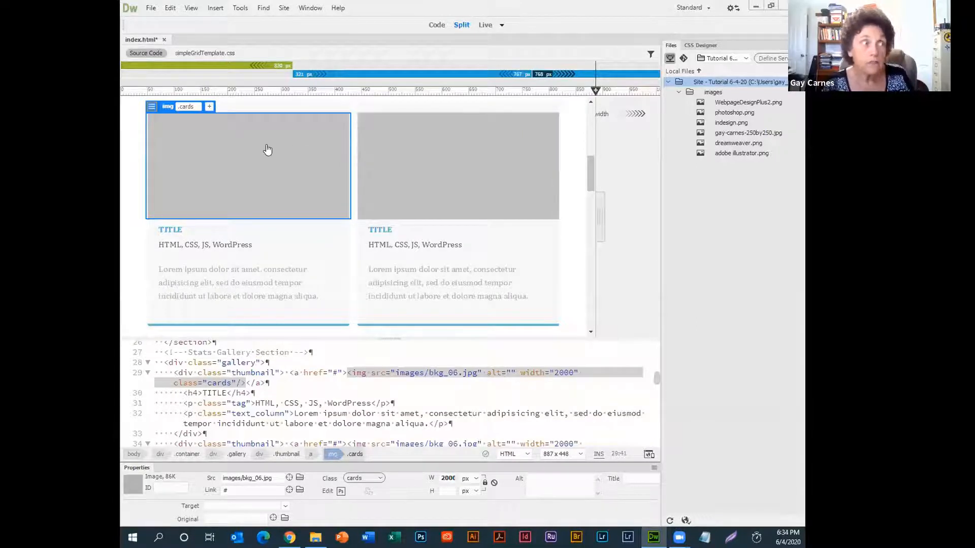
mouse_move(258, 148)
type("photoshop")
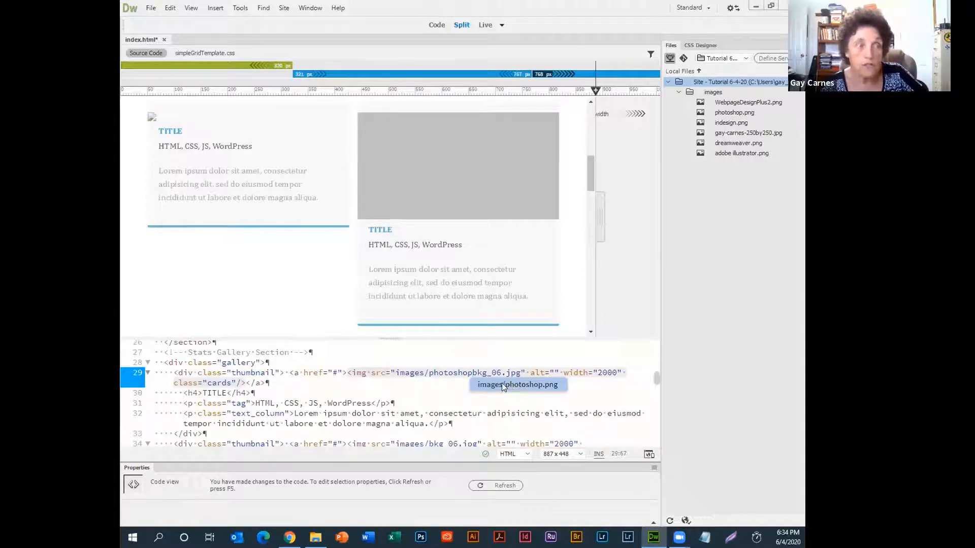
left_click(518, 383)
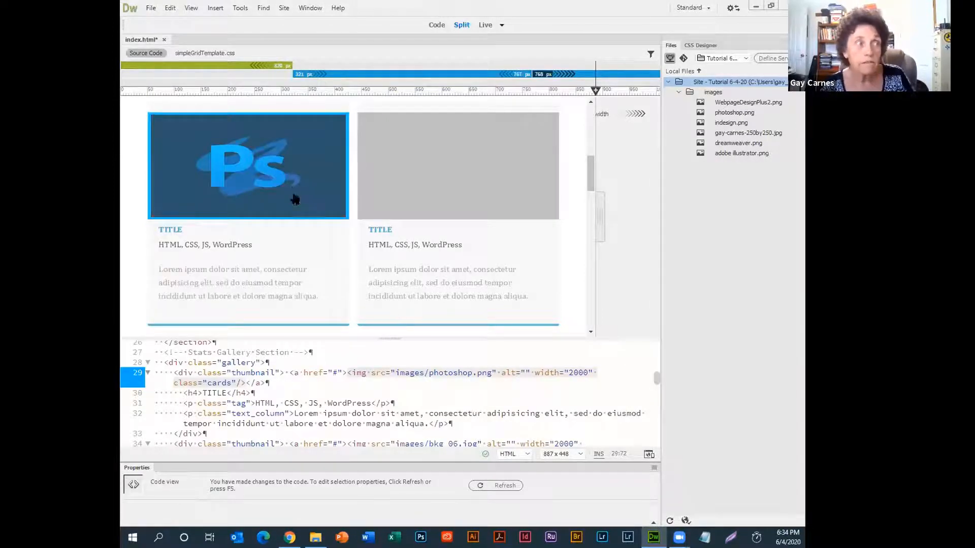
mouse_move(295, 174)
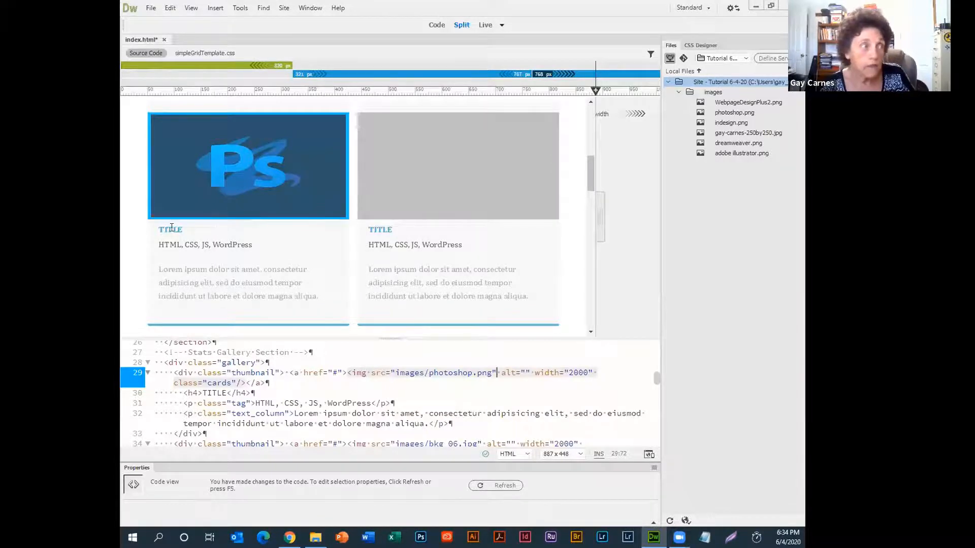
Replace the first card's TITLE heading with Photoshop.
left_click(170, 229)
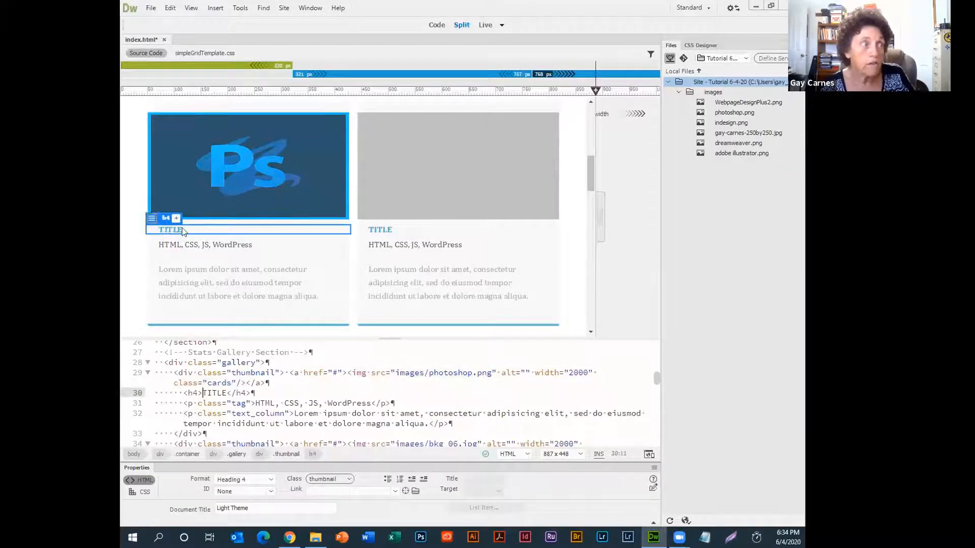
double_click(170, 230)
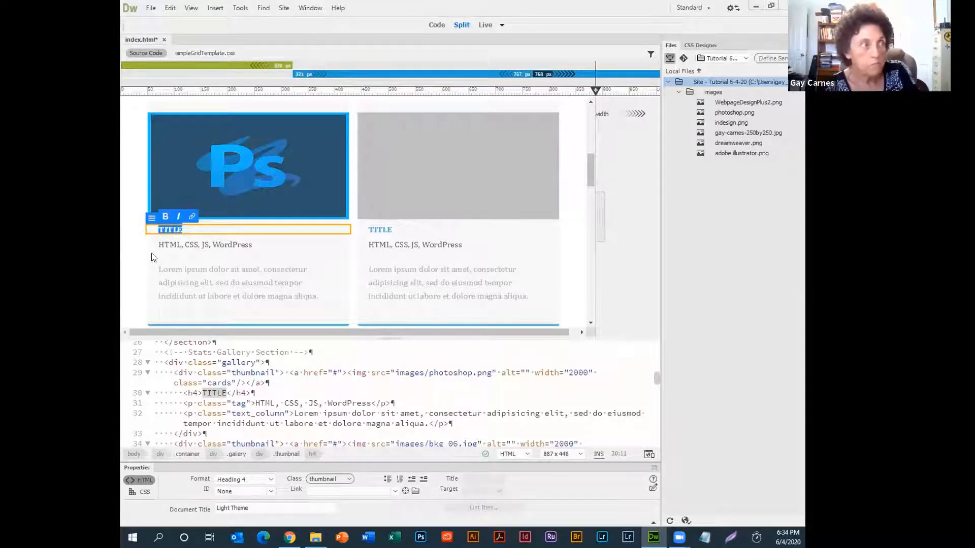
type("Photoshop")
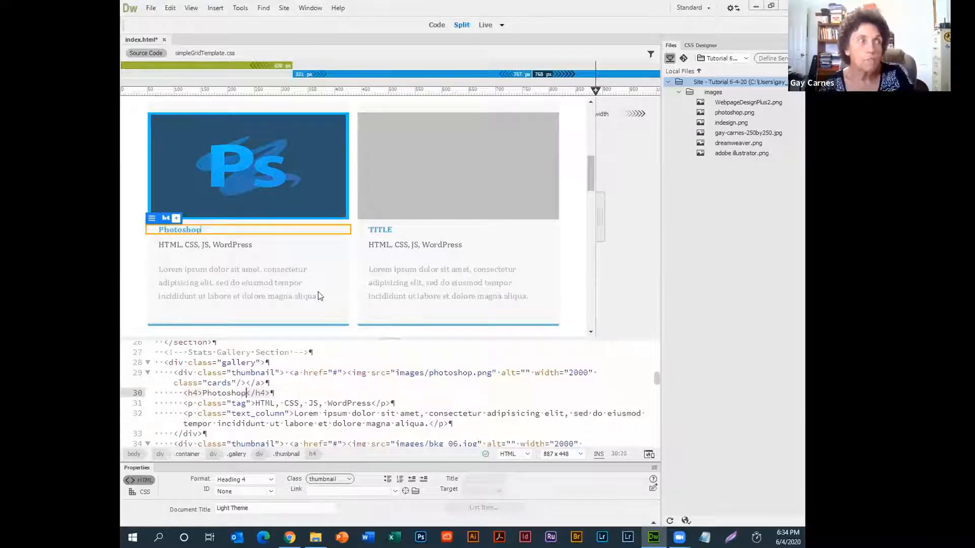
Replace the first card's tag line with Wonderful Editing Program.
left_click(205, 245)
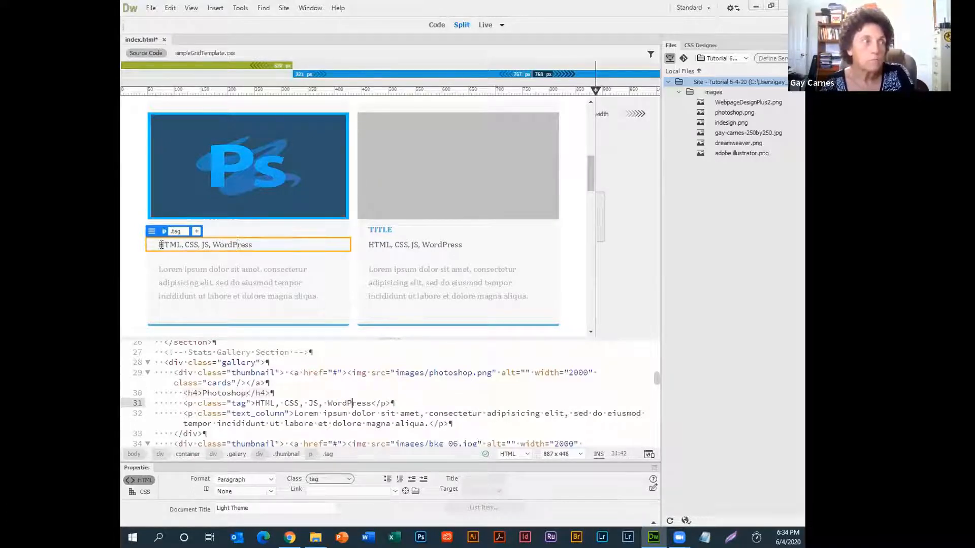
triple_click(205, 245)
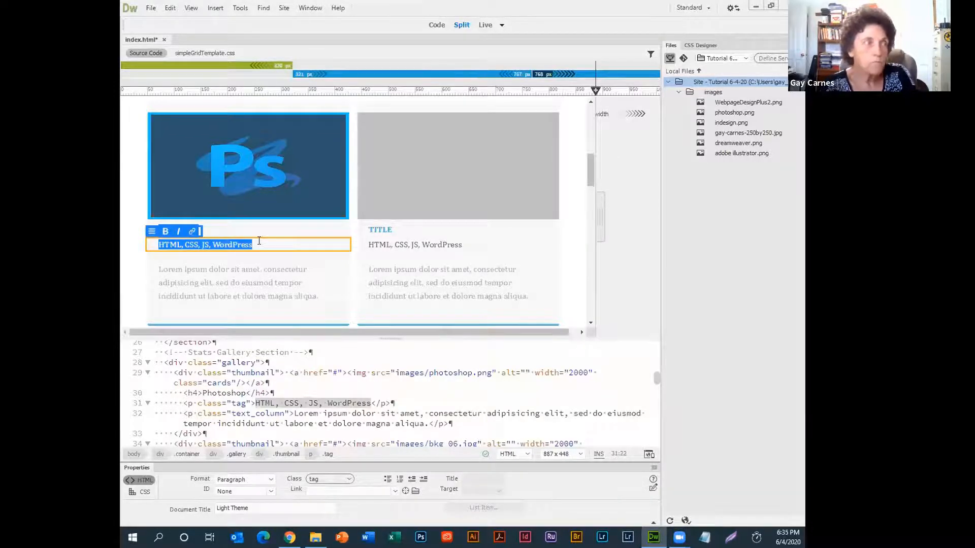
type("Wonderful Editing Pro")
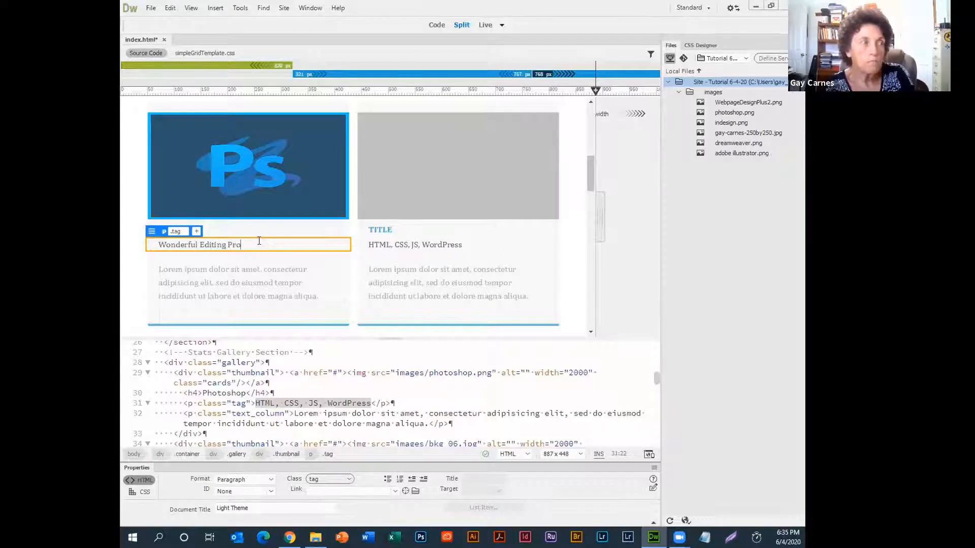
type("gram")
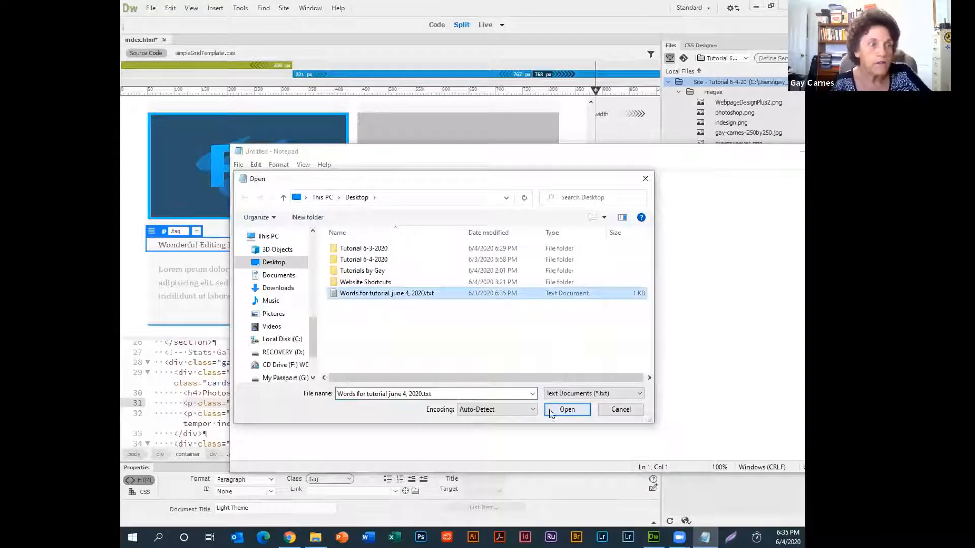
Replace the first card's Lorem ipsum paragraph with the Photoshop description from the Words for tutorial file.
left_click(566, 409)
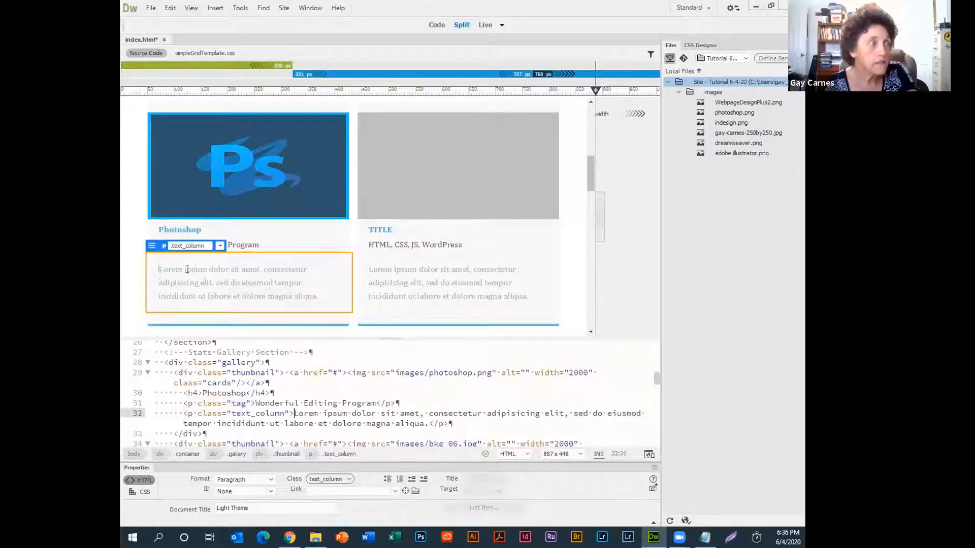
left_click_drag(158, 269, 319, 296)
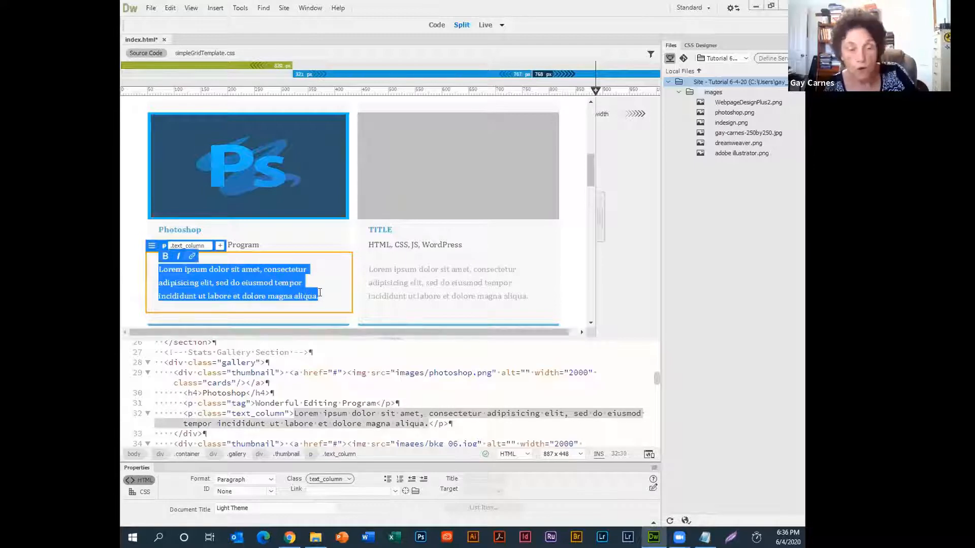
type("The creative world runs on Photoshop. Millions of designers, photographers, and artists around the world use Photoshop to make the impossible possible, e.g., design posters, banners, logos, edit pictures, etc.")
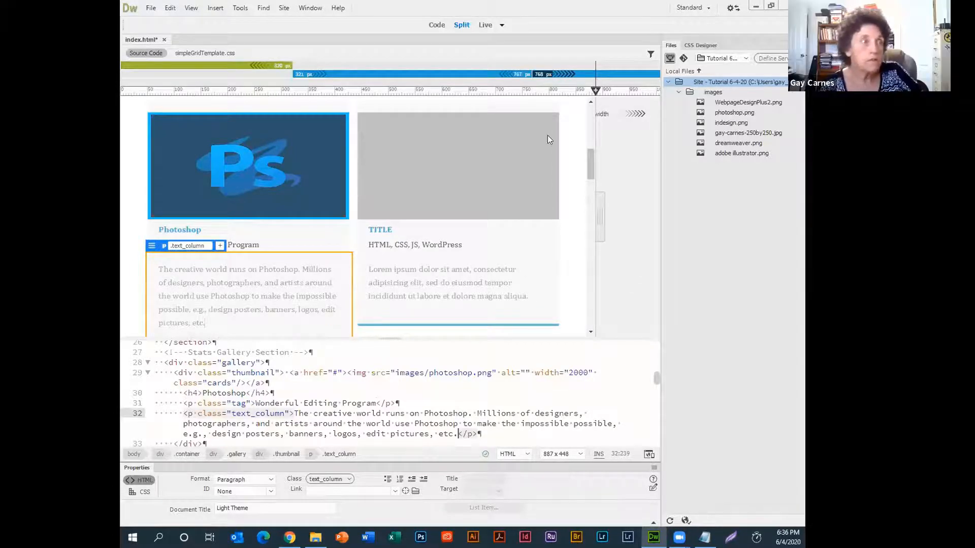
Change the second thumbnail's img src to images/dreamweaver.png.
left_click(458, 165)
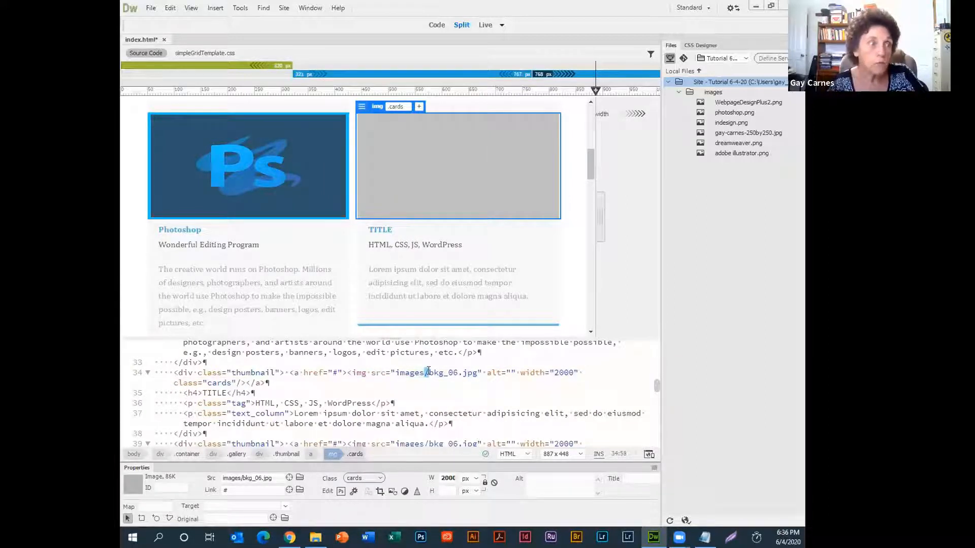
left_click(456, 399)
type("D")
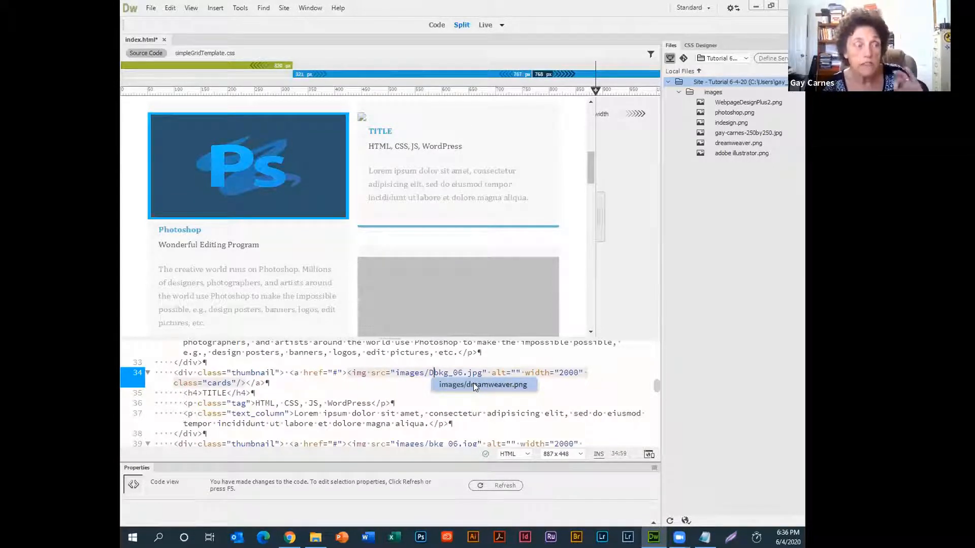
left_click(483, 384)
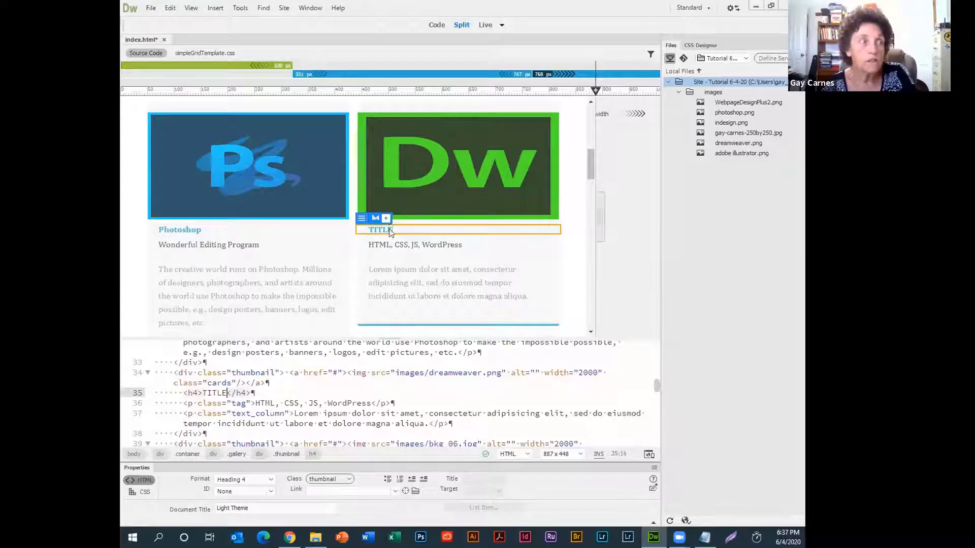
Retitle the second gallery card Dreamweaver.
double_click(379, 230)
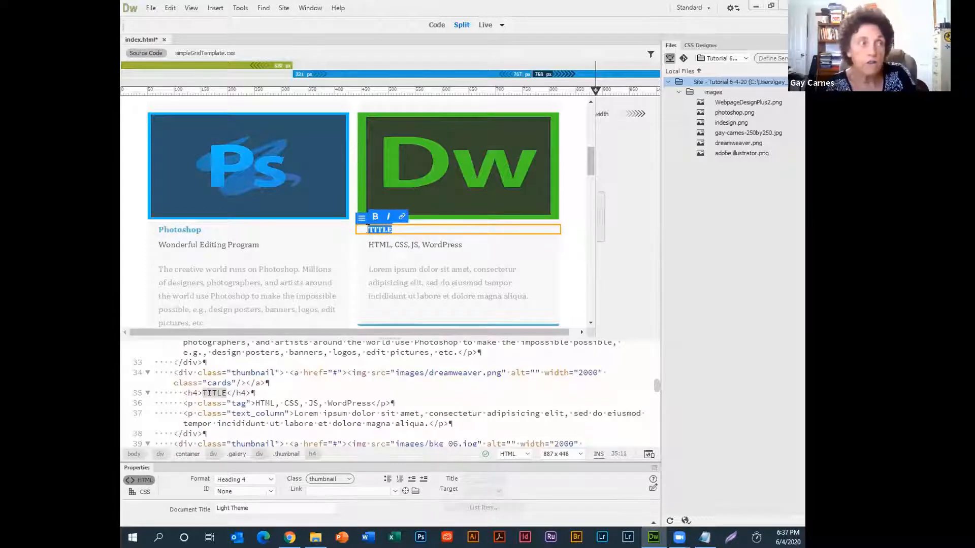
type("Dreamweaver")
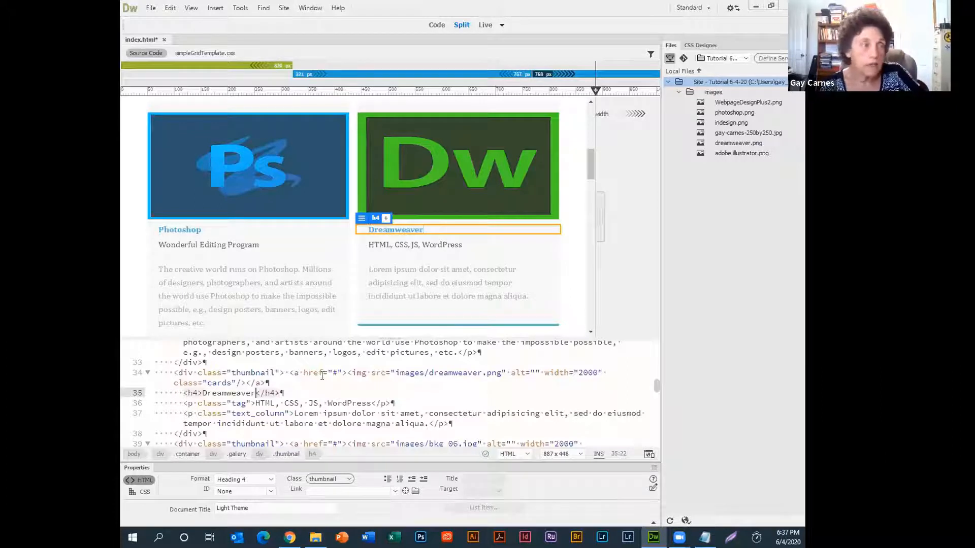
left_click(333, 373)
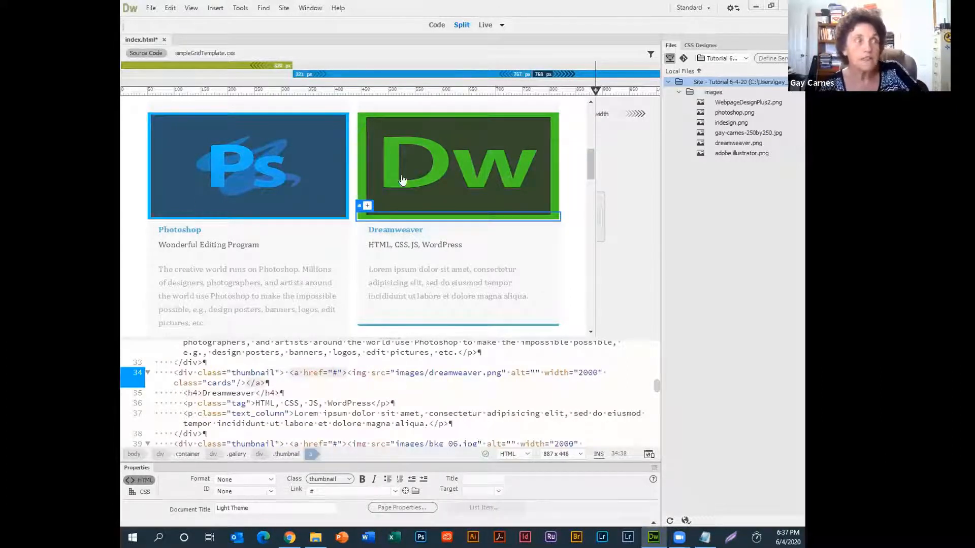
mouse_move(492, 262)
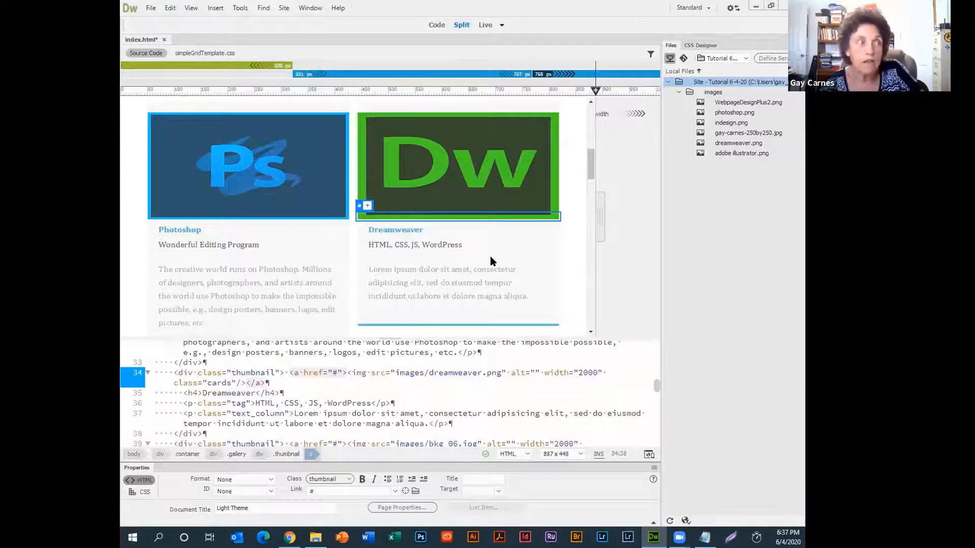
left_click(208, 245)
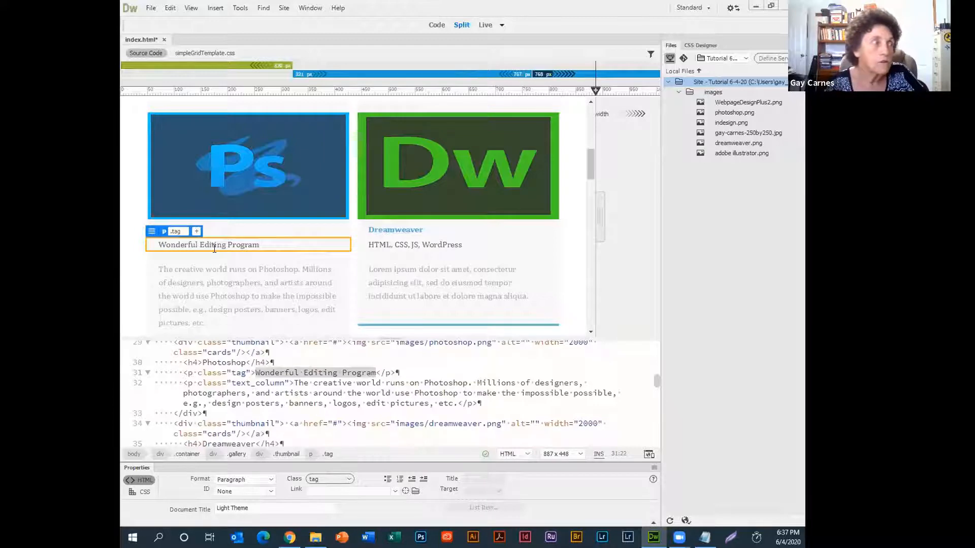
Pick a new CSS text colour for the Wonderful Editing Program tag line.
double_click(244, 245)
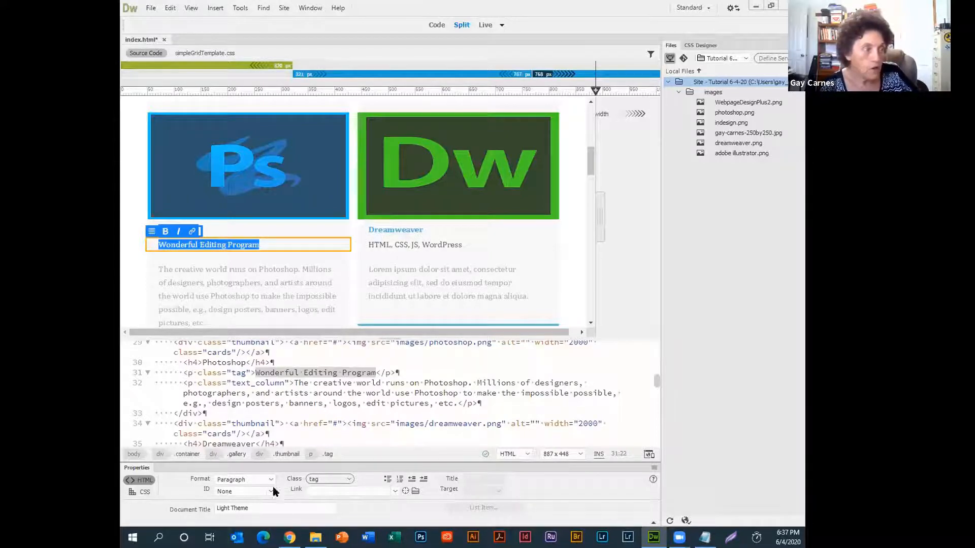
left_click(144, 492)
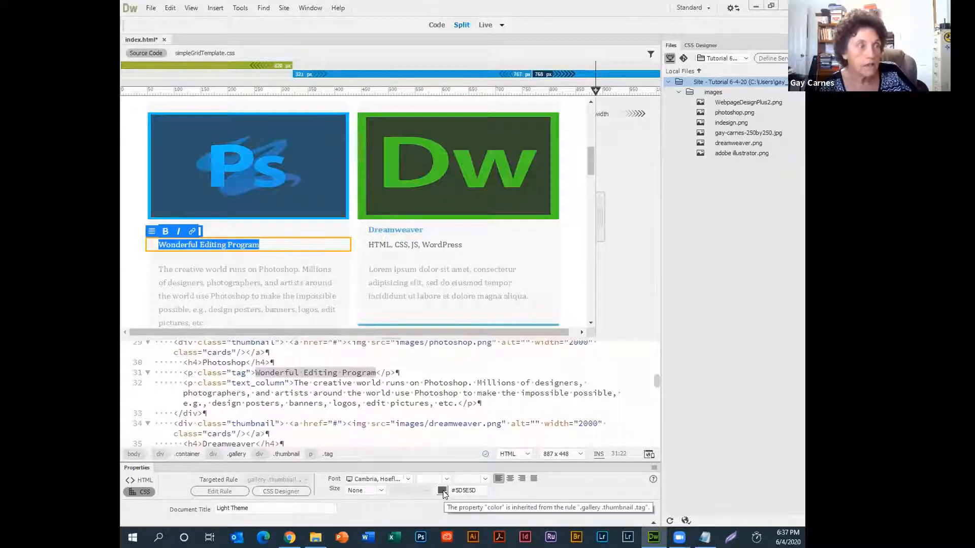
left_click(441, 490)
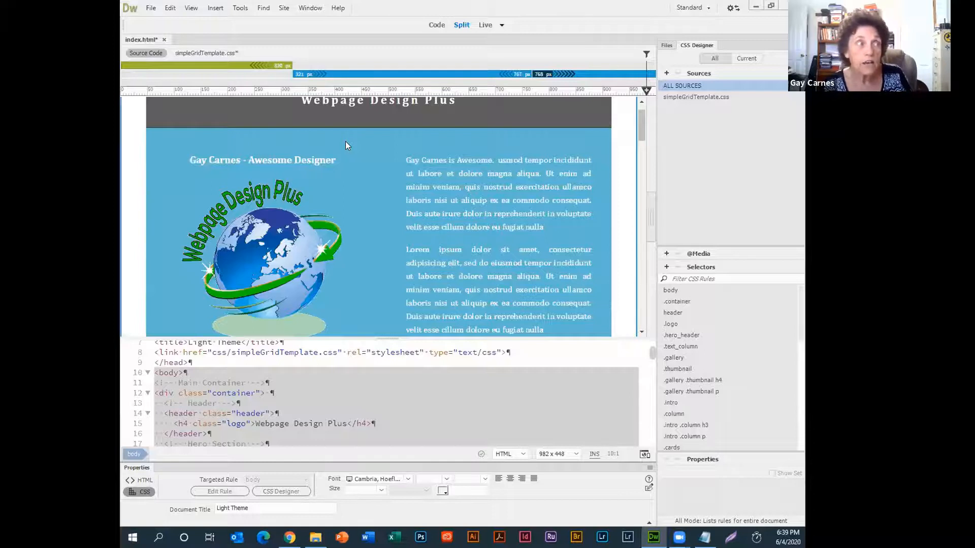
mouse_move(320, 249)
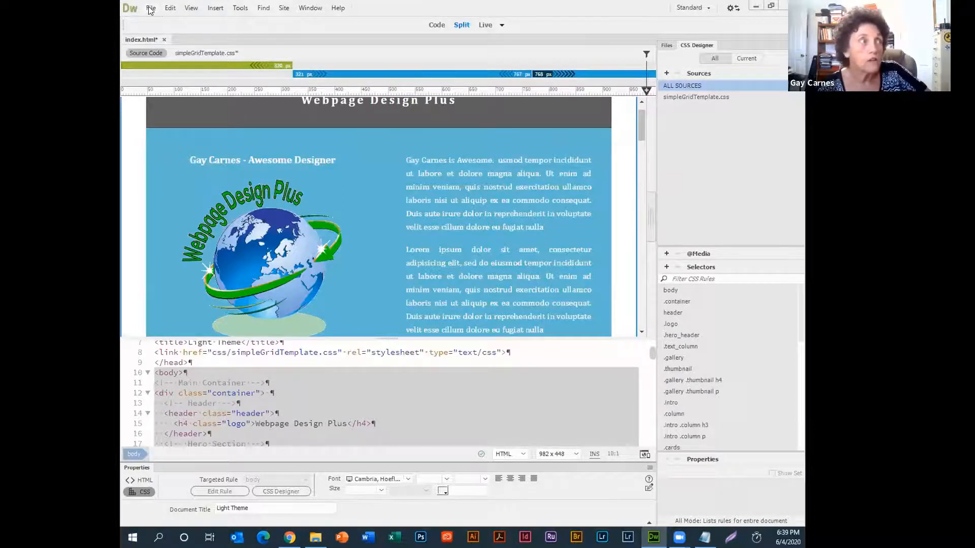
Save all changed files, index.html and simpleGridTemplate.css, via File > Save All.
left_click(150, 8)
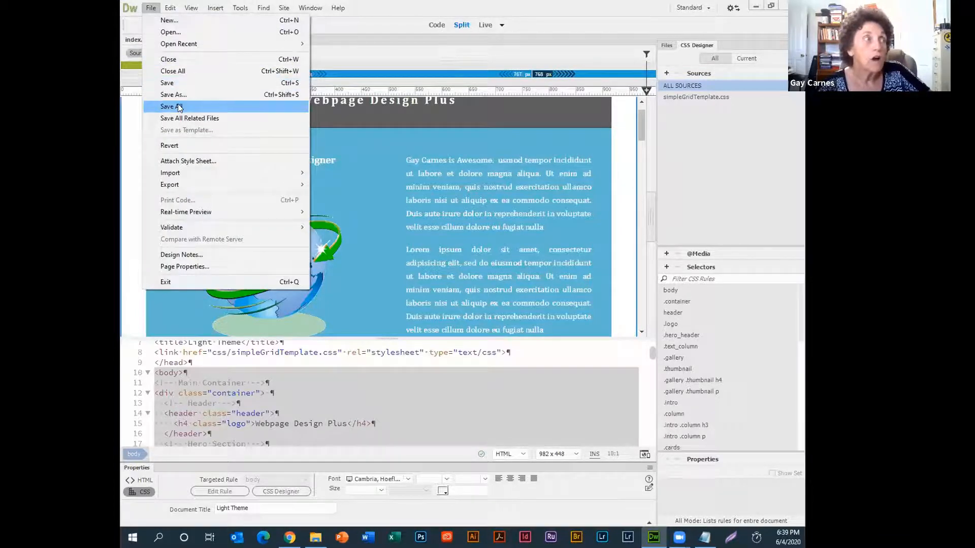
left_click(169, 106)
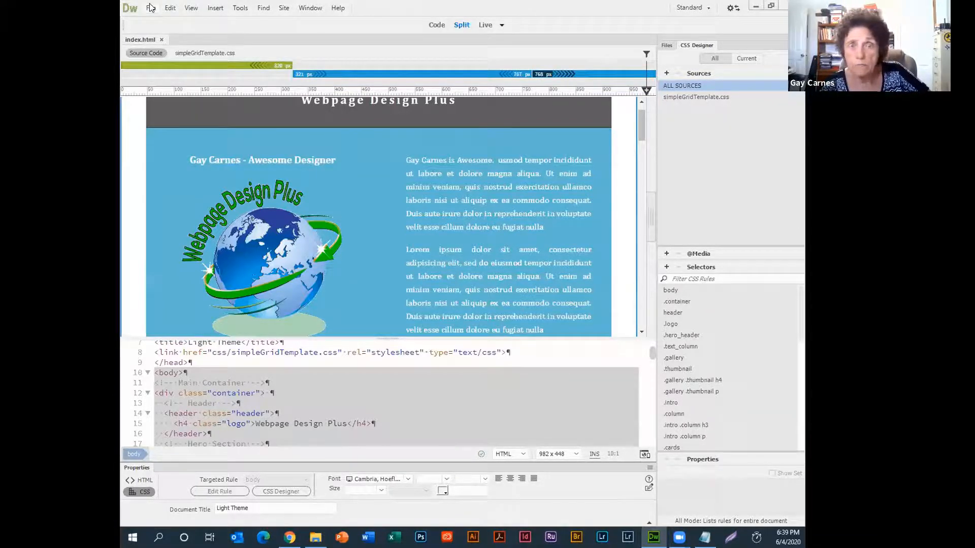
left_click(150, 8)
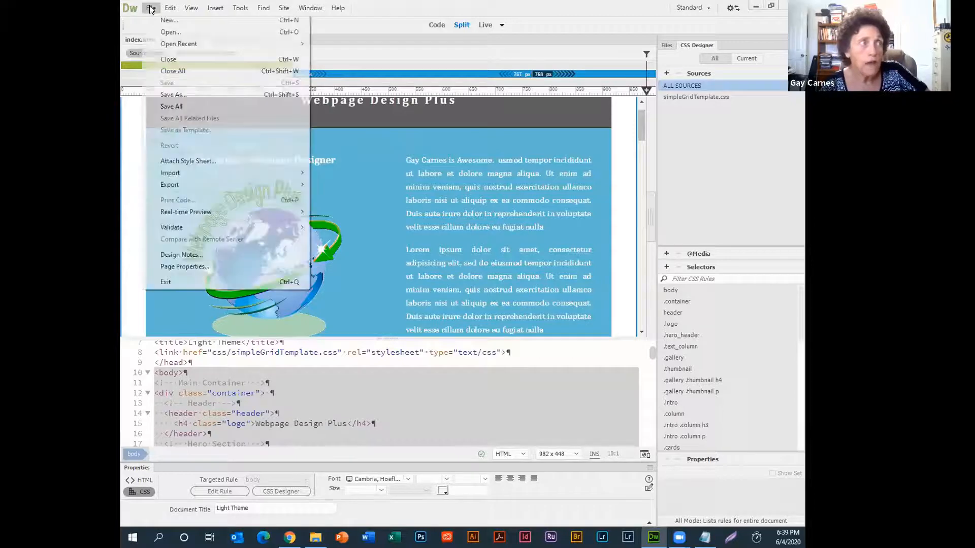
mouse_move(191, 211)
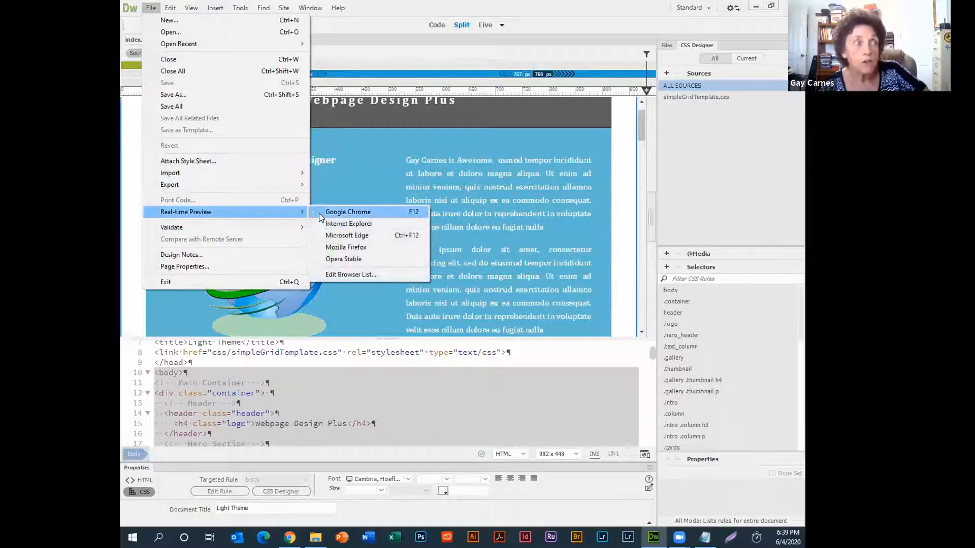
mouse_move(345, 247)
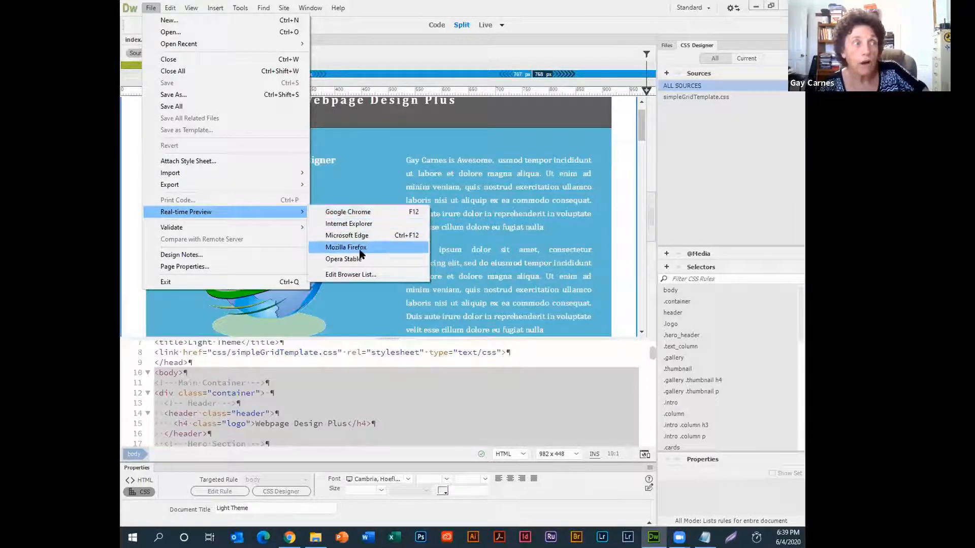
mouse_move(360, 211)
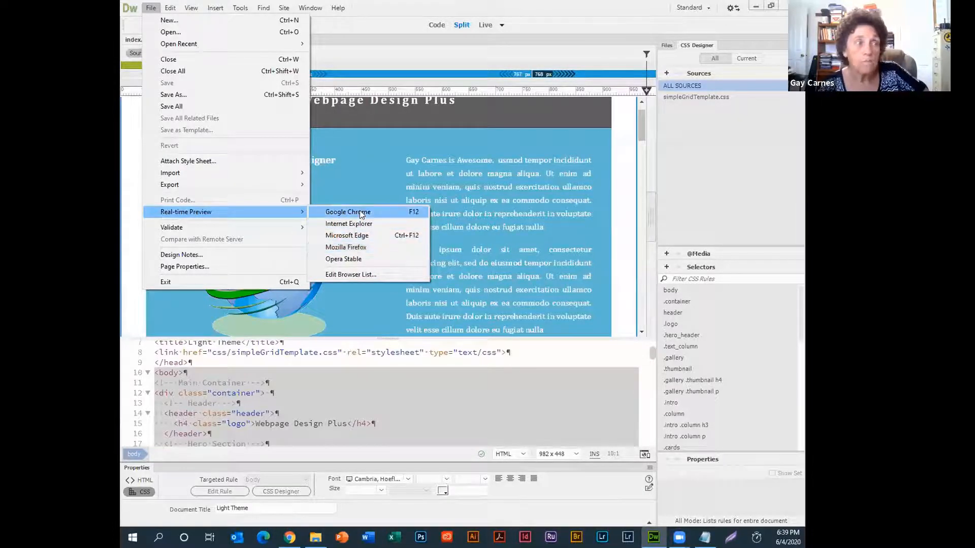
mouse_move(355, 278)
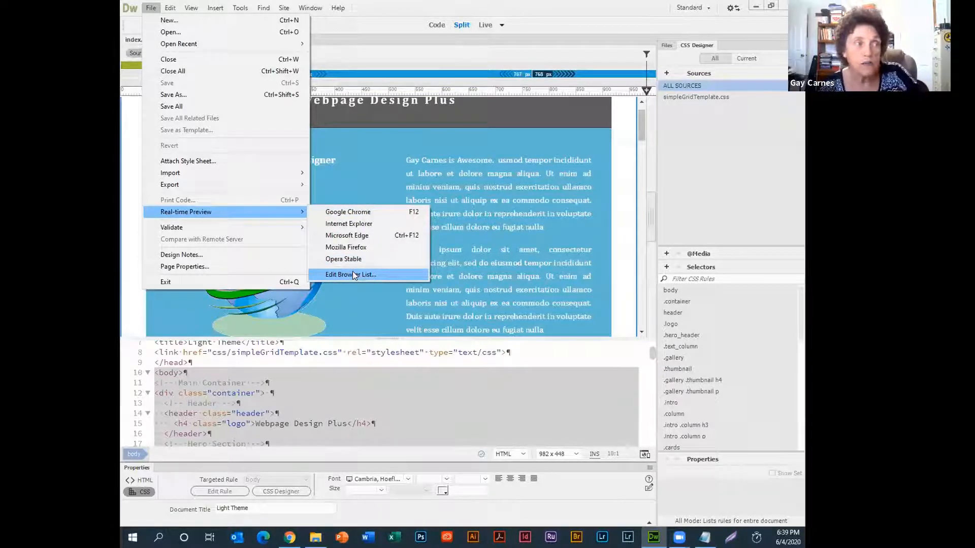
Confirm Google Chrome is primary and Microsoft Edge secondary in Edit Browser List, then close preferences.
left_click(350, 275)
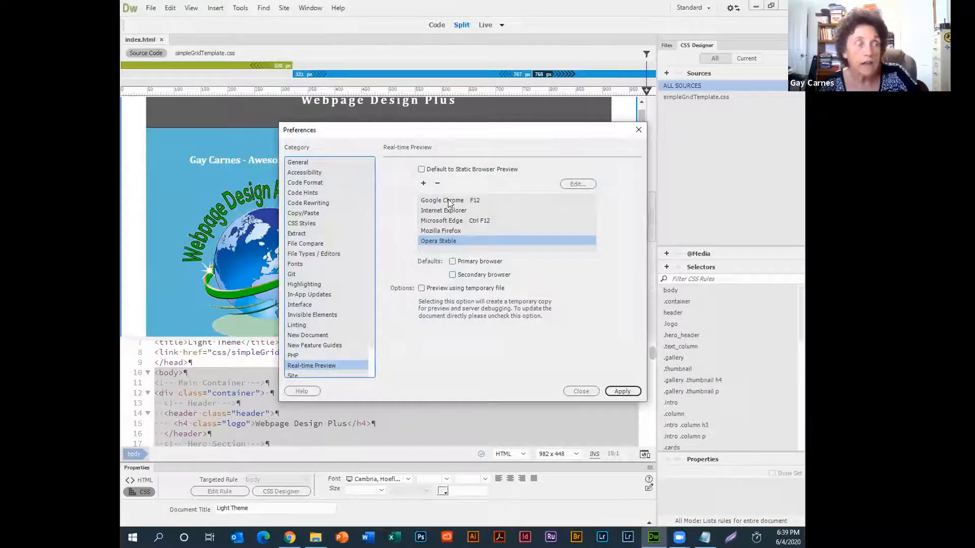
left_click(452, 262)
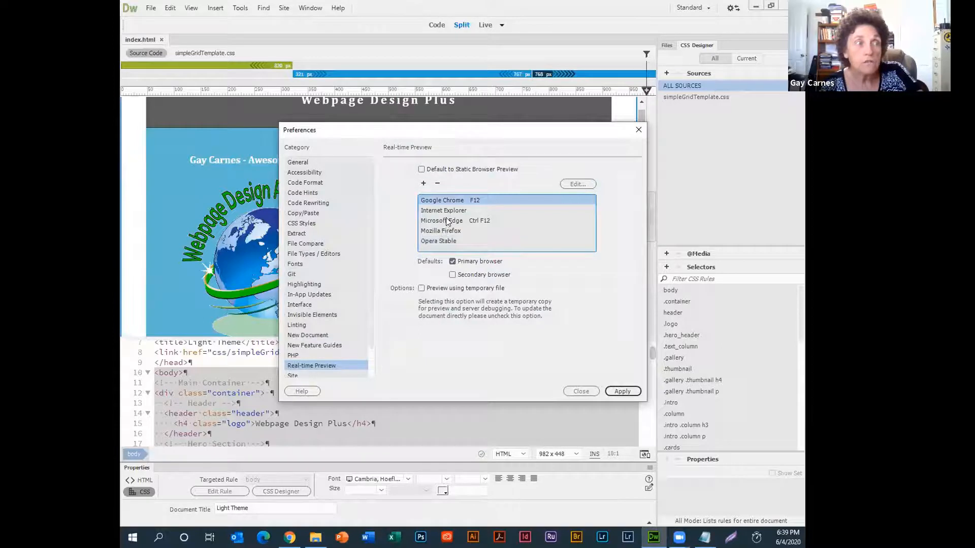
left_click(441, 221)
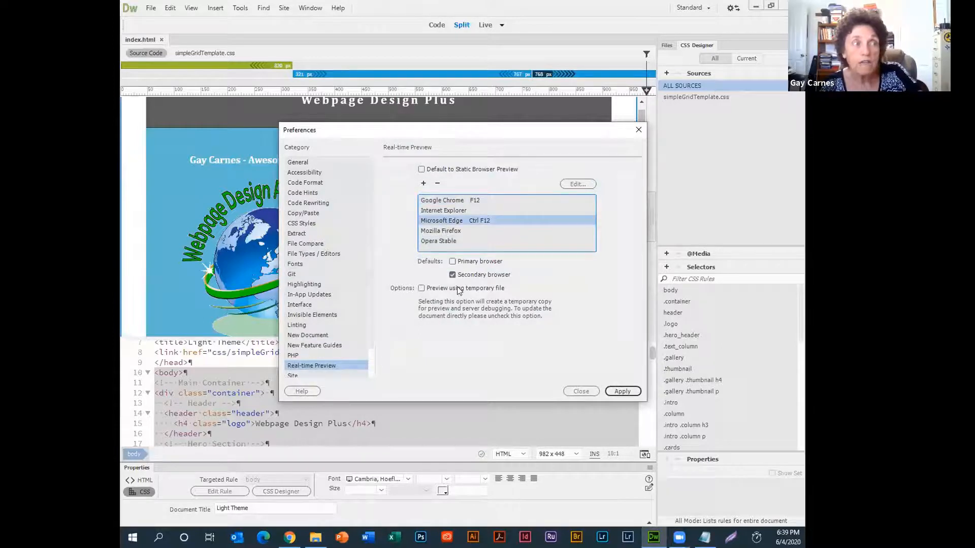
mouse_move(450, 232)
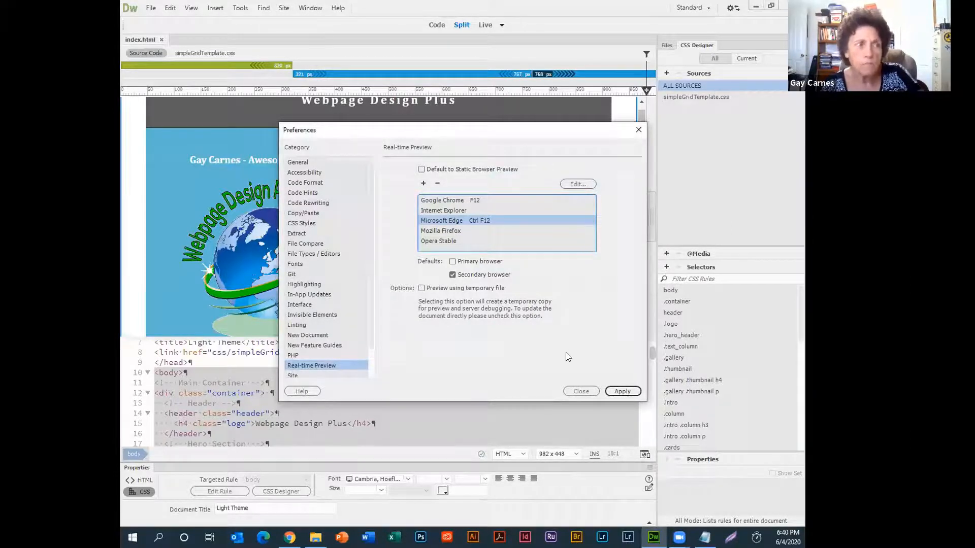
left_click(622, 392)
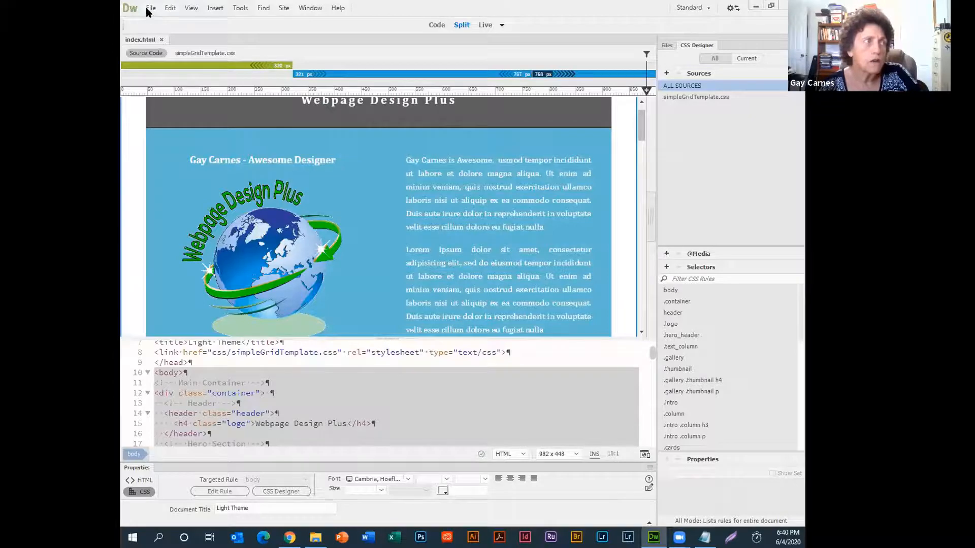
Preview index.html in Google Chrome via Real-time Preview.
left_click(151, 8)
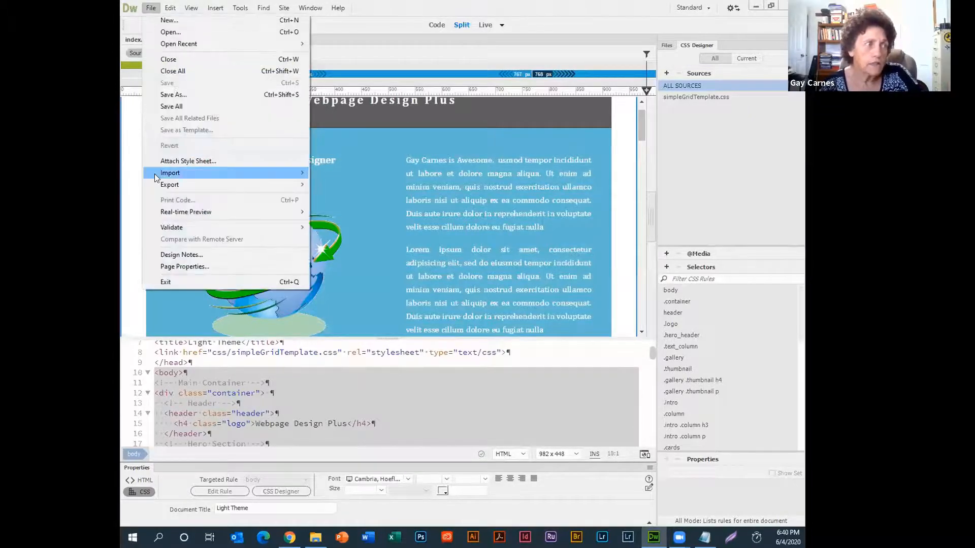
mouse_move(186, 211)
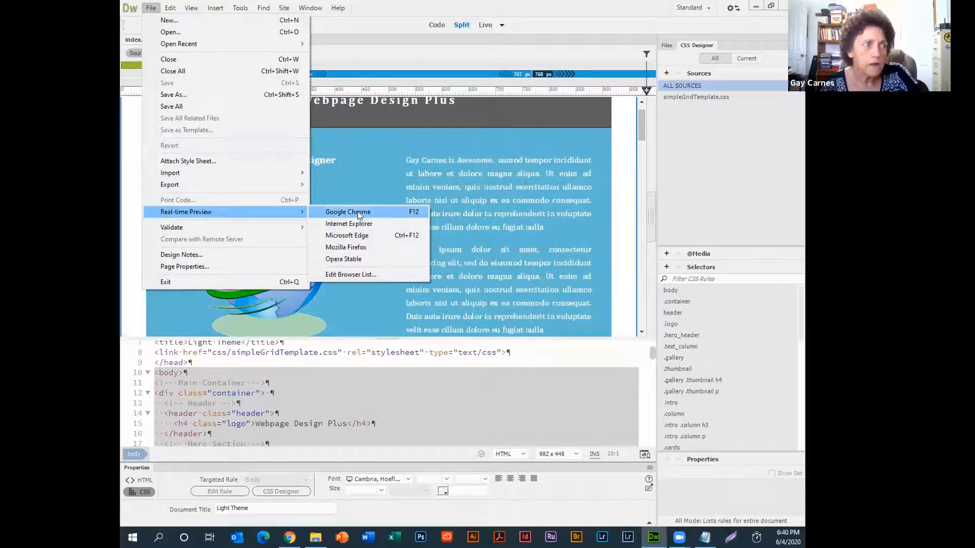
left_click(347, 211)
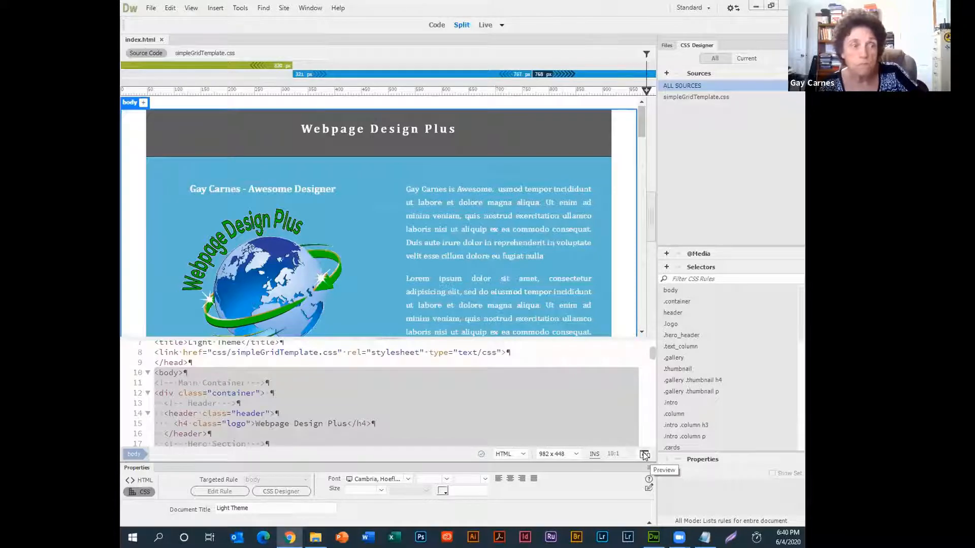
left_click(644, 454)
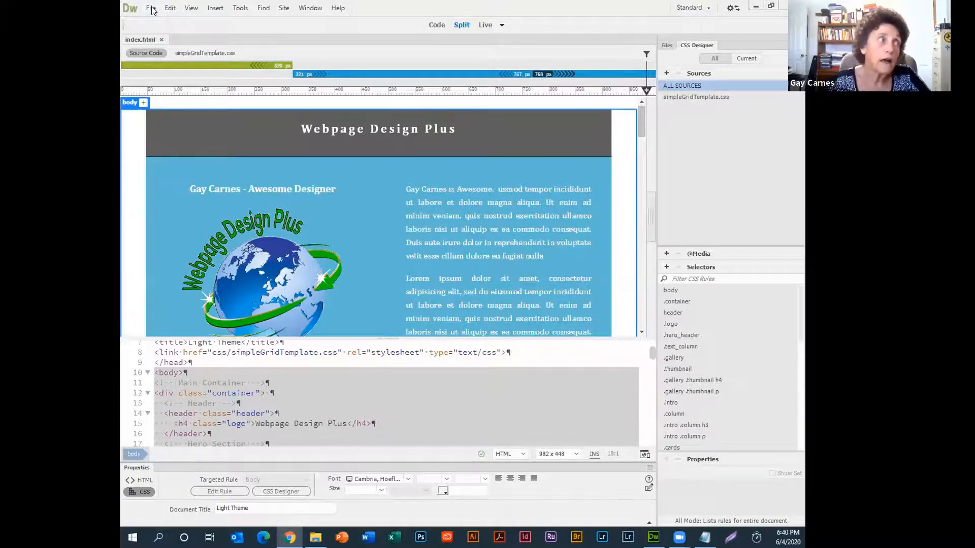
left_click(150, 9)
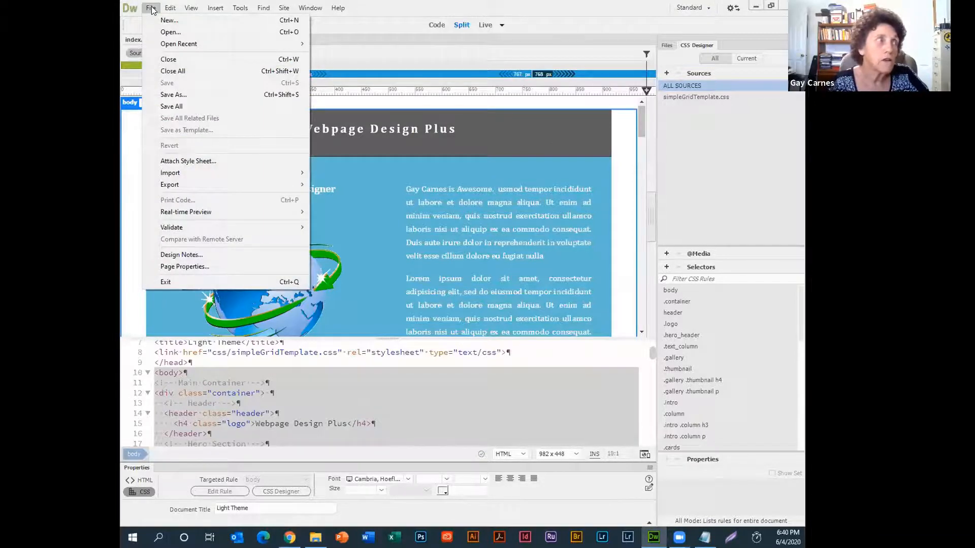
mouse_move(171, 95)
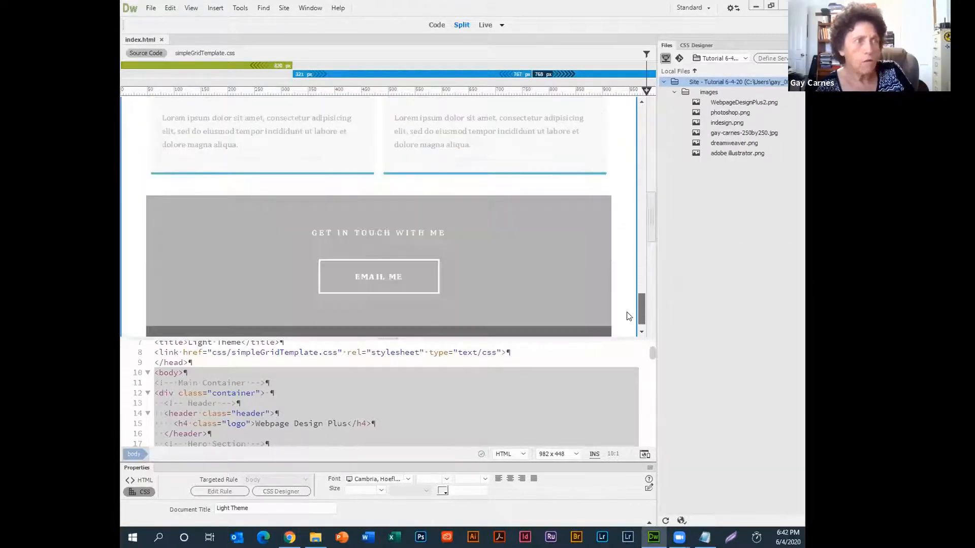
Select the footer's EMAIL ME container and show its HTML properties.
scroll("down", 3)
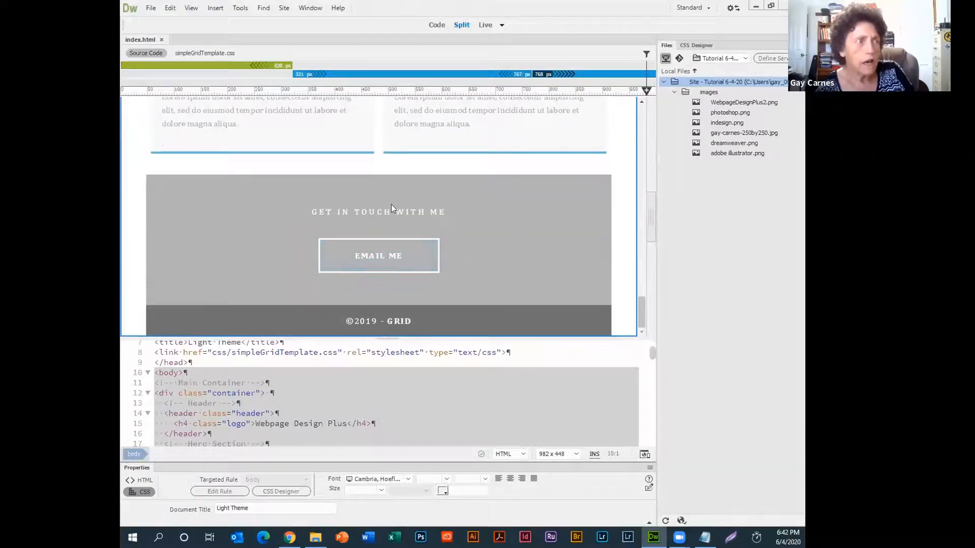
mouse_move(392, 258)
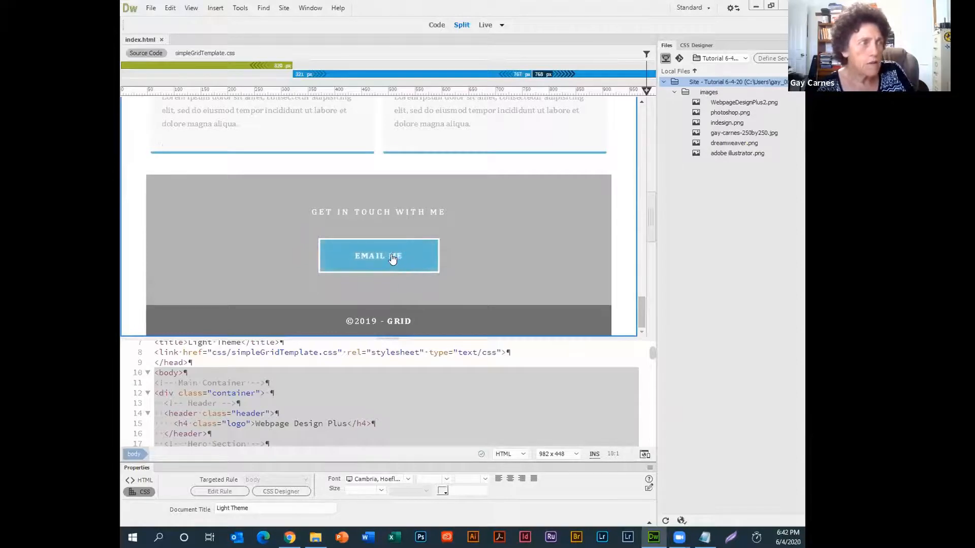
left_click(392, 257)
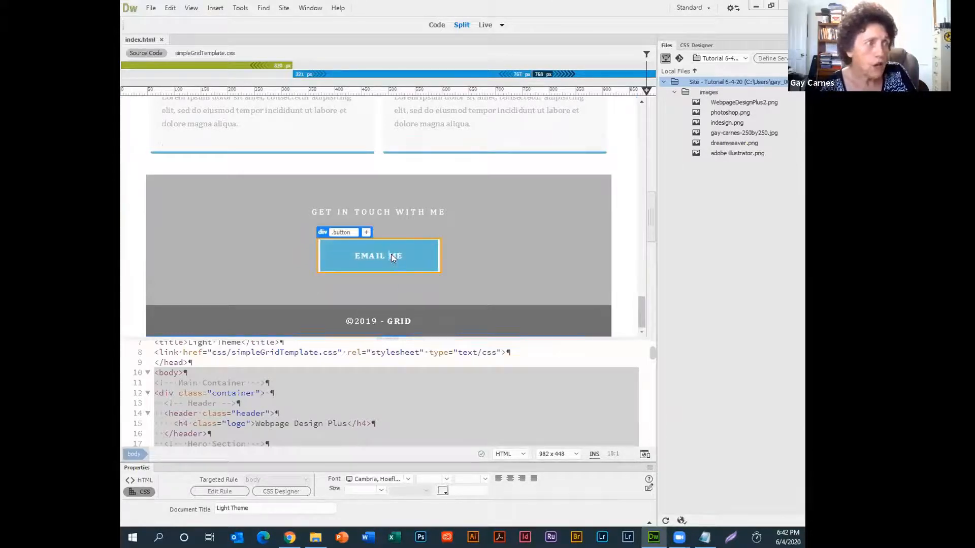
left_click(378, 256)
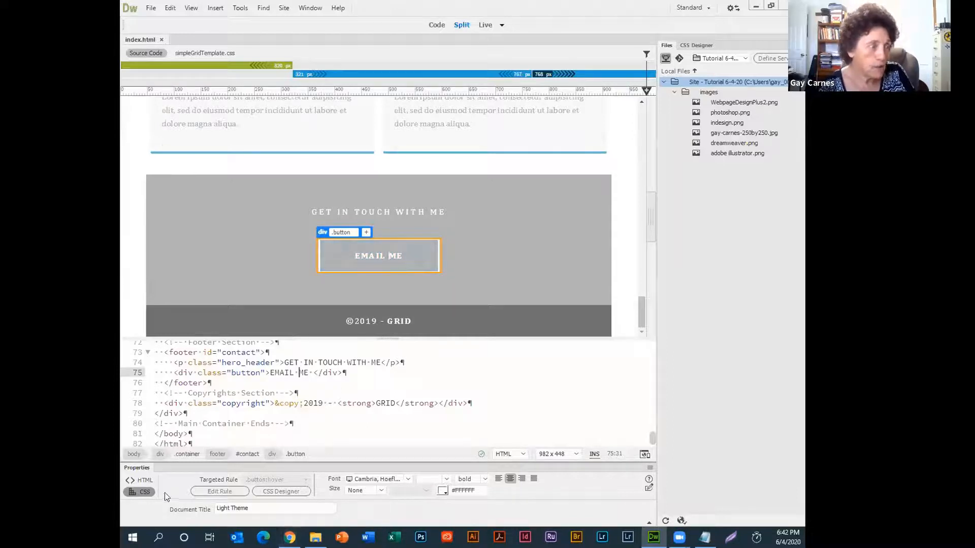
left_click(143, 480)
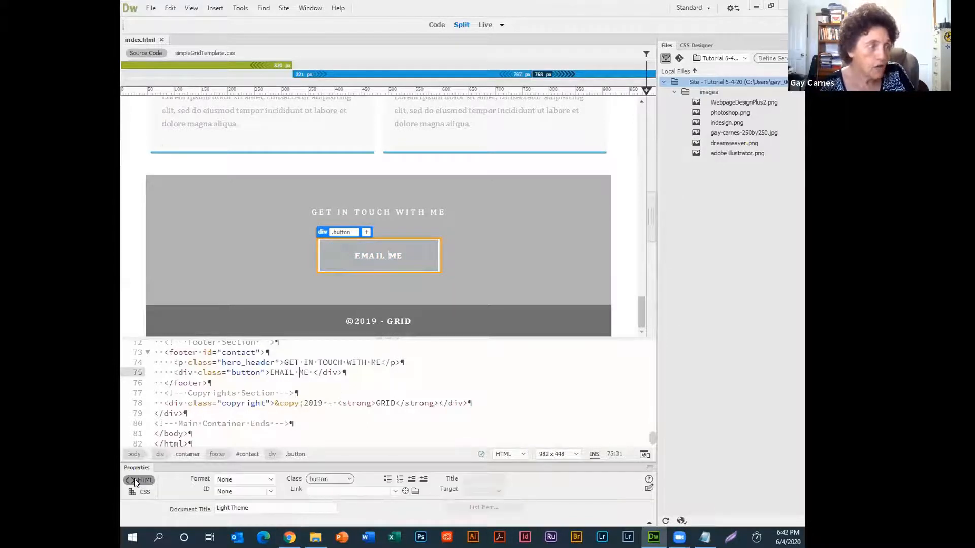
left_click(349, 492)
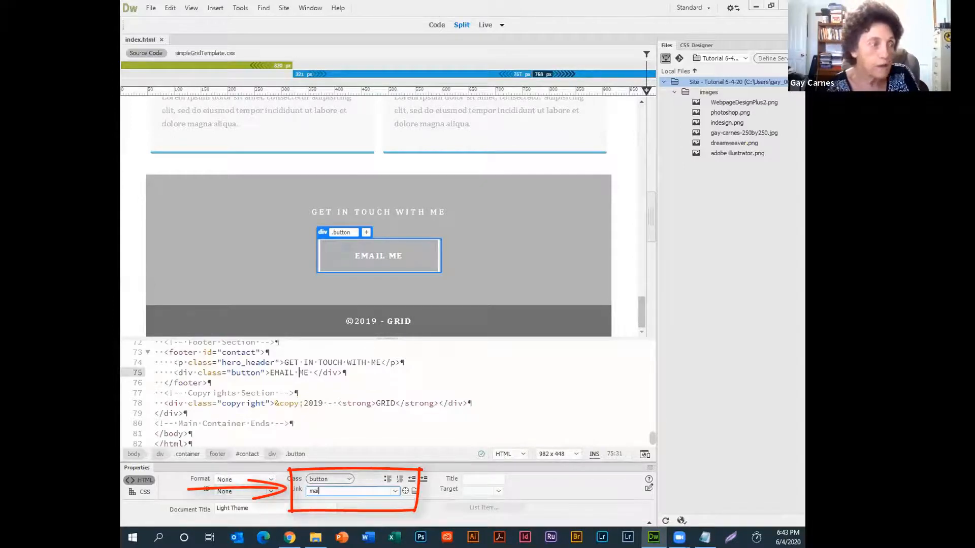
Enter a mailto: email address as the EMAIL ME button's link.
type("mailto:")
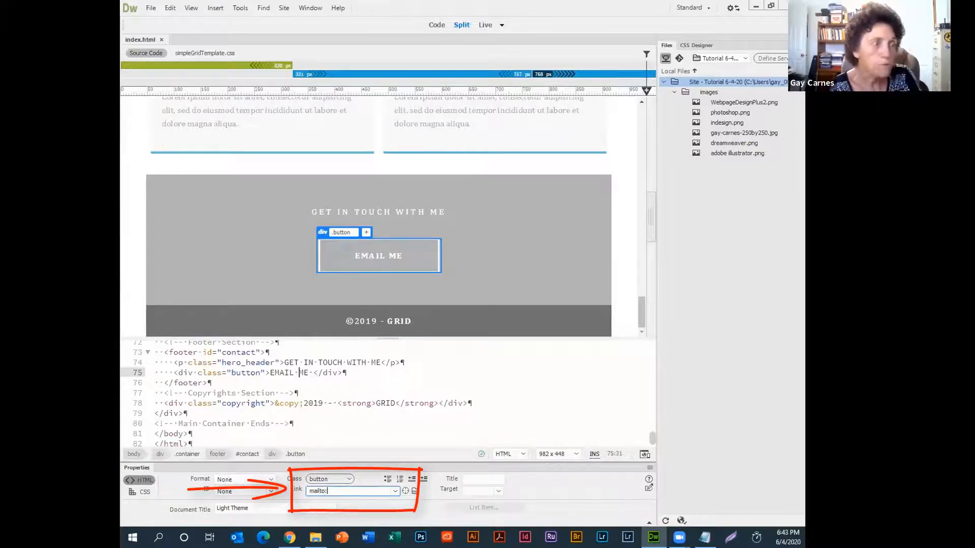
type("gayt")
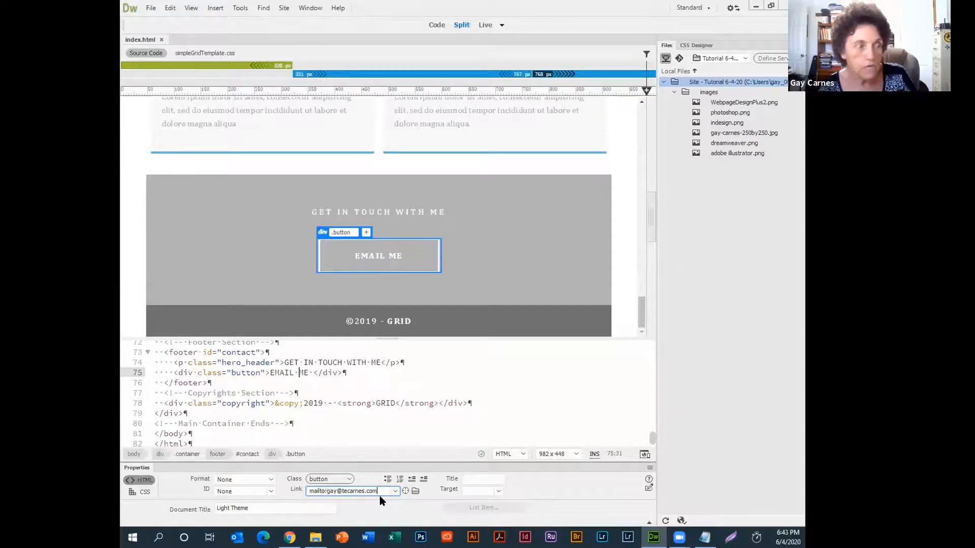
mouse_move(401, 502)
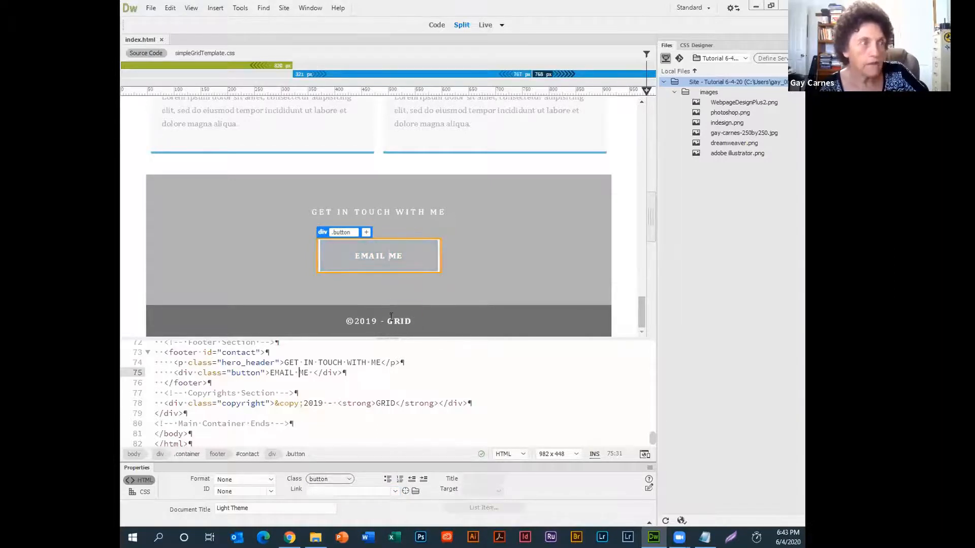
Overwrite GRID in the footer copyright line with WEBPAGEDESIGNPLUS.
left_click(398, 321)
type("W")
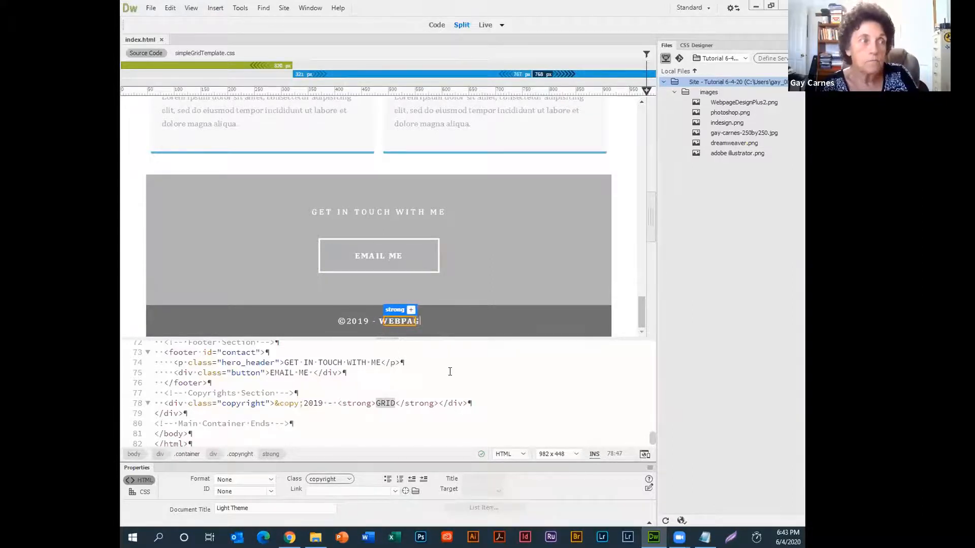
type("EBPAGEDESIGNPLUS")
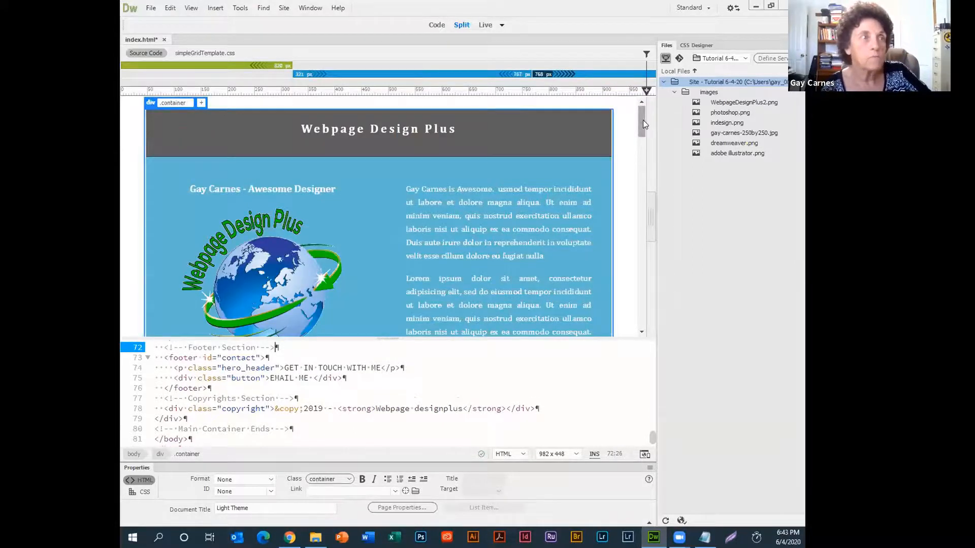
Scroll the Code view past the first gallery div down to the second gallery block.
scroll("down", 3)
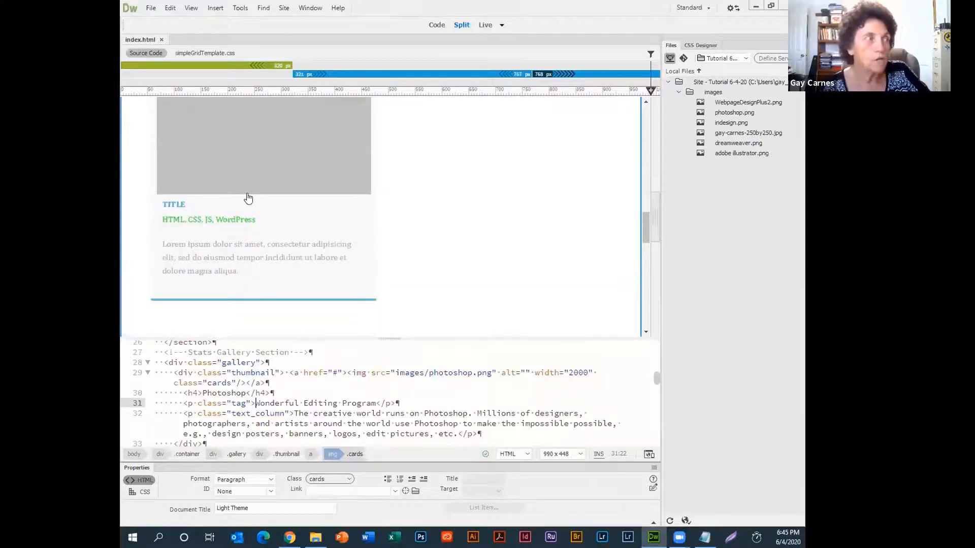
mouse_move(562, 286)
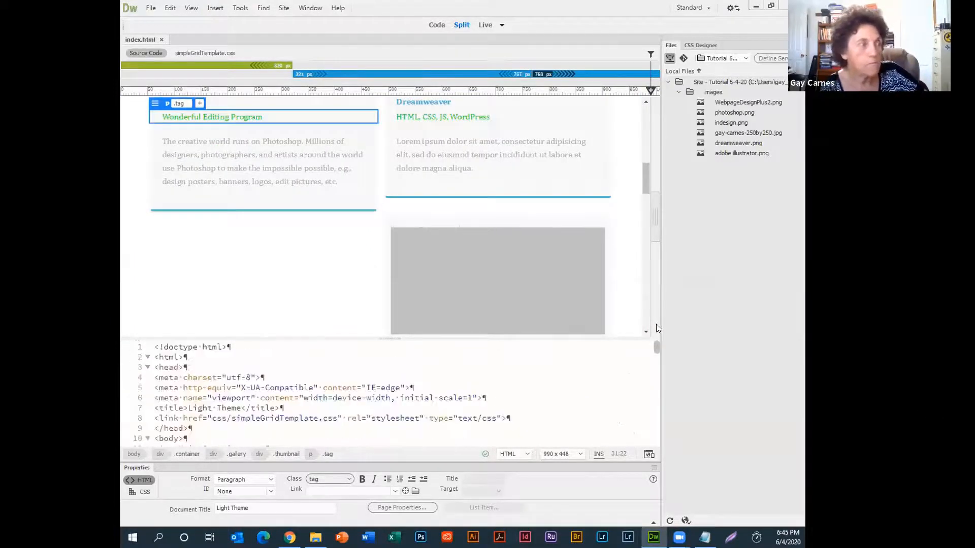
scroll("down", 3)
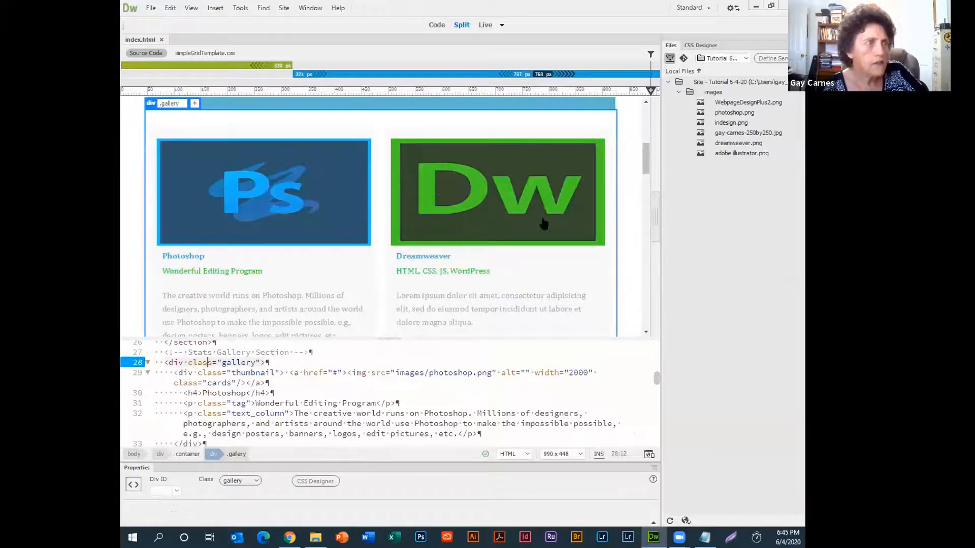
mouse_move(659, 194)
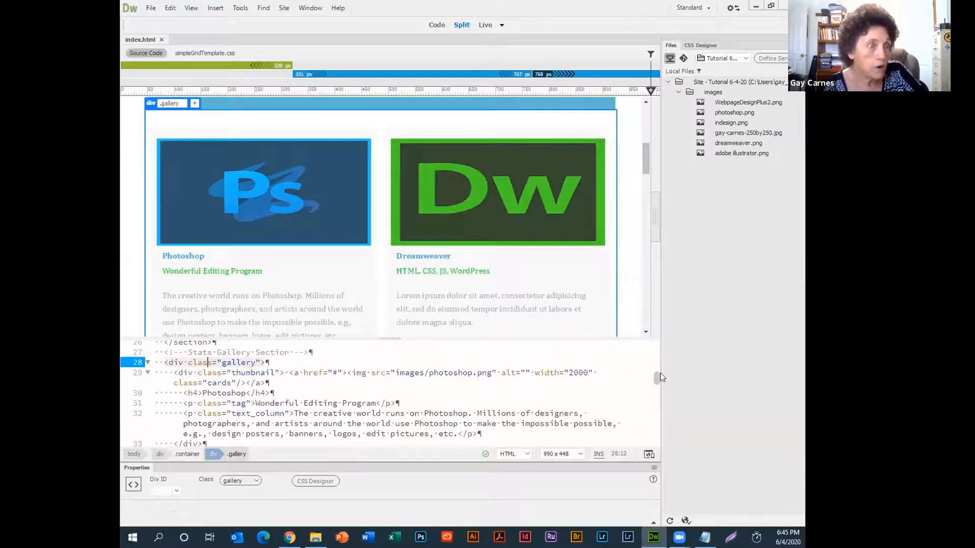
mouse_move(656, 380)
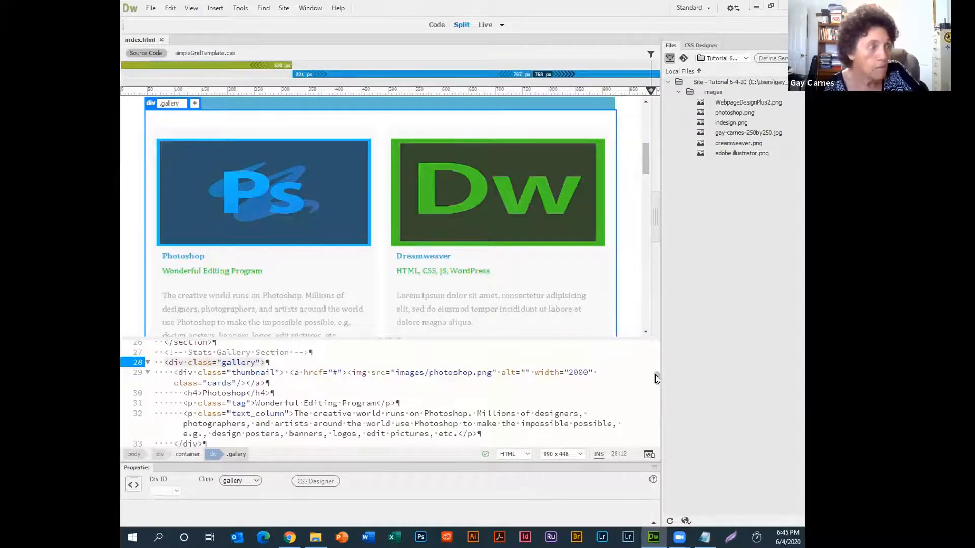
scroll("down", 3)
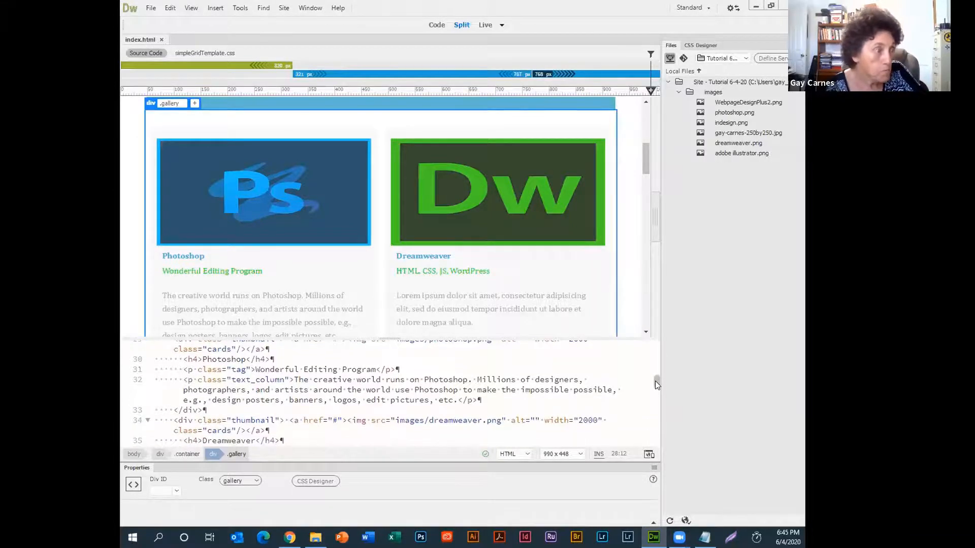
scroll("down", 3)
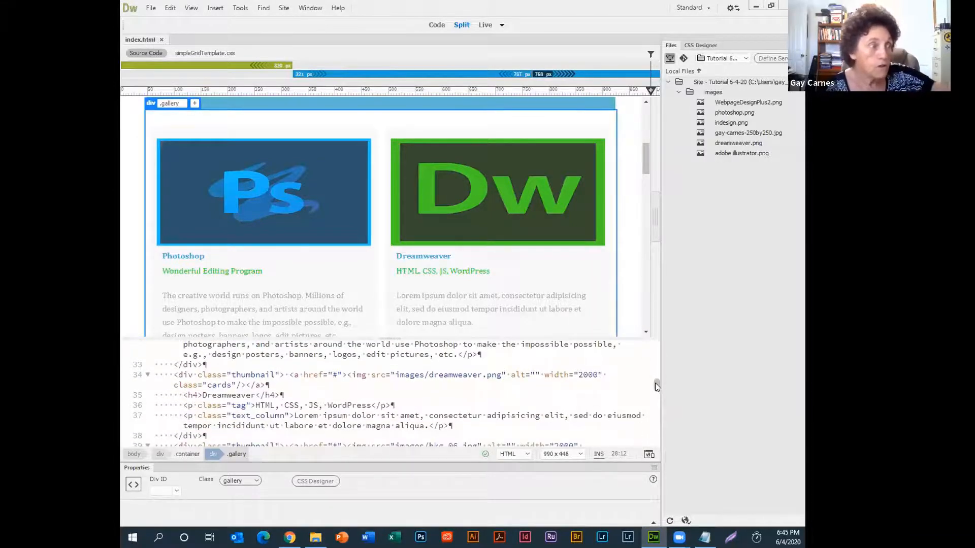
scroll("down", 3)
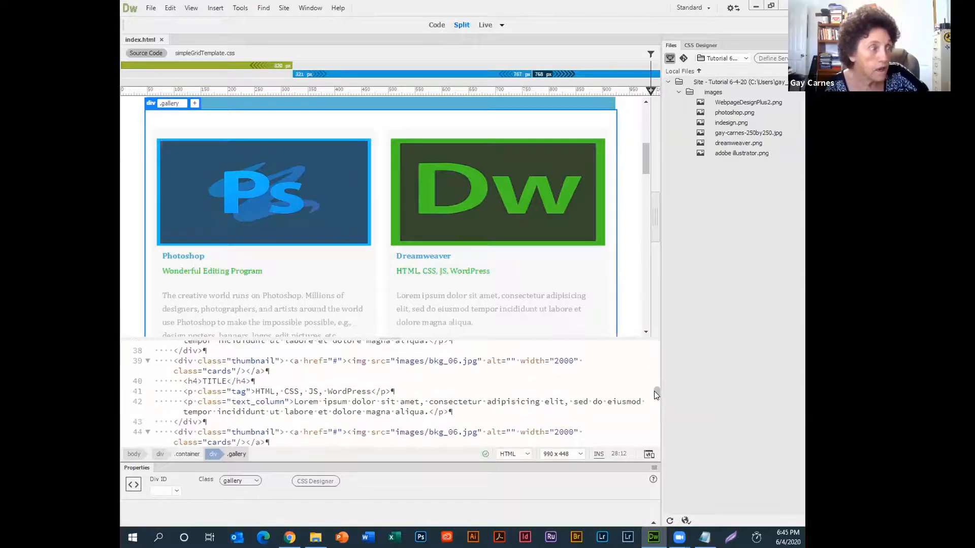
scroll("down", 3)
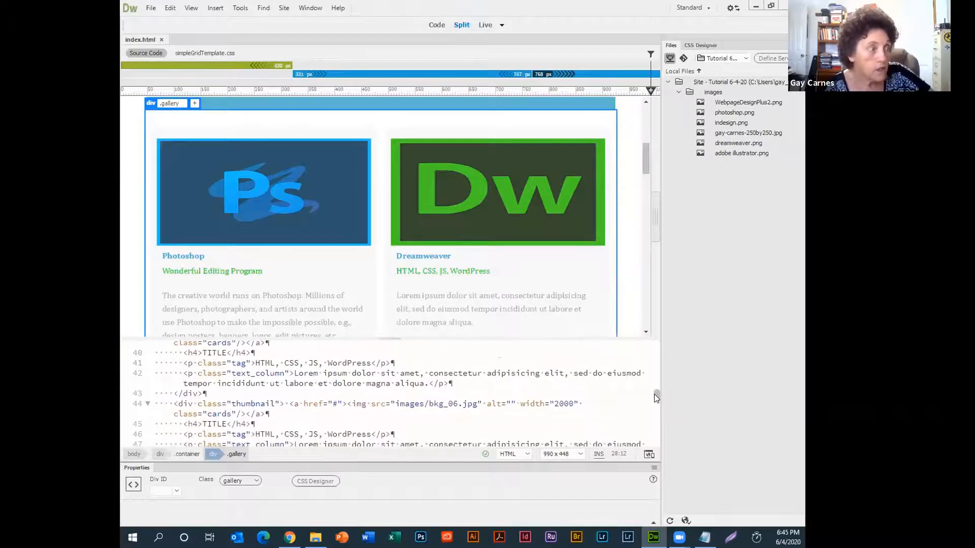
scroll("down", 3)
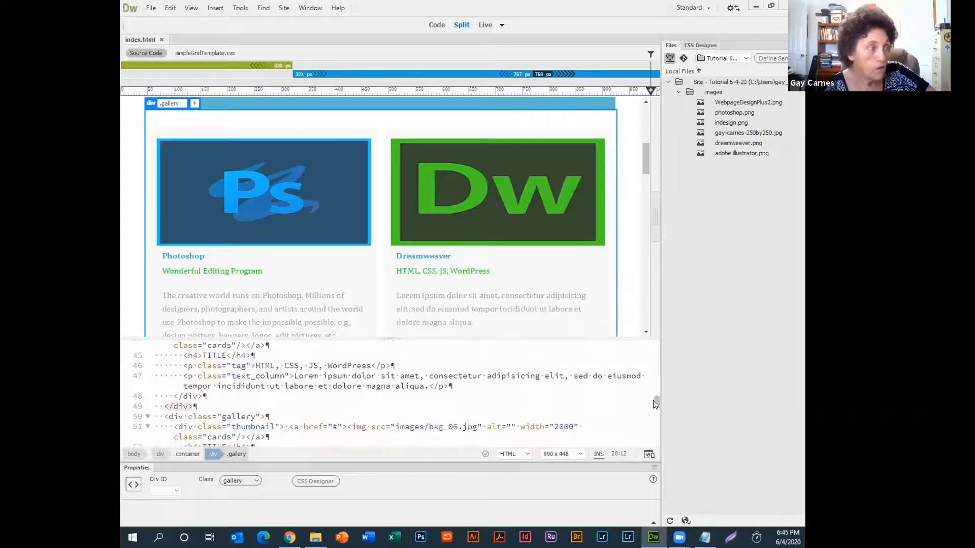
scroll("down", 3)
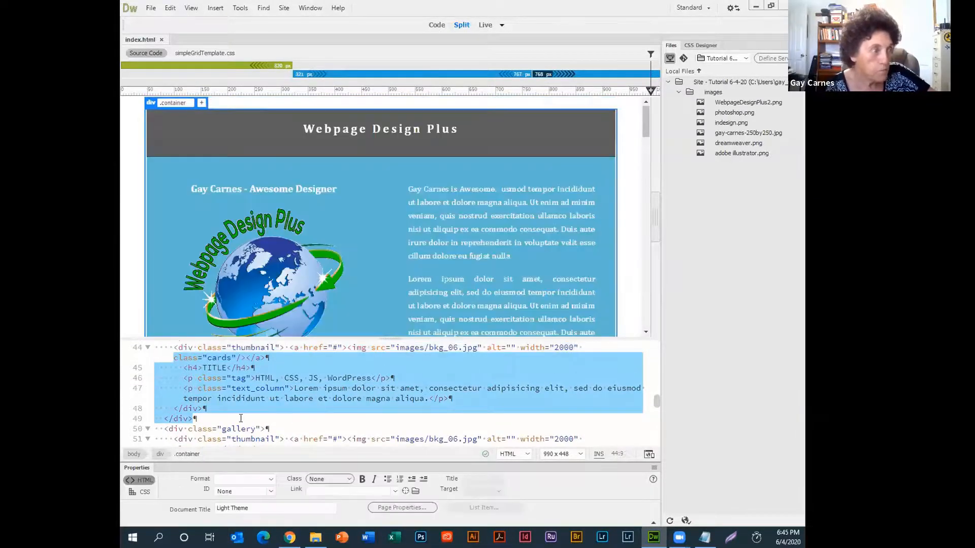
Select and delete the duplicate second gallery div, leaving one row of four cards.
left_click(185, 418)
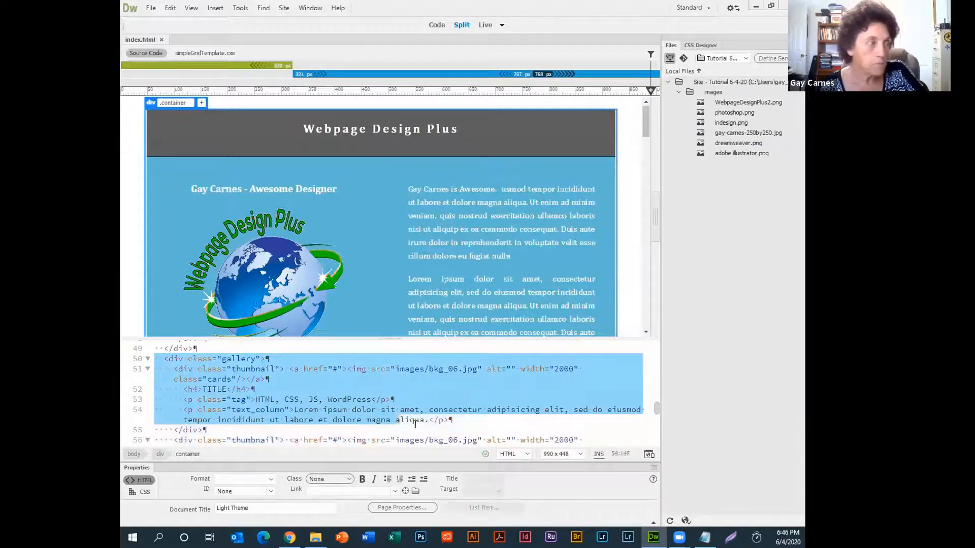
scroll("down", 3)
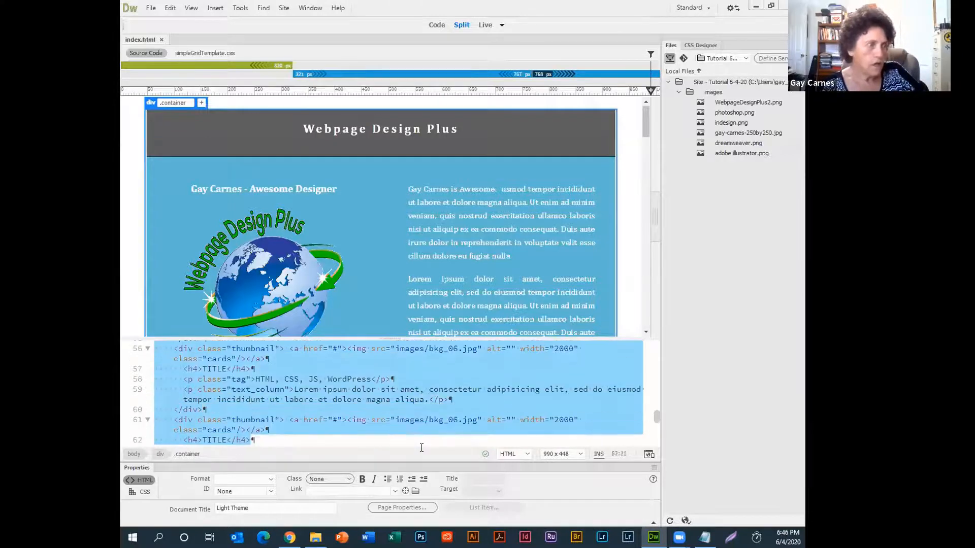
scroll("down", 3)
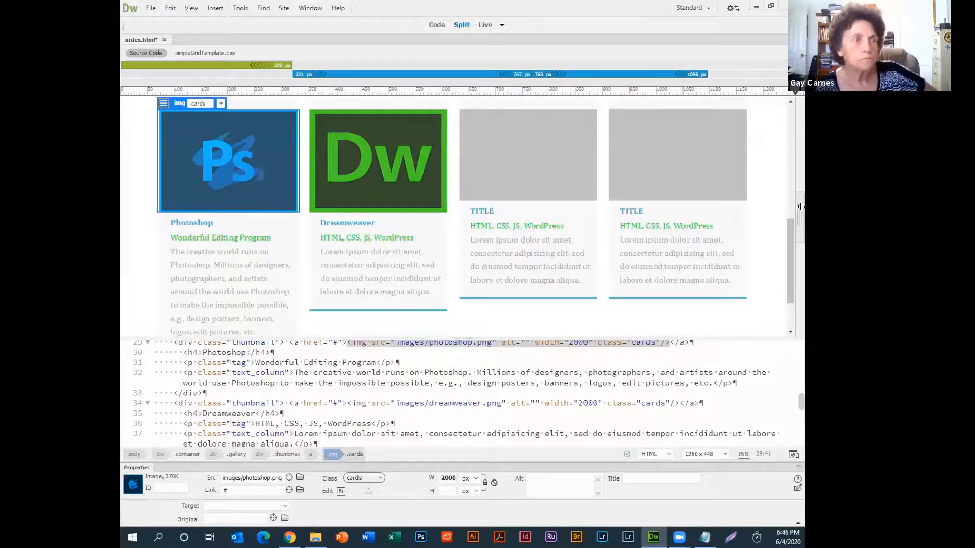
Scroll through the Design view from header to gallery cards and save index.html.
scroll("down", 3)
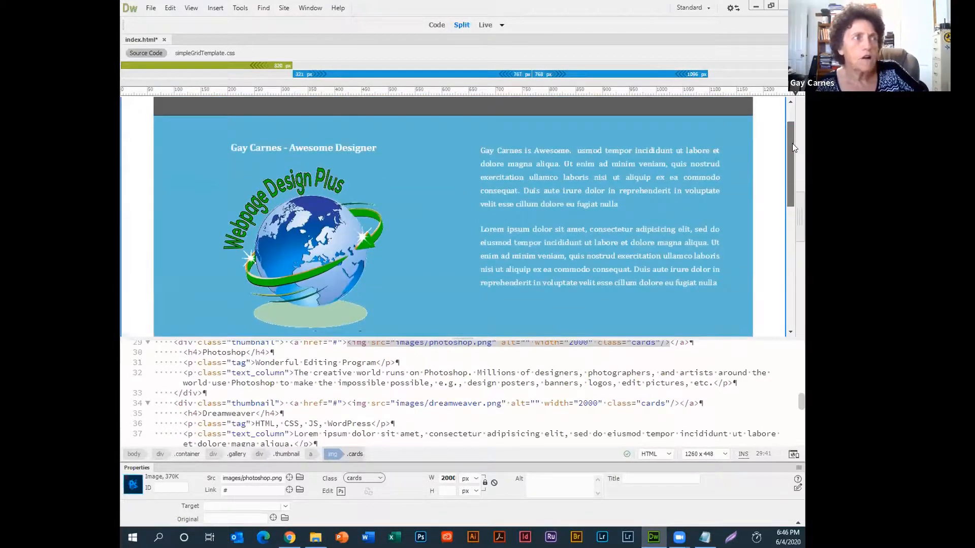
scroll("down", 3)
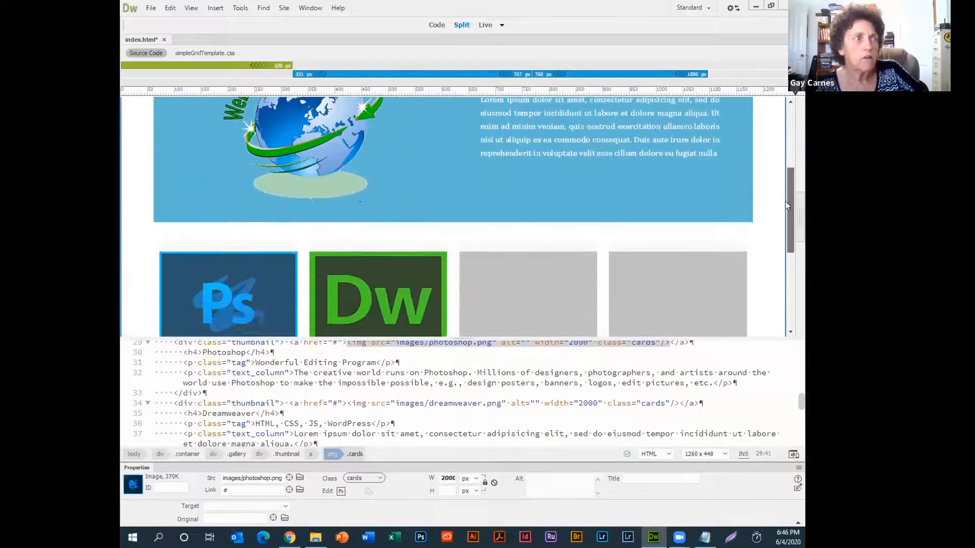
scroll("down", 3)
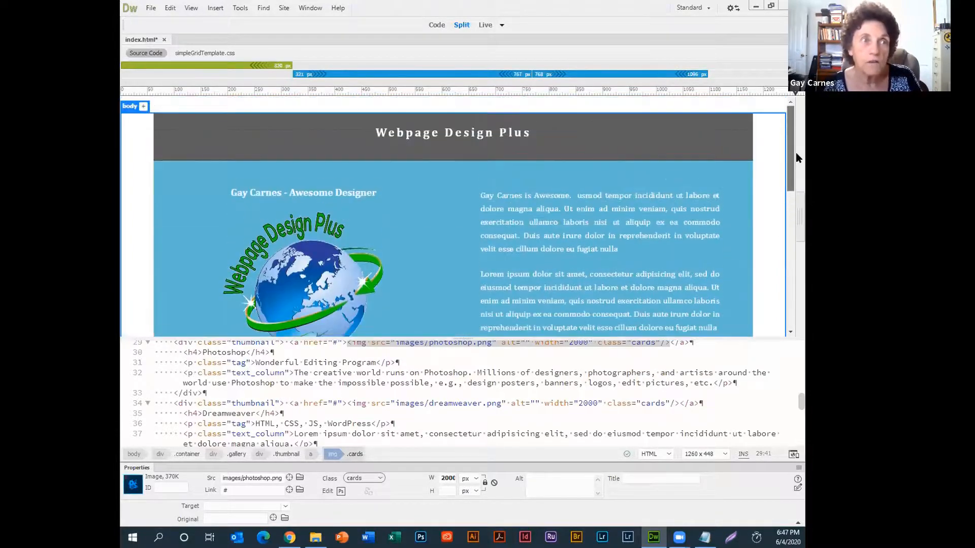
scroll("down", 3)
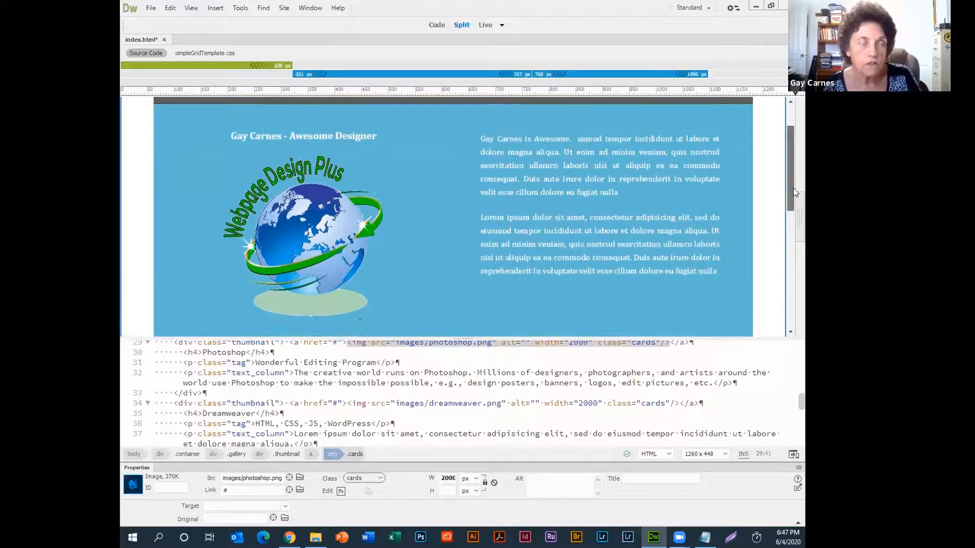
scroll("down", 3)
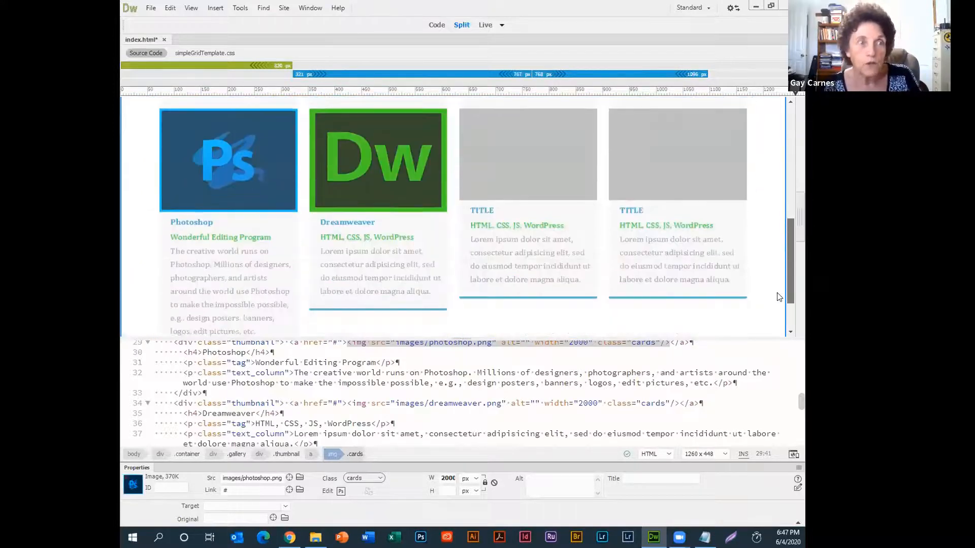
scroll("down", 3)
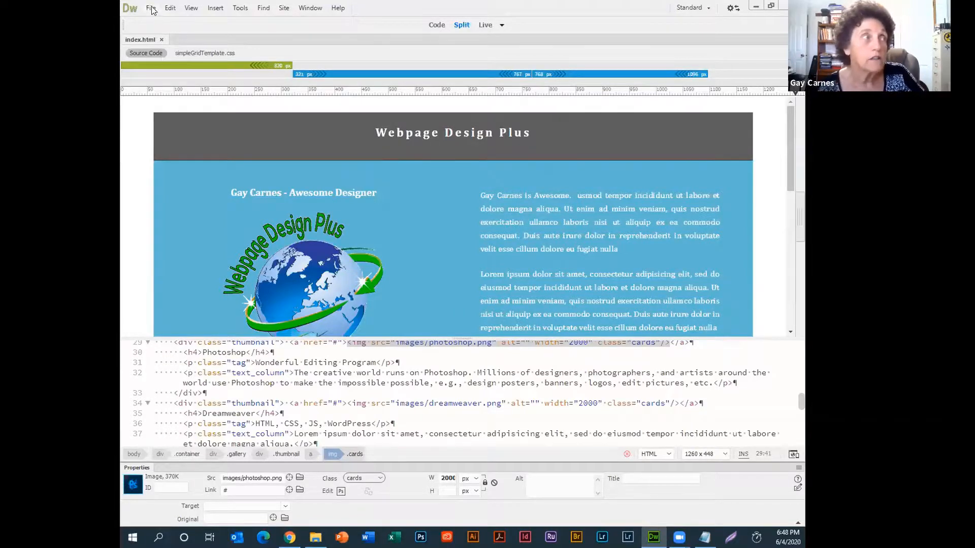
Save the page as a new file named about.html via Save As.
left_click(153, 8)
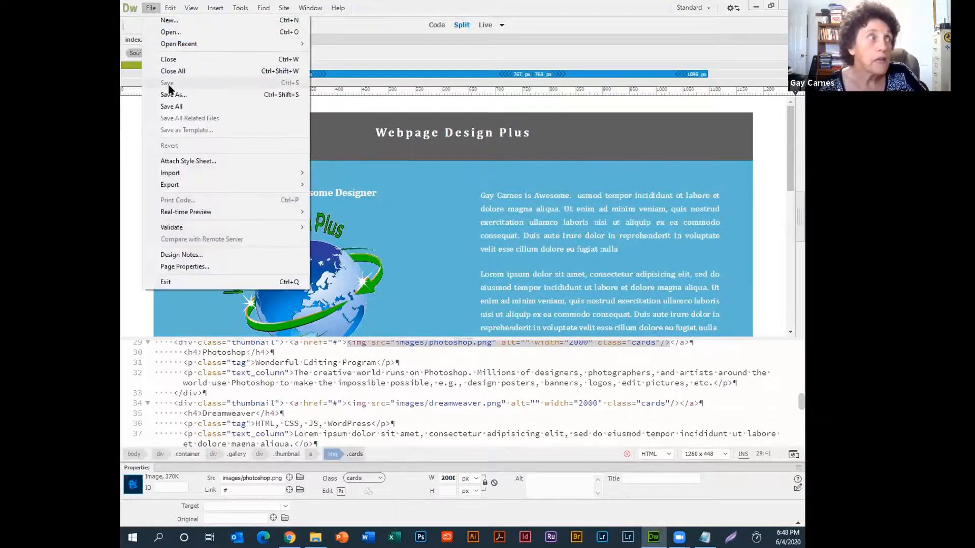
left_click(173, 94)
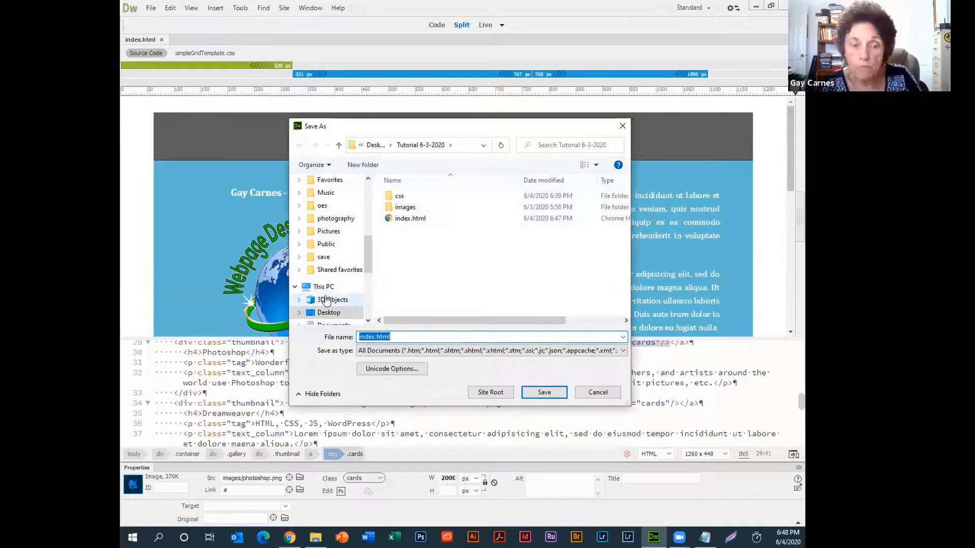
type("abouty")
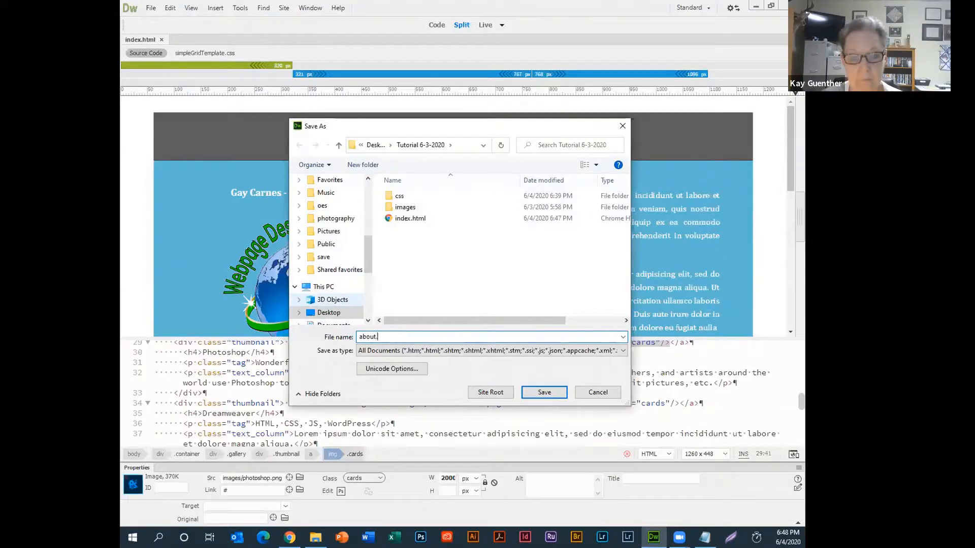
left_click(543, 392)
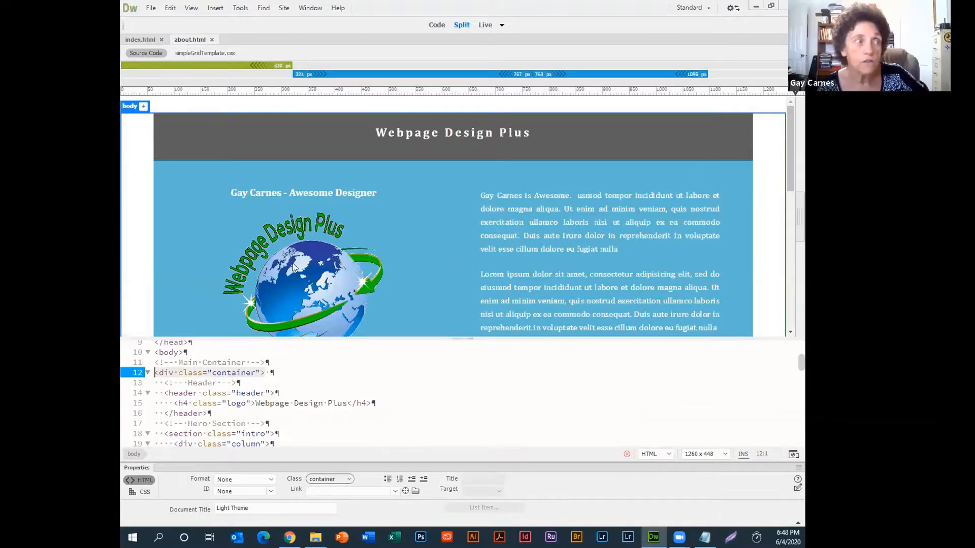
mouse_move(412, 231)
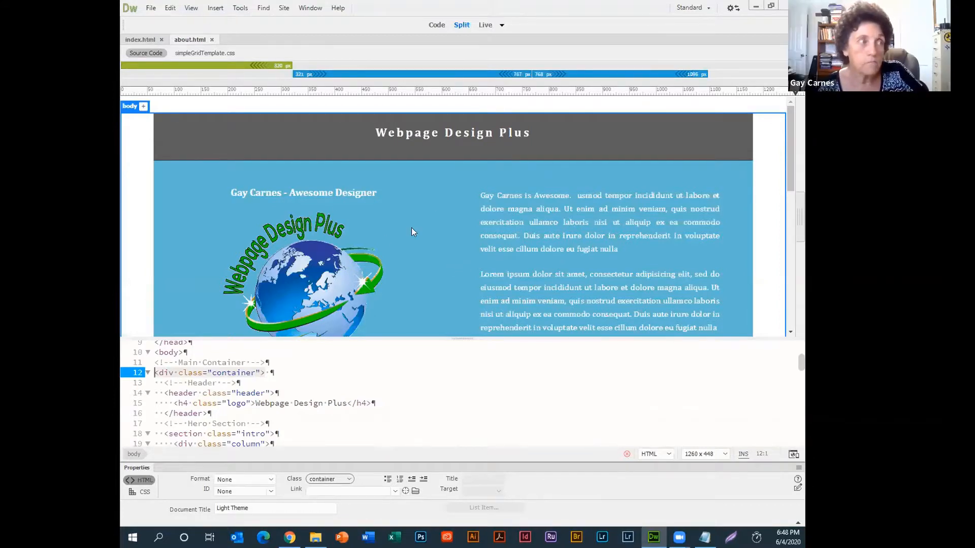
mouse_move(482, 270)
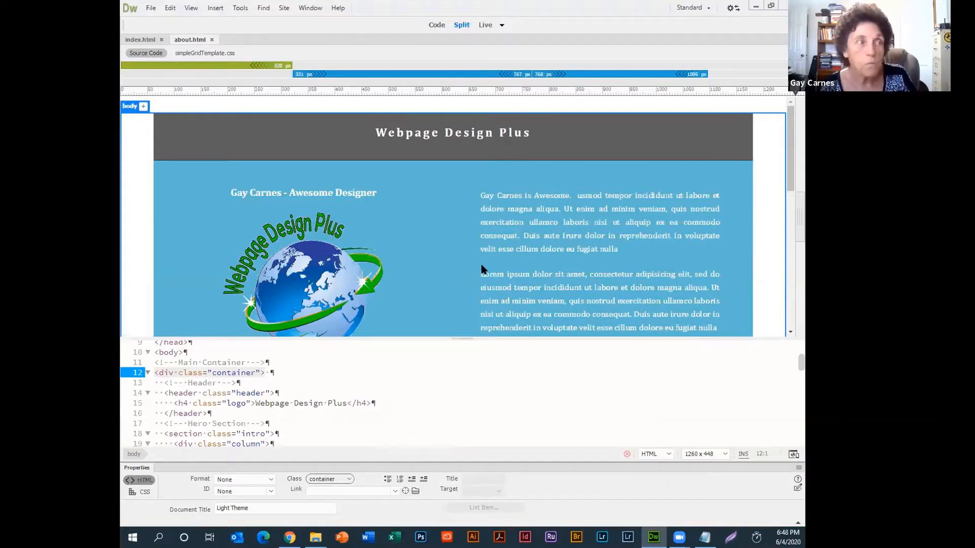
mouse_move(638, 171)
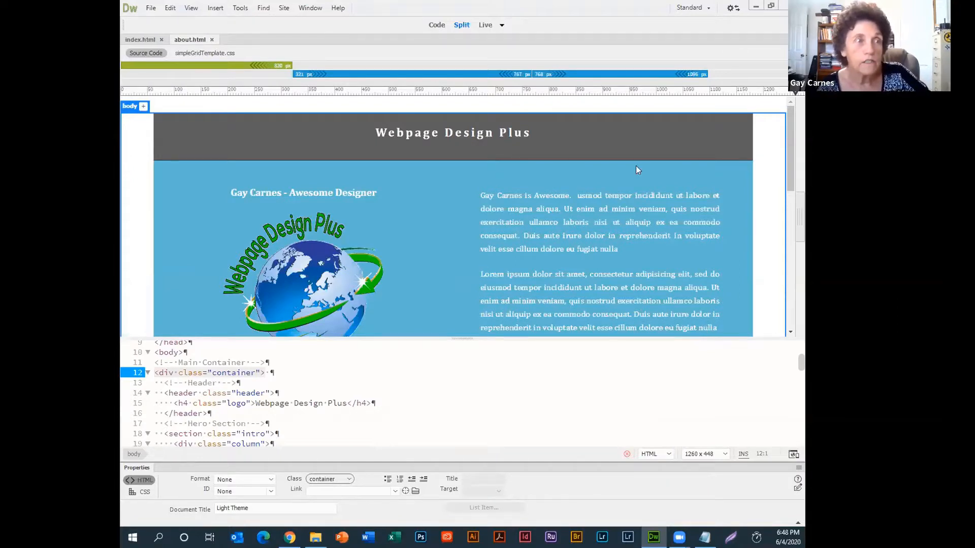